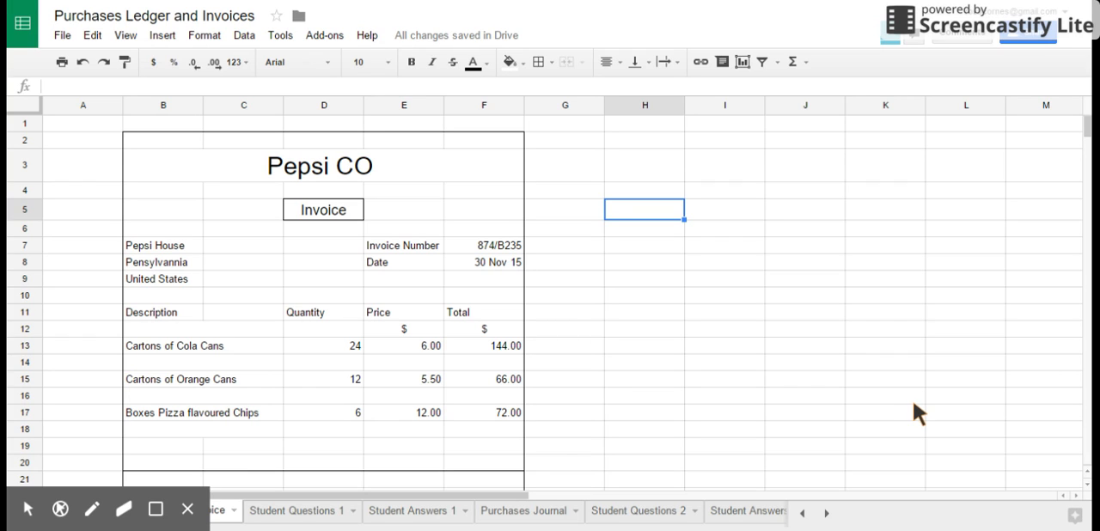
pyautogui.moveTo(386, 254)
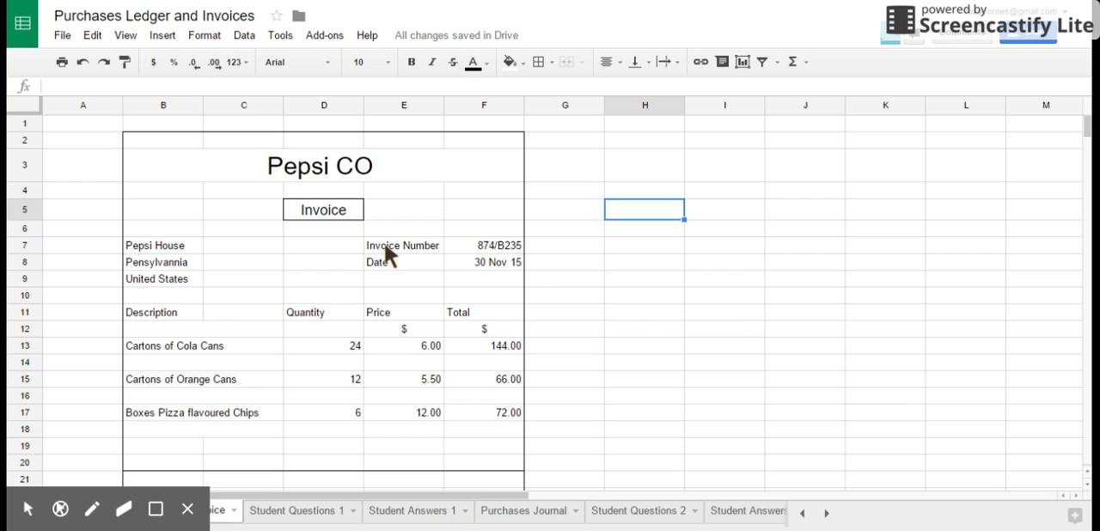
pyautogui.moveTo(396, 181)
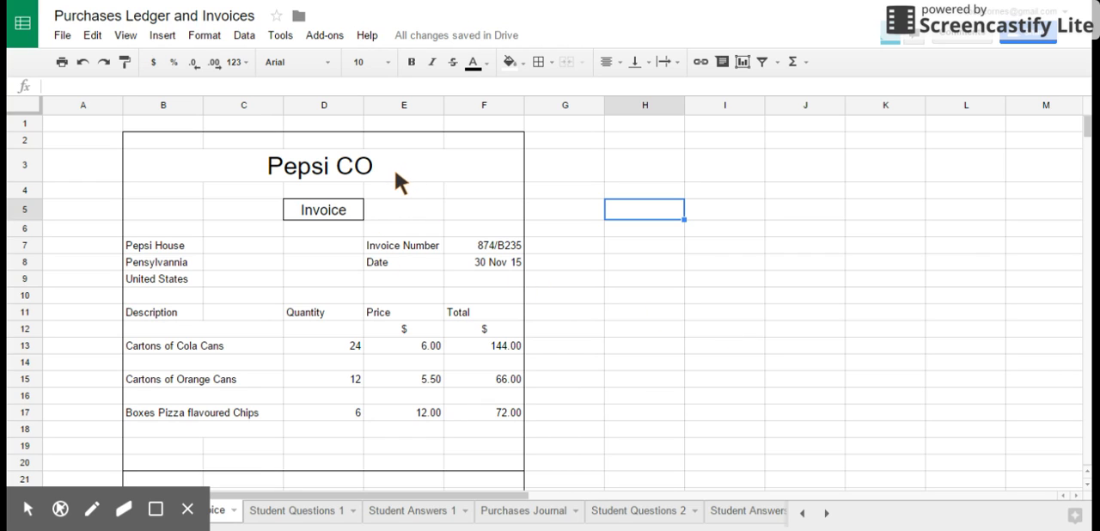
pyautogui.moveTo(335, 219)
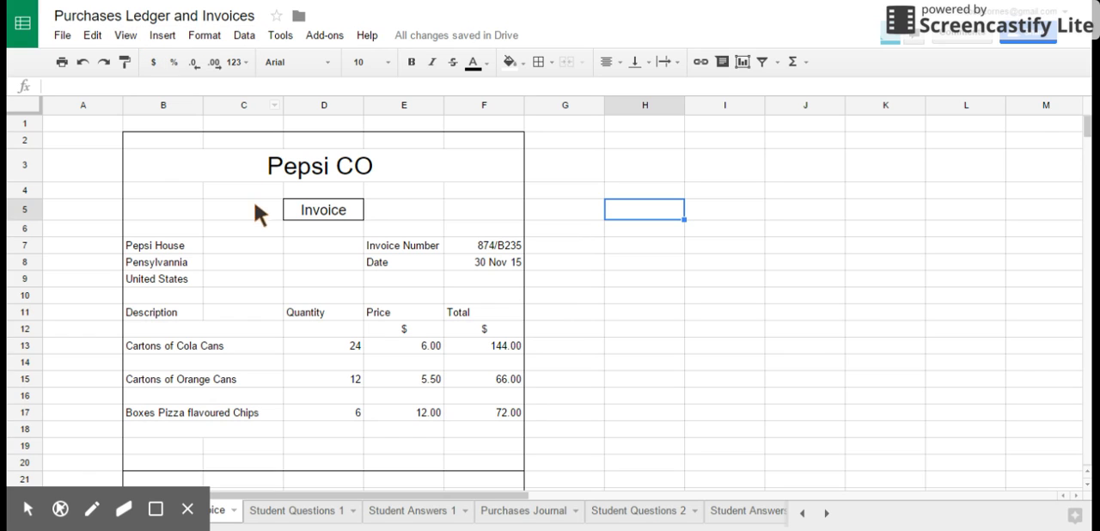
pyautogui.moveTo(243, 268)
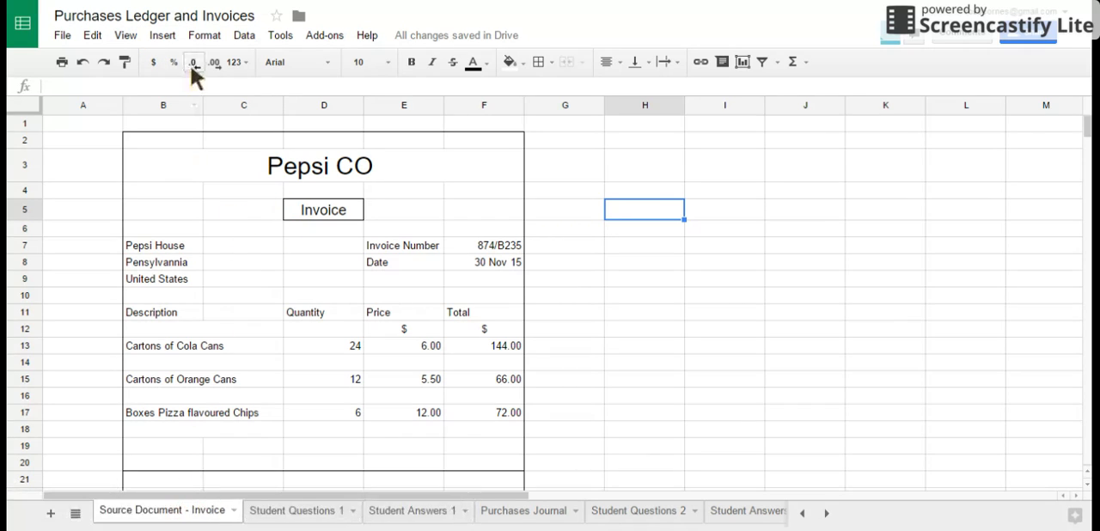
pyautogui.moveTo(268, 273)
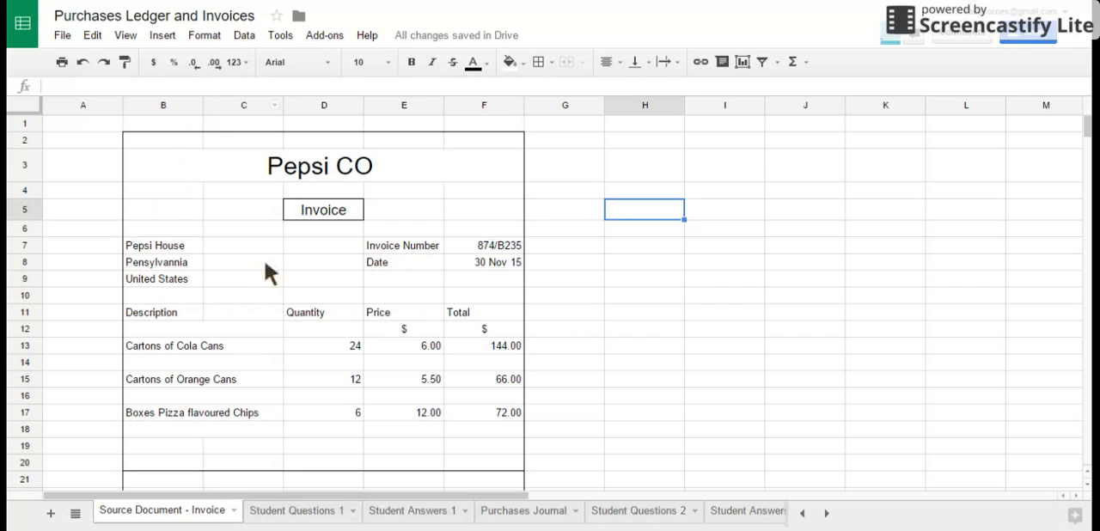
pyautogui.moveTo(312, 352)
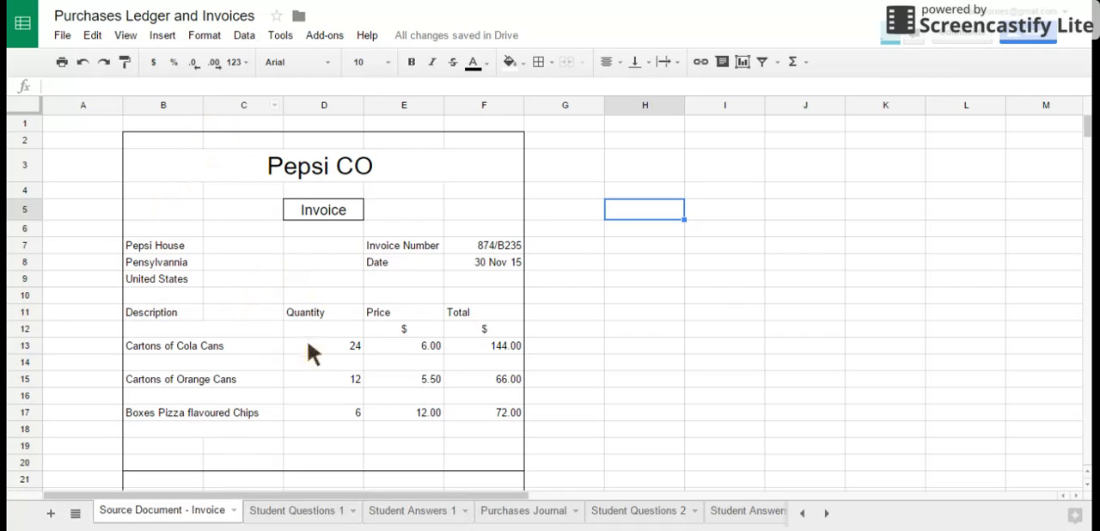
pyautogui.moveTo(236, 208)
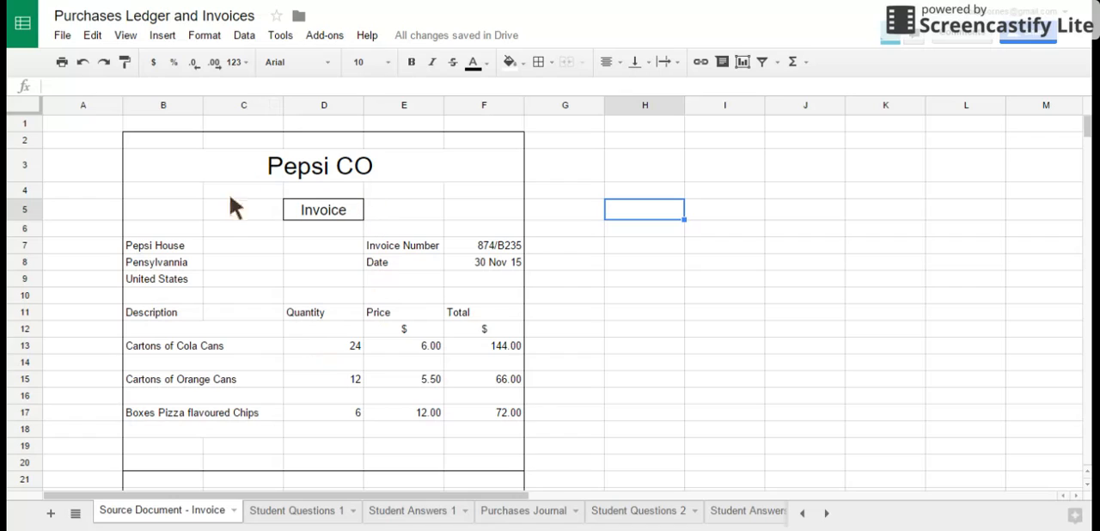
pyautogui.moveTo(262, 296)
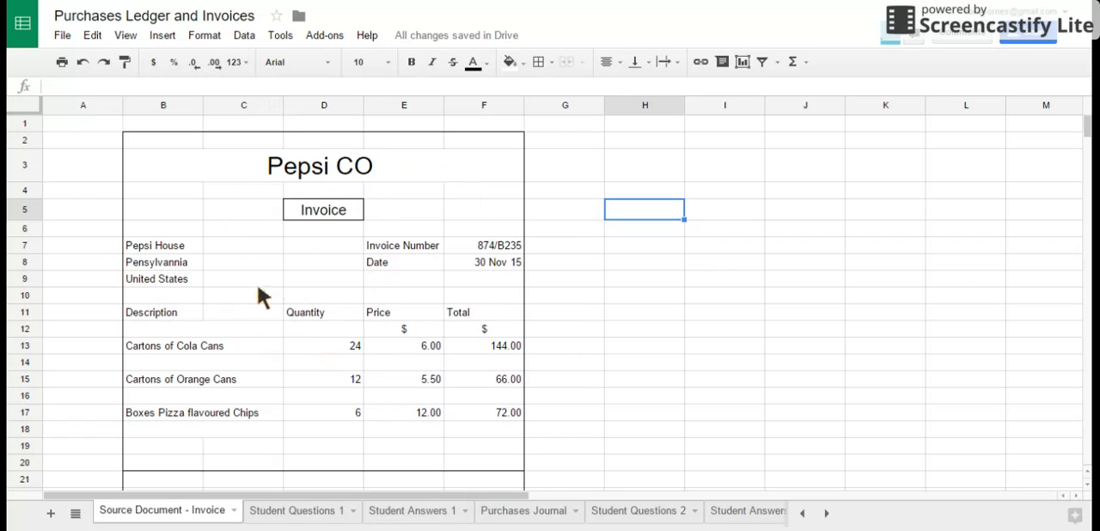
pyautogui.moveTo(269, 299)
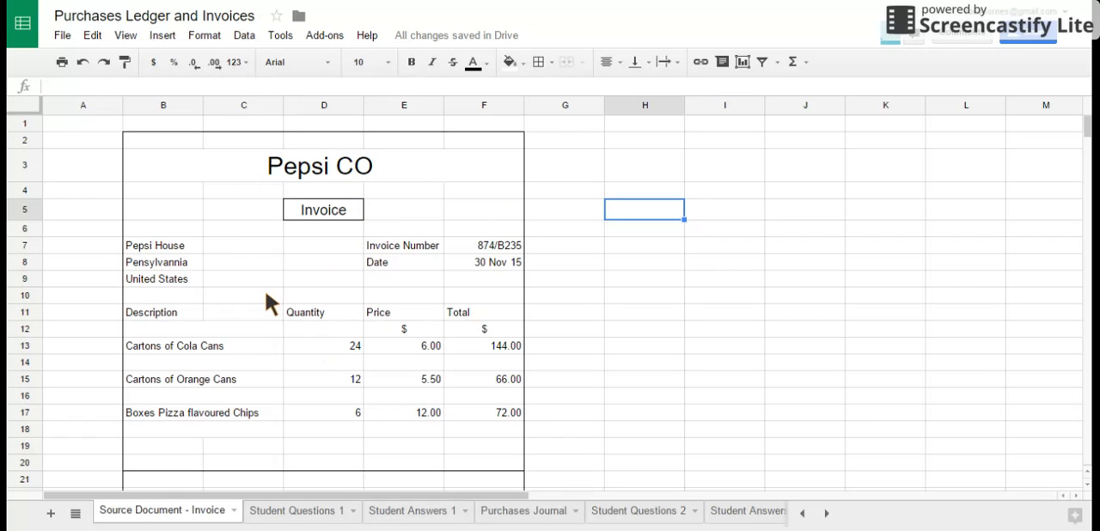
pyautogui.moveTo(191, 218)
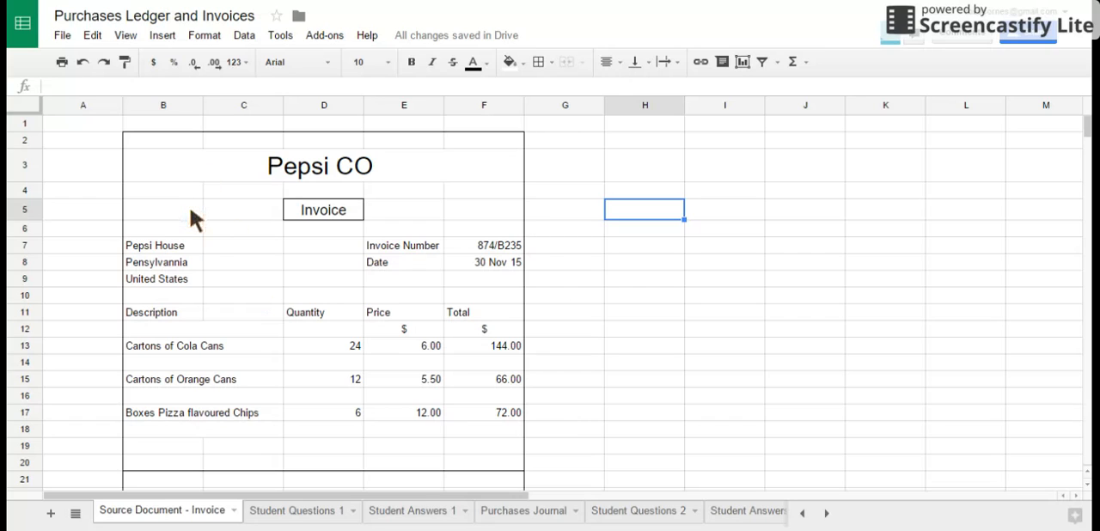
pyautogui.moveTo(164, 273)
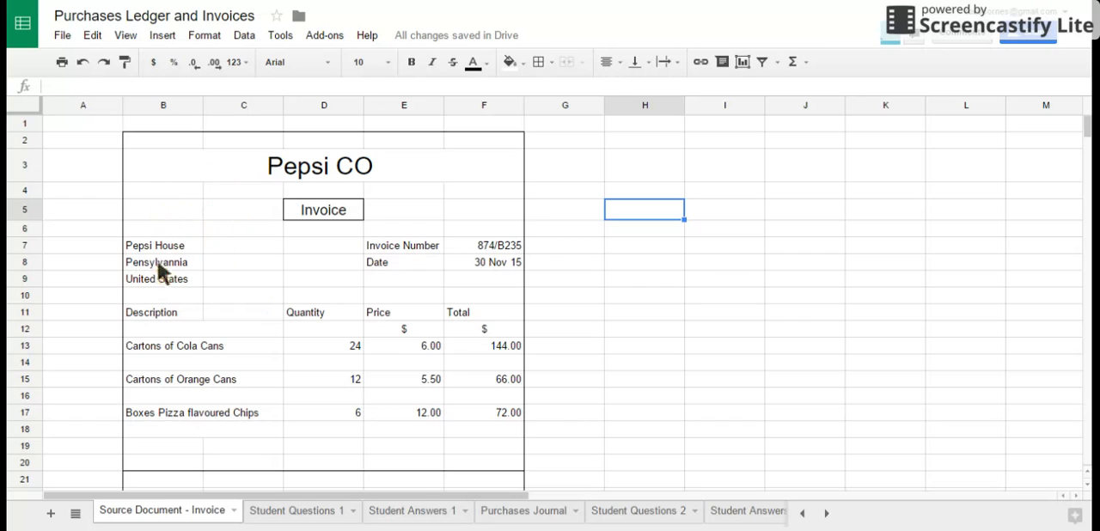
pyautogui.moveTo(132, 329)
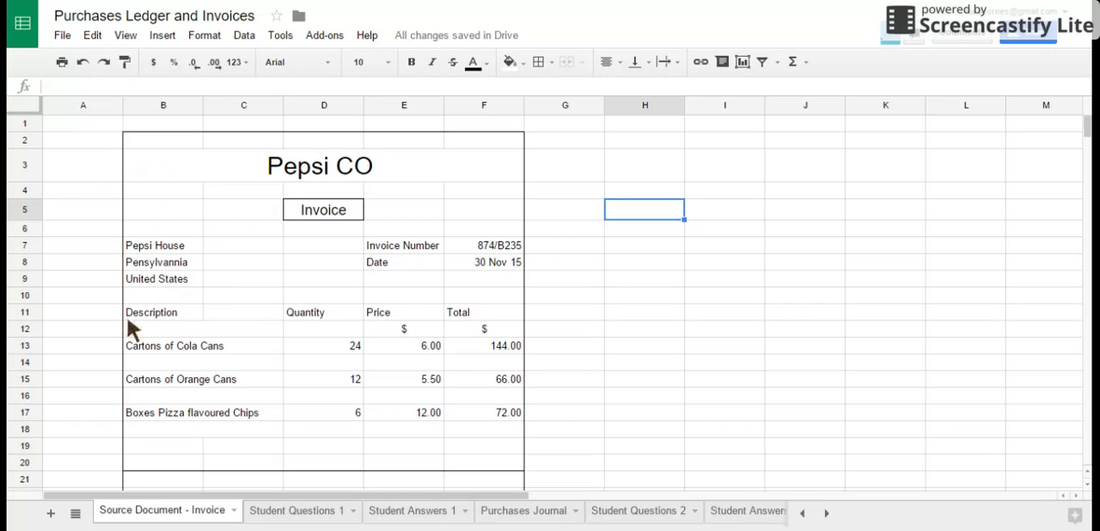
pyautogui.moveTo(97, 295)
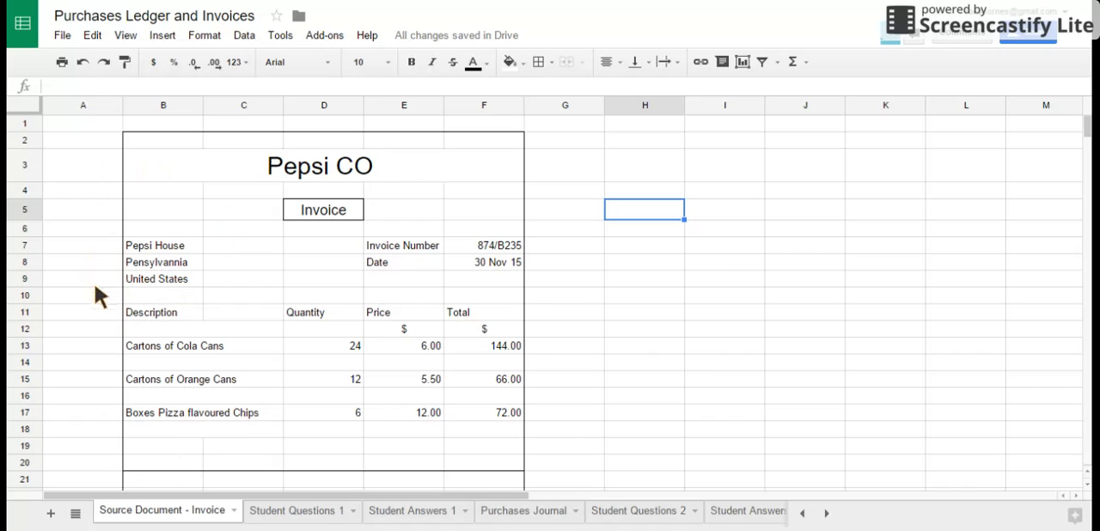
pyautogui.moveTo(129, 296)
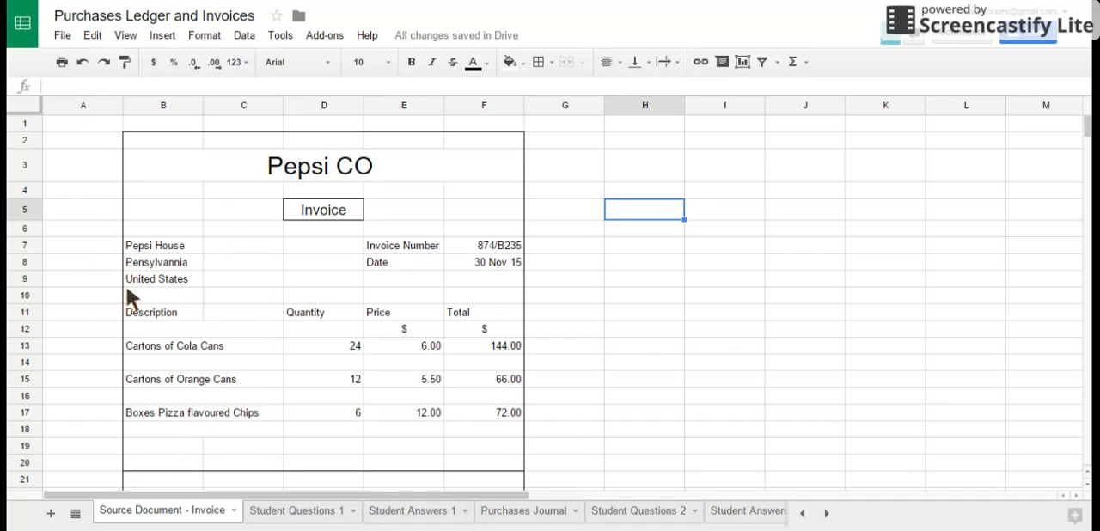
pyautogui.moveTo(123, 282)
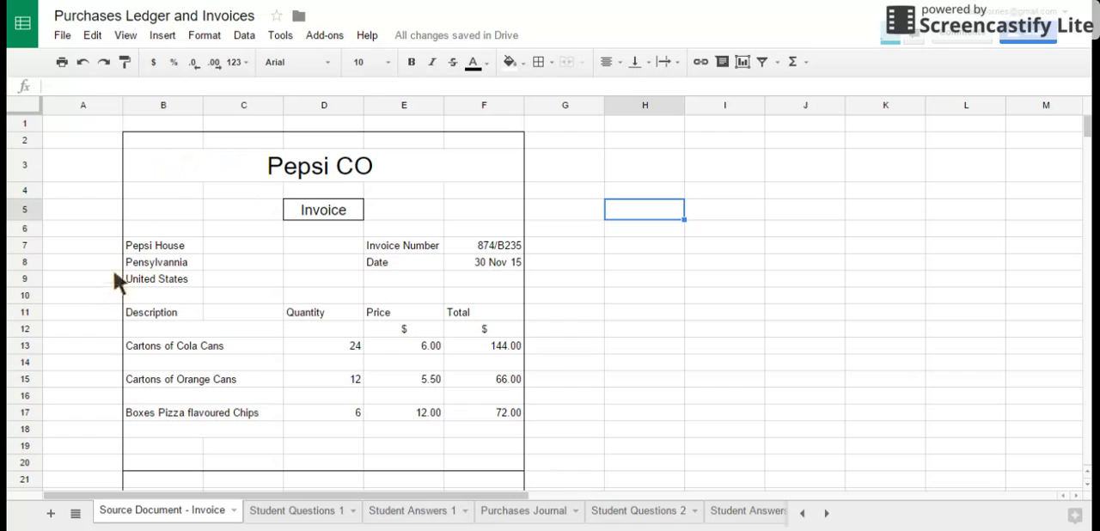
pyautogui.moveTo(266, 321)
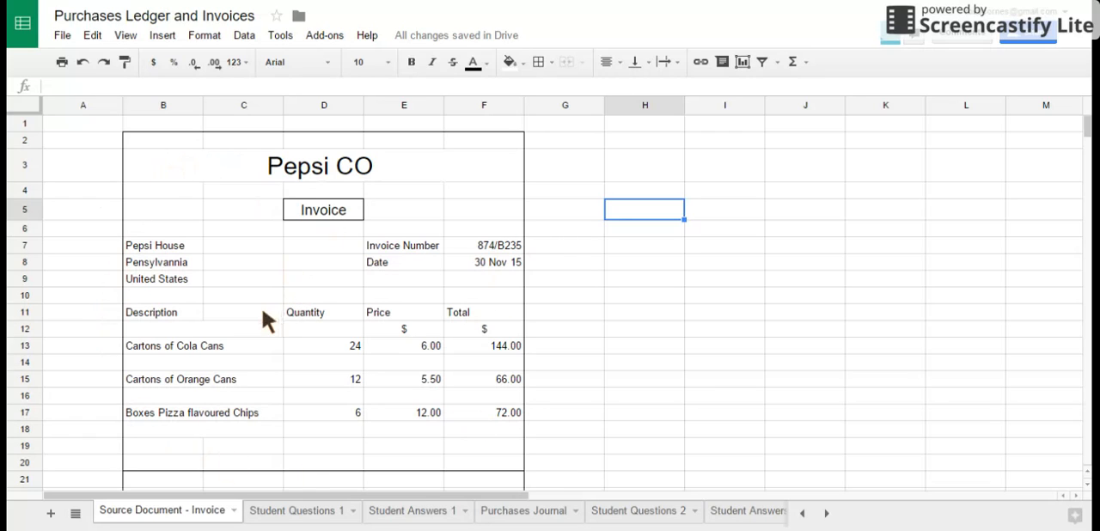
pyautogui.moveTo(277, 268)
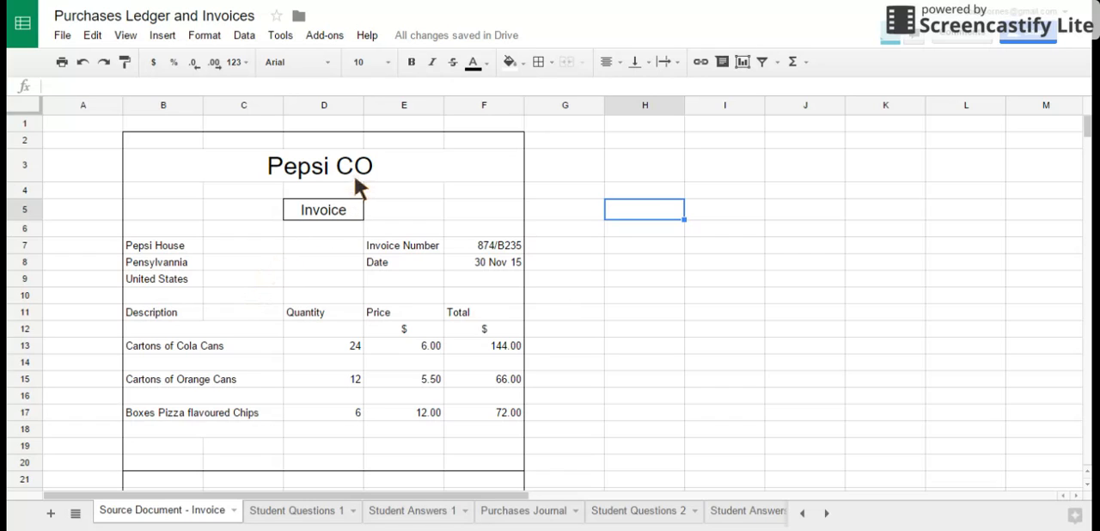
pyautogui.moveTo(243, 158)
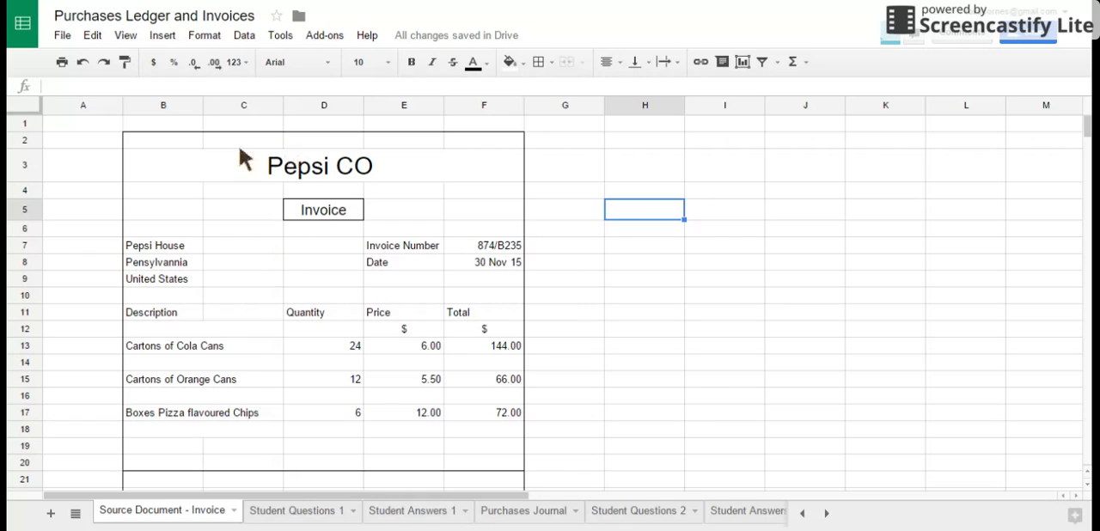
pyautogui.moveTo(554, 164)
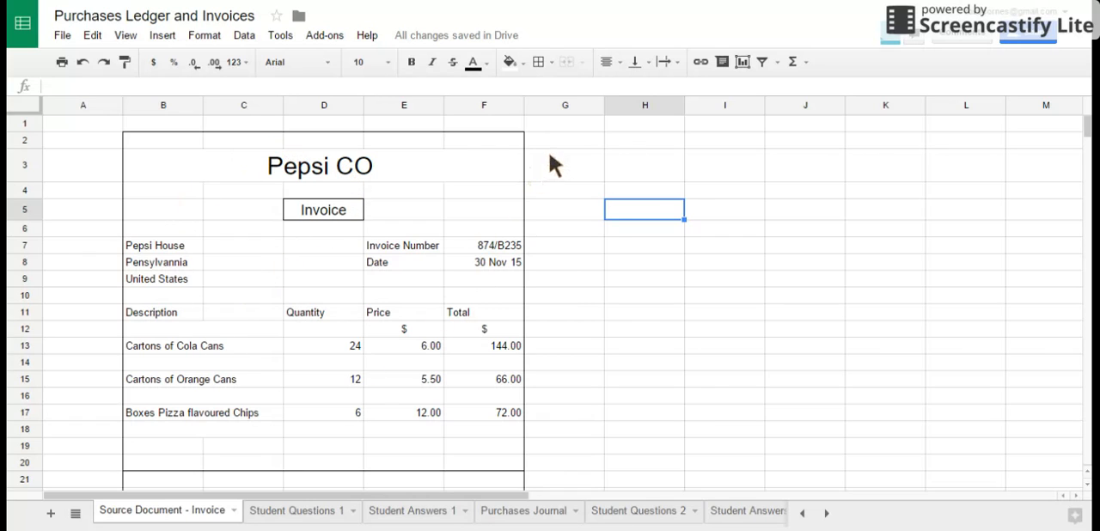
pyautogui.moveTo(289, 323)
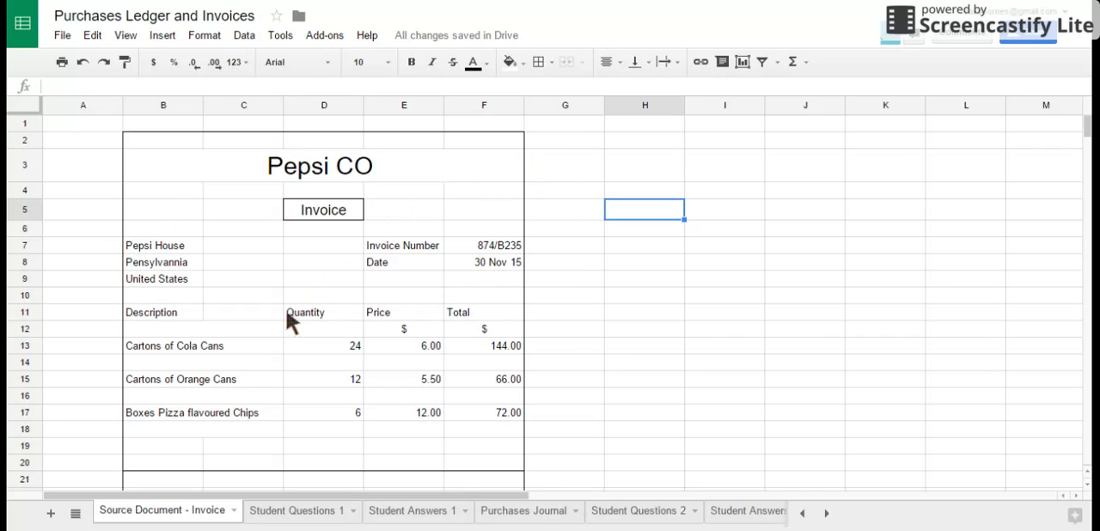
# Step: Inspect the Pepsi Co invoice header: supplier state, country, invoice number and date
pyautogui.scroll(-3)
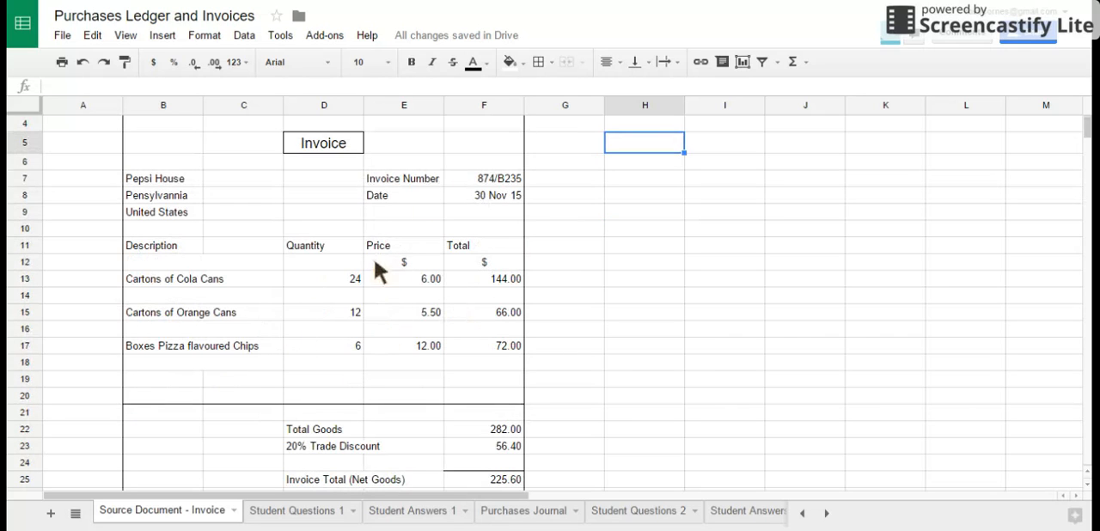
pyautogui.moveTo(498, 490)
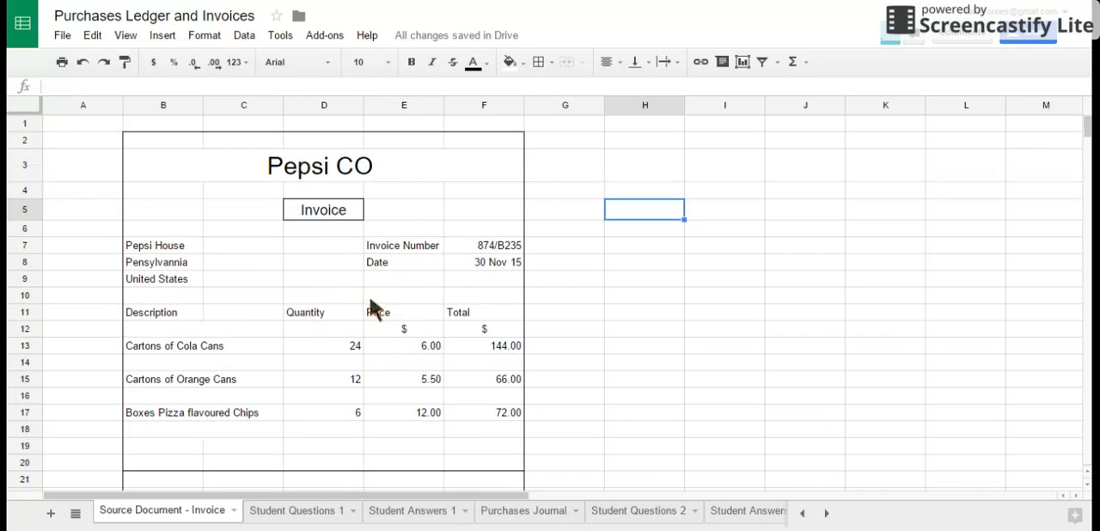
pyautogui.moveTo(254, 208)
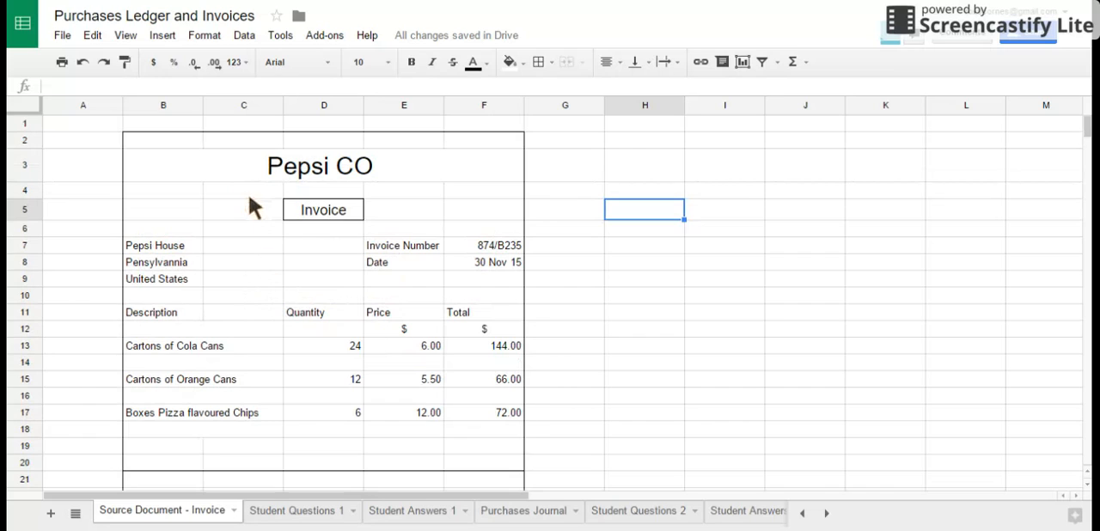
pyautogui.moveTo(537, 181)
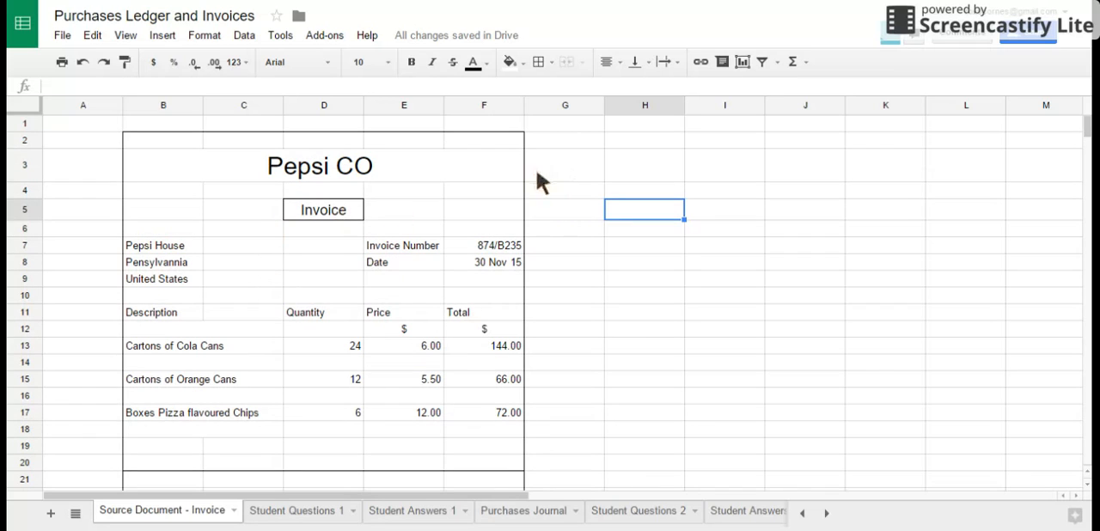
pyautogui.moveTo(288, 258)
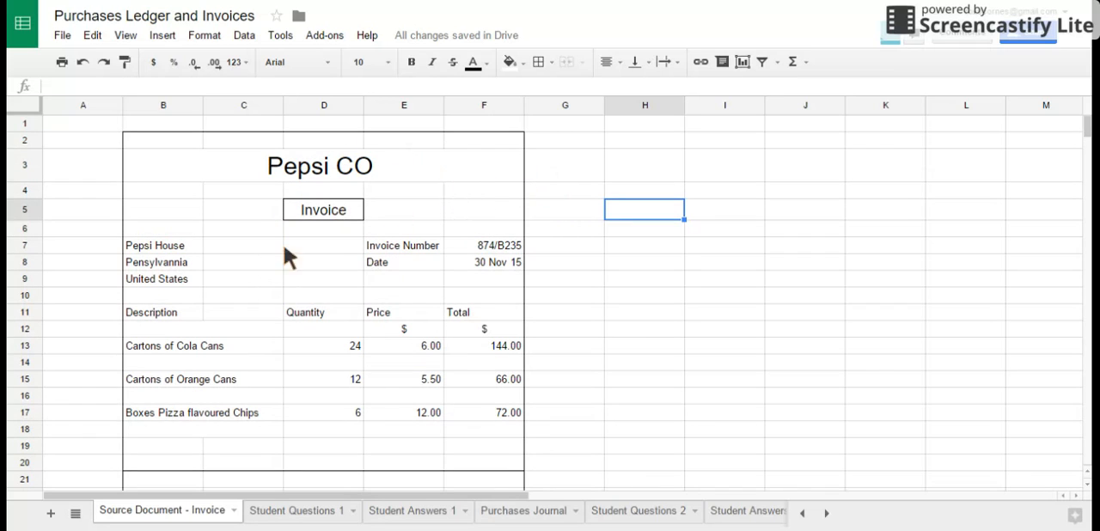
pyautogui.scroll(-3)
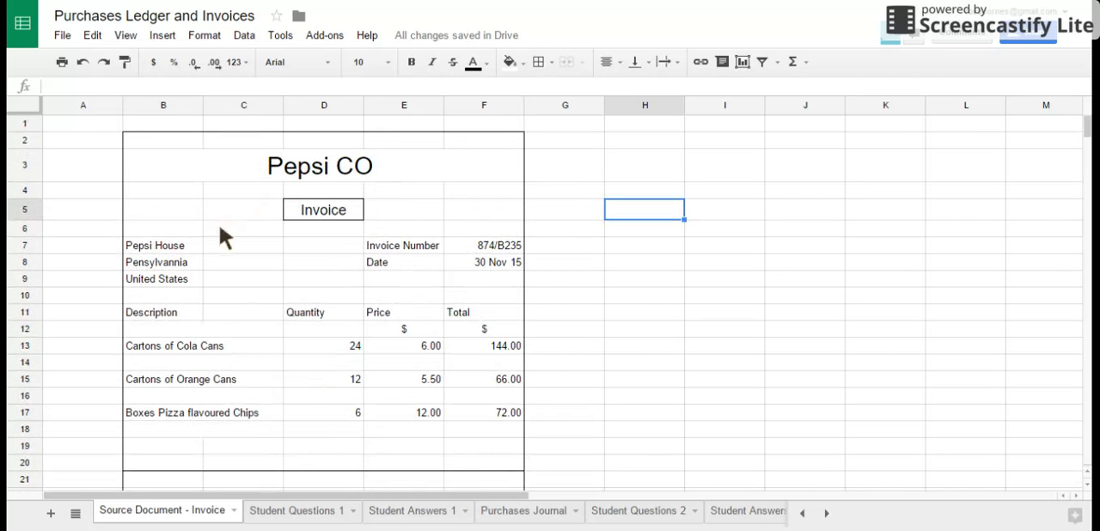
pyautogui.moveTo(284, 342)
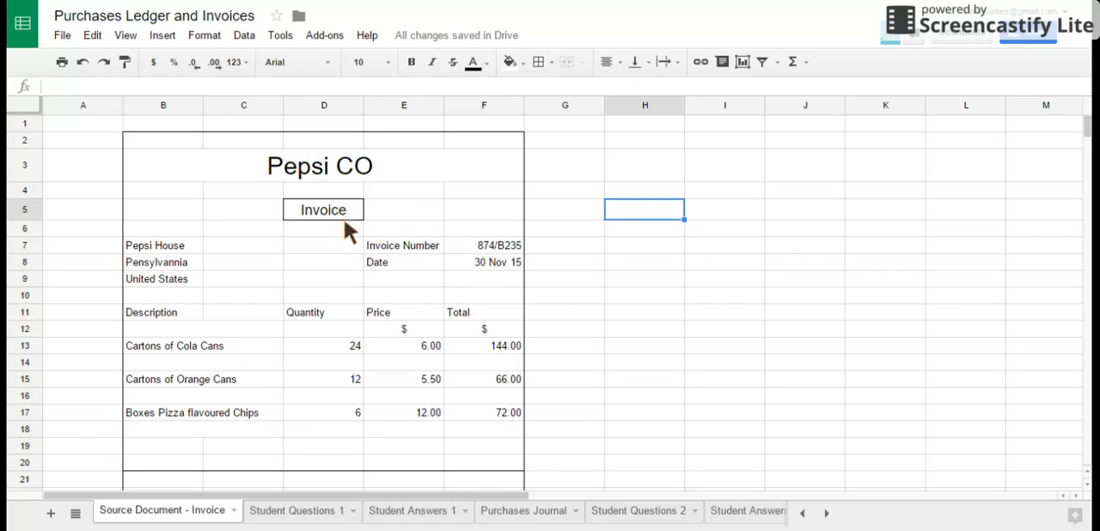
pyautogui.moveTo(348, 168)
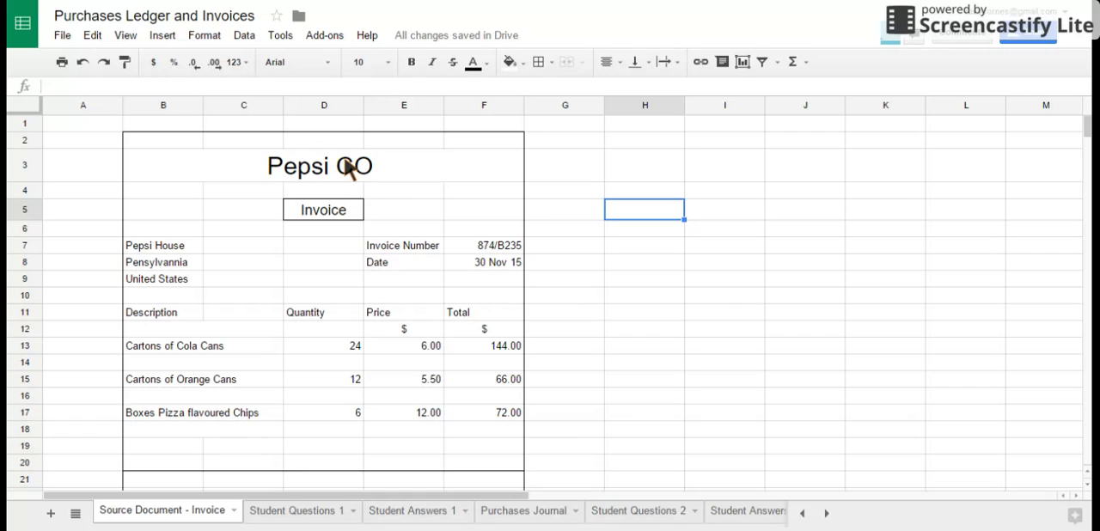
pyautogui.click(320, 164)
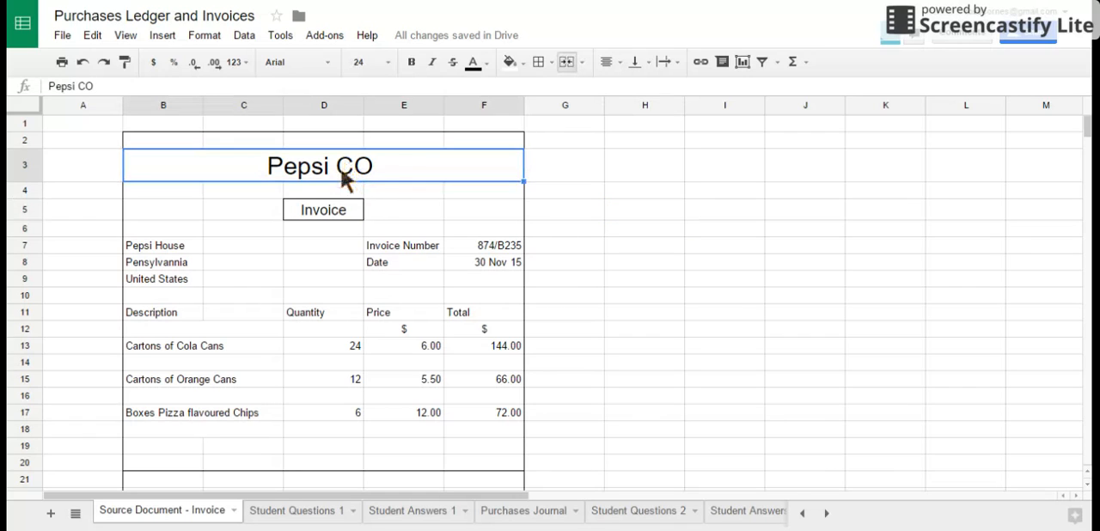
pyautogui.moveTo(360, 177)
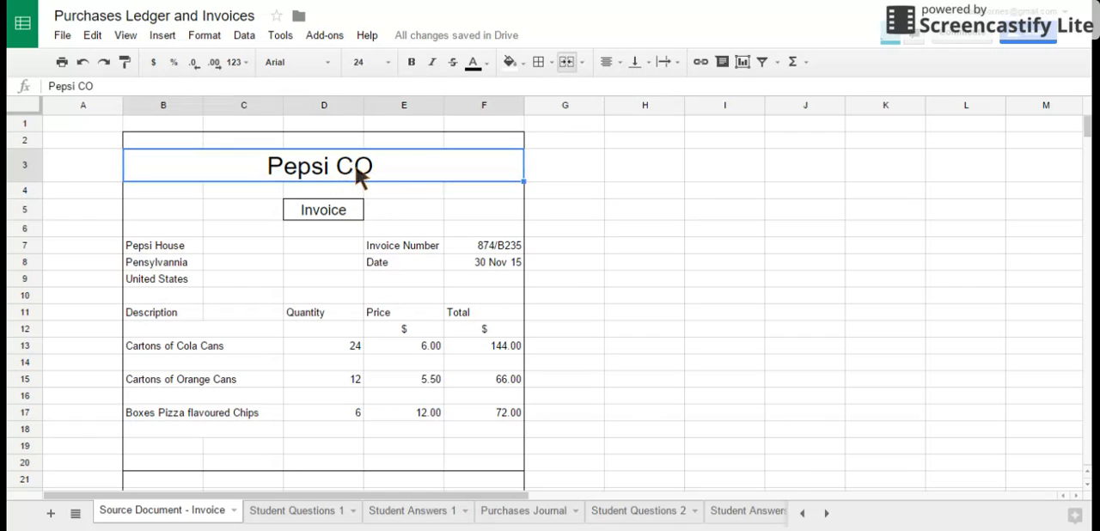
pyautogui.moveTo(187, 279)
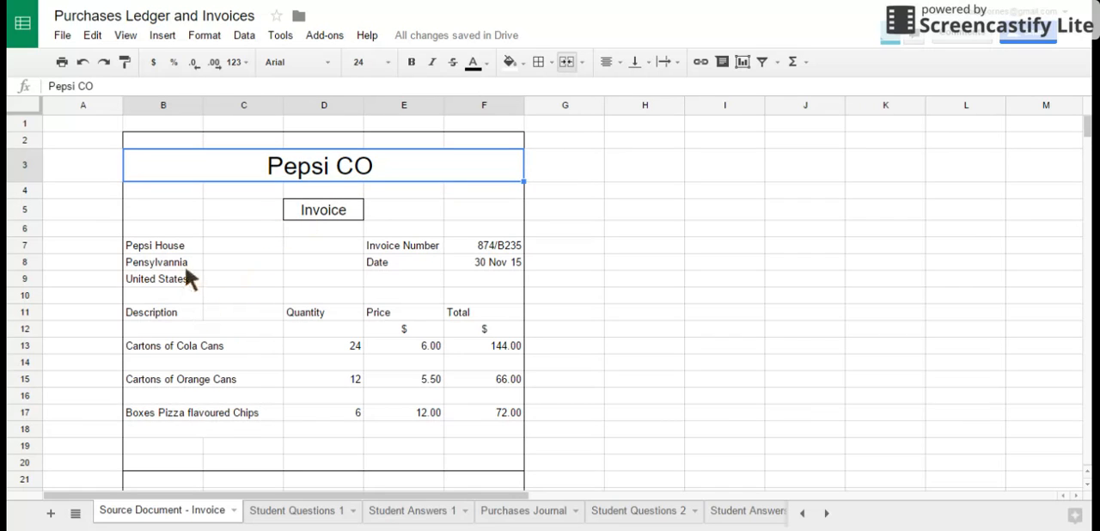
pyautogui.click(163, 262)
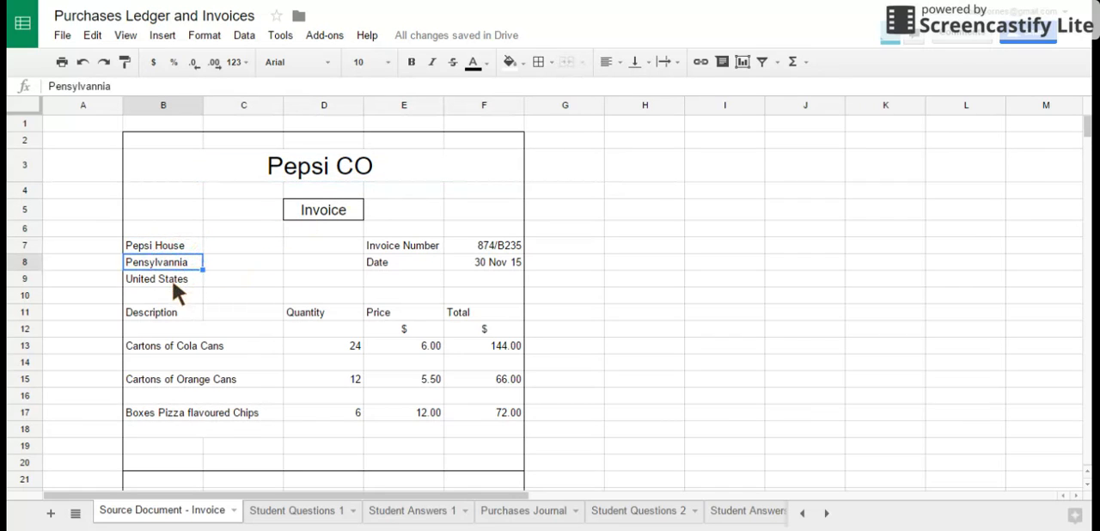
pyautogui.click(163, 278)
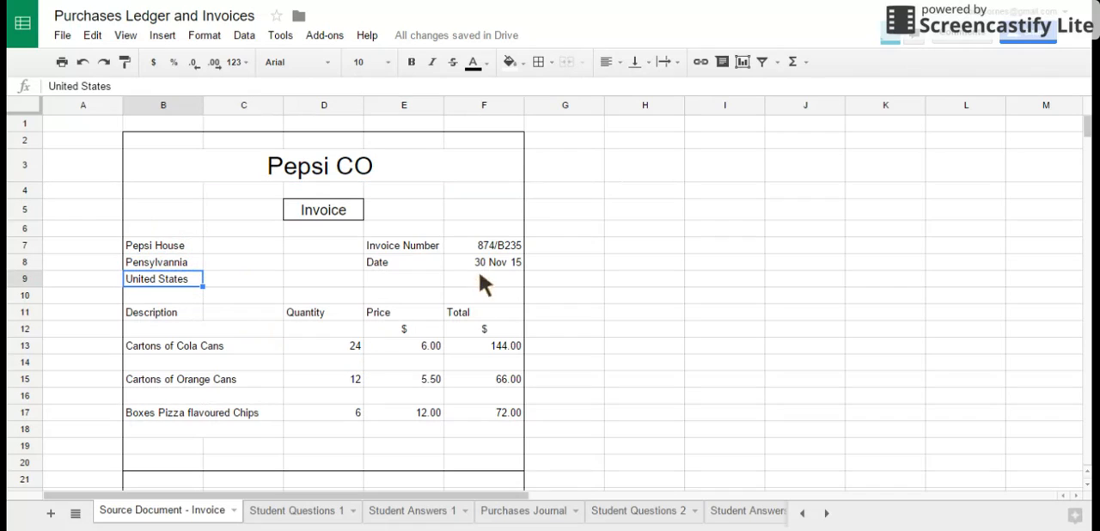
pyautogui.click(403, 245)
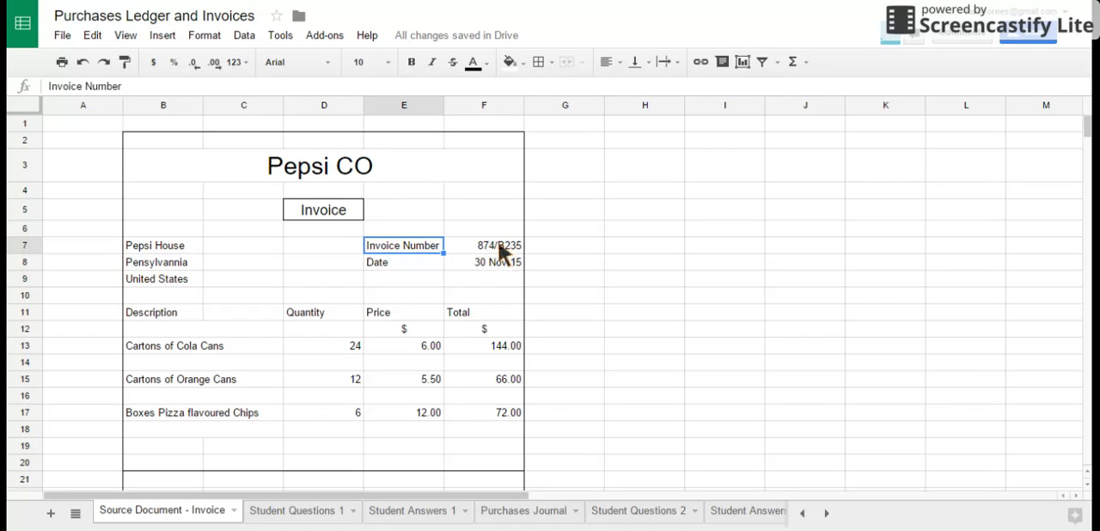
pyautogui.moveTo(501, 271)
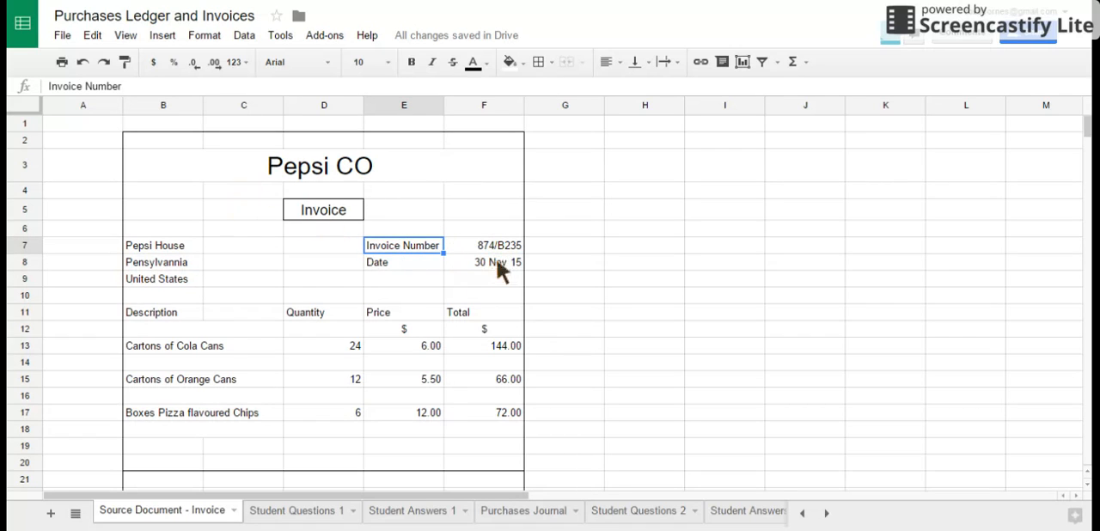
pyautogui.moveTo(440, 294)
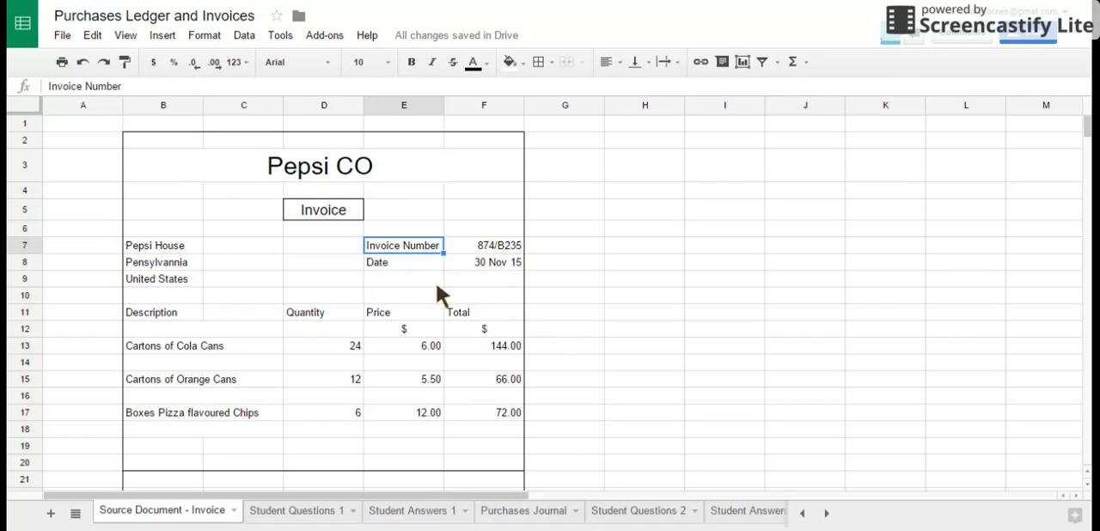
pyautogui.click(483, 262)
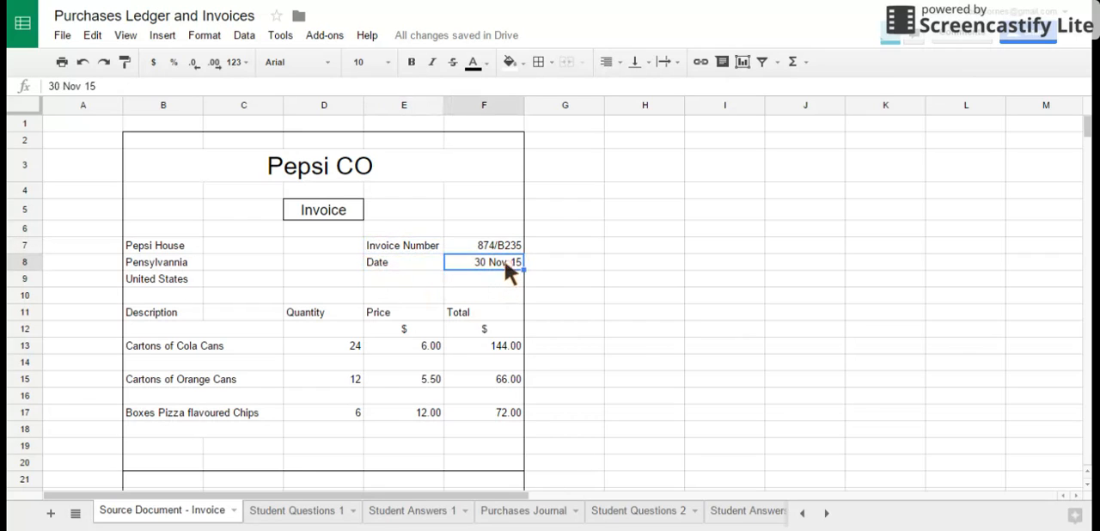
pyautogui.moveTo(127, 339)
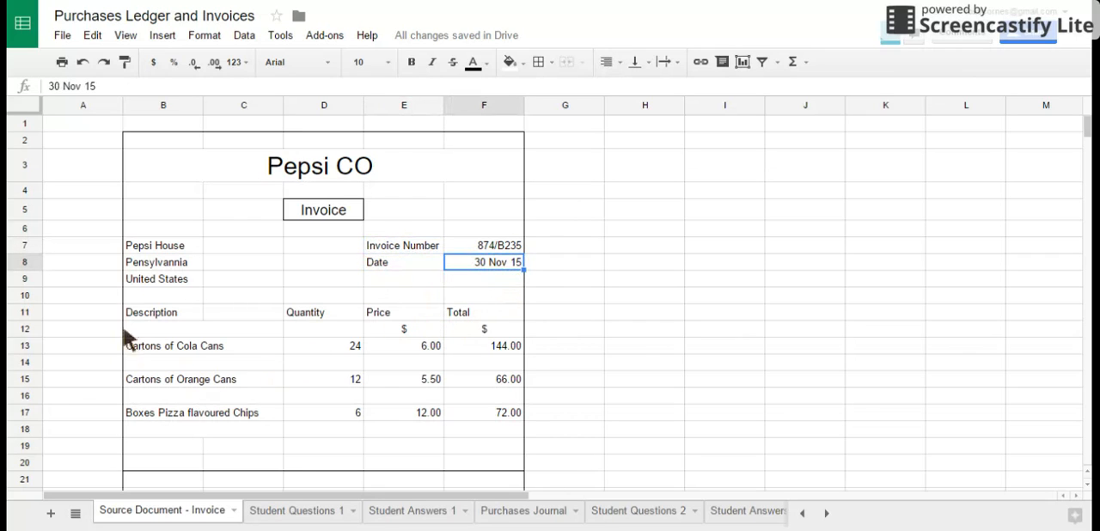
# Step: Check quantities, unit prices and line-total formulas for the cola, orange can and chip items
pyautogui.click(202, 346)
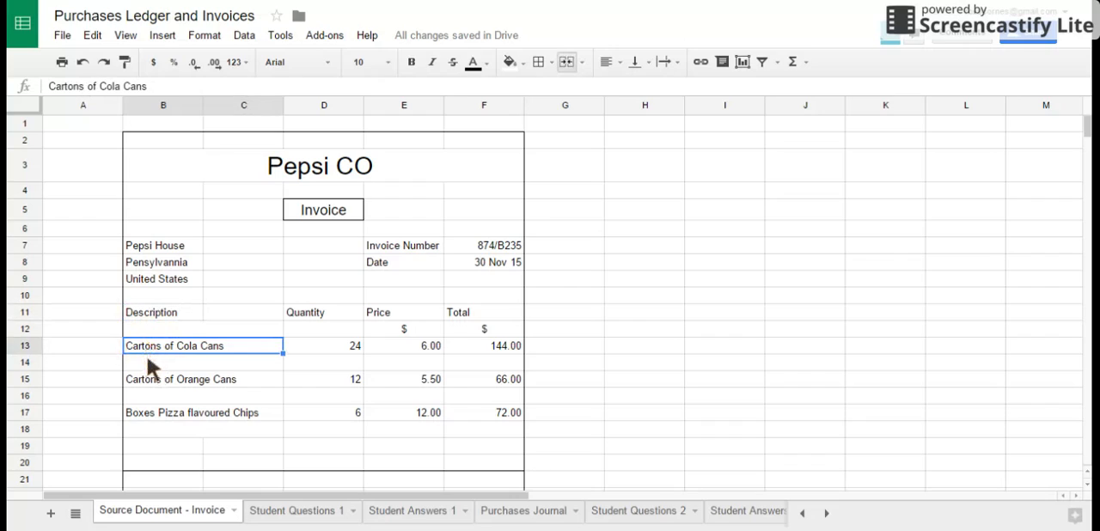
pyautogui.moveTo(156, 355)
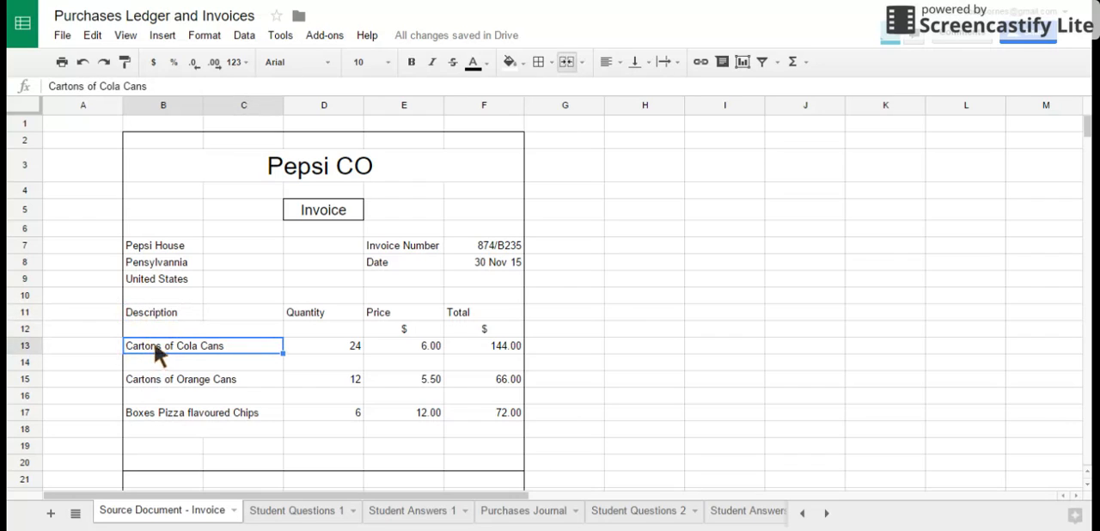
pyautogui.moveTo(172, 355)
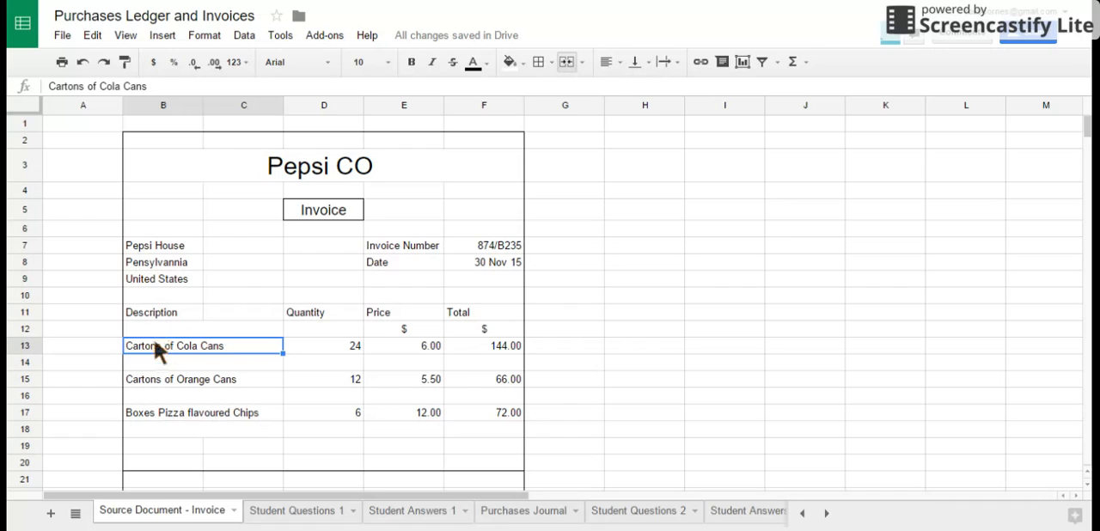
pyautogui.moveTo(322, 355)
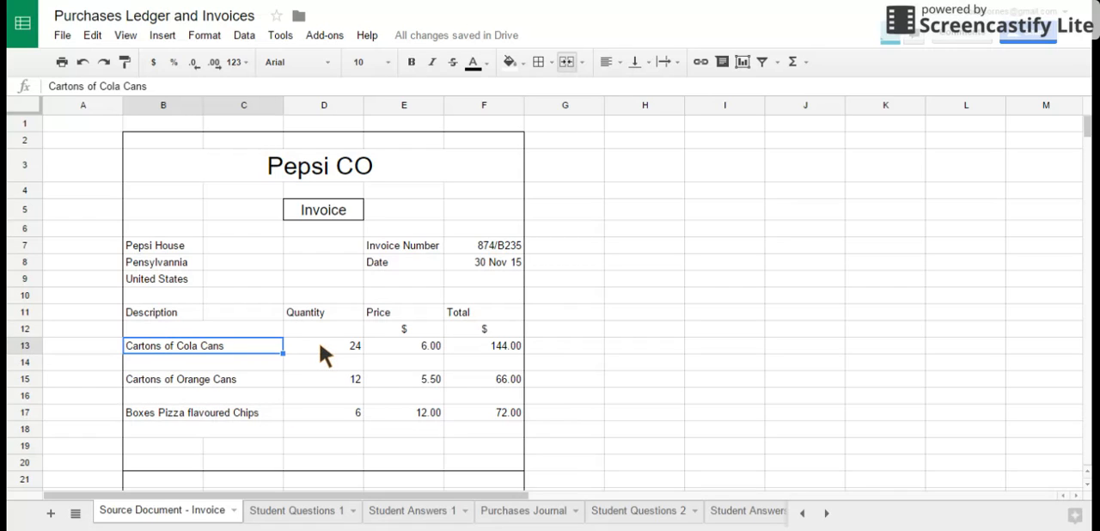
pyautogui.moveTo(434, 350)
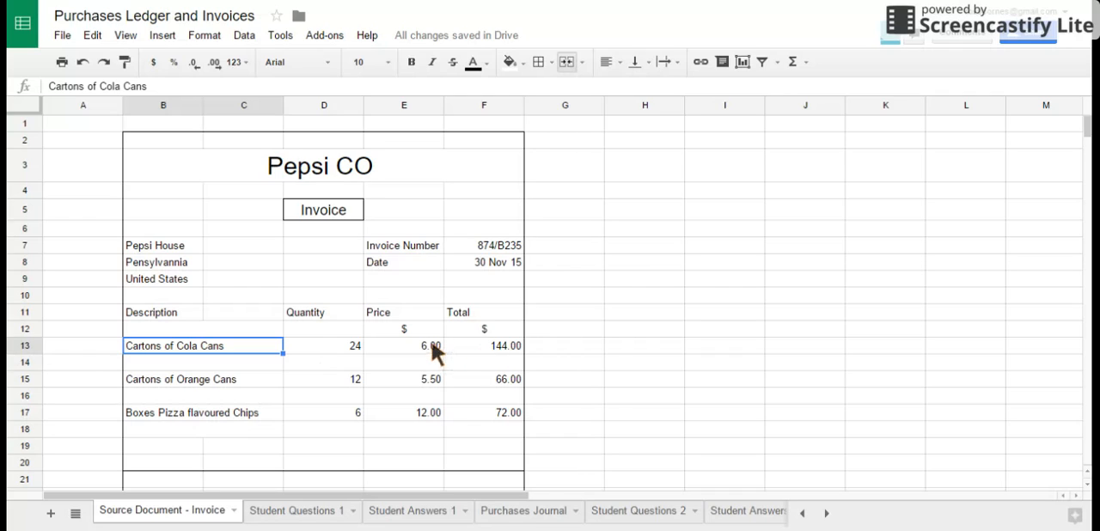
pyautogui.moveTo(514, 361)
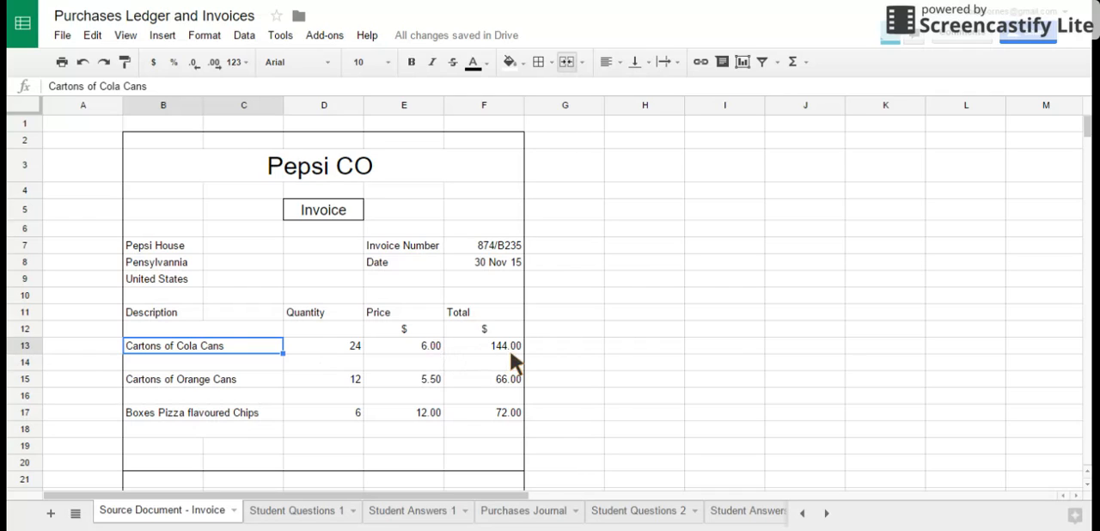
pyautogui.moveTo(400, 357)
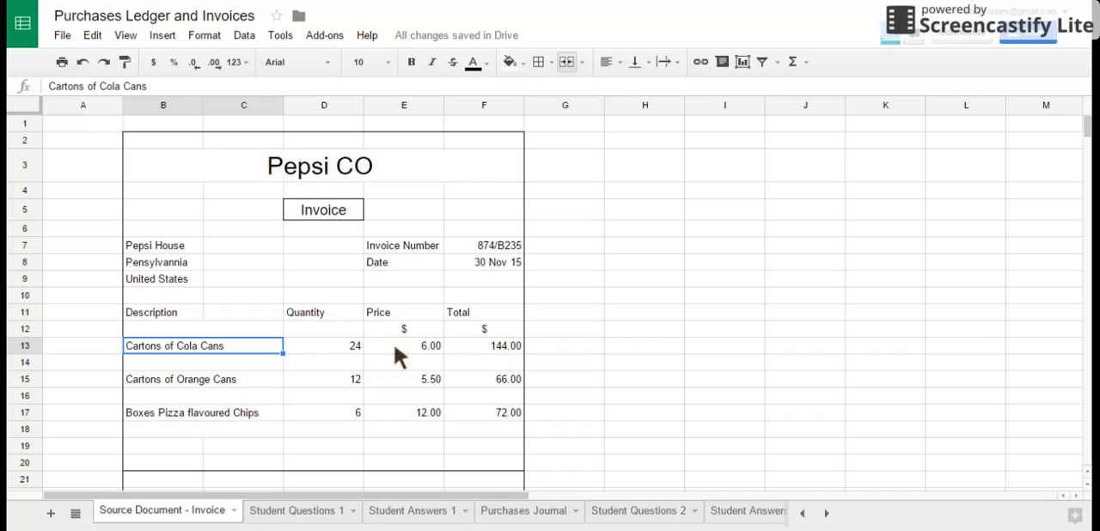
pyautogui.moveTo(330, 368)
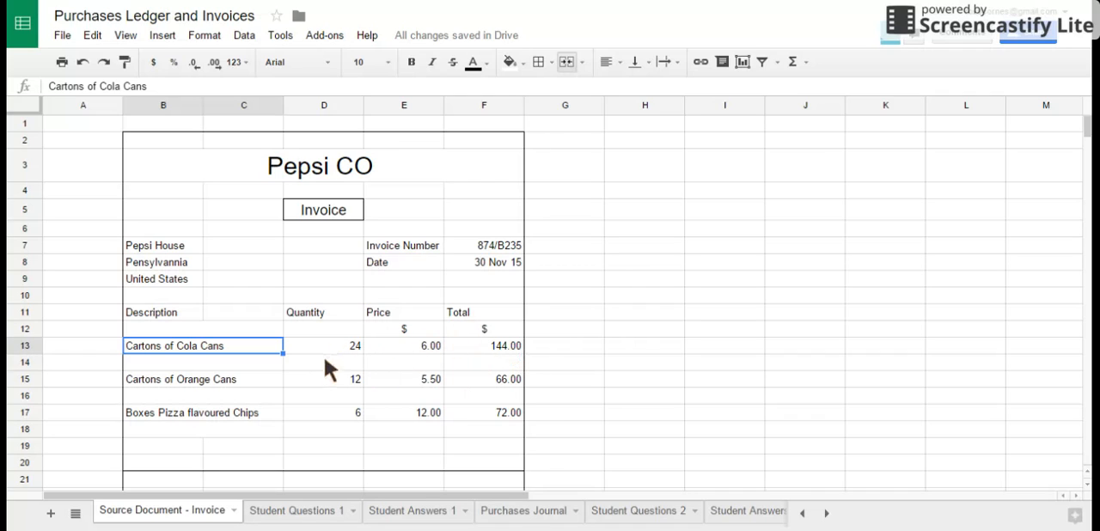
pyautogui.moveTo(300, 369)
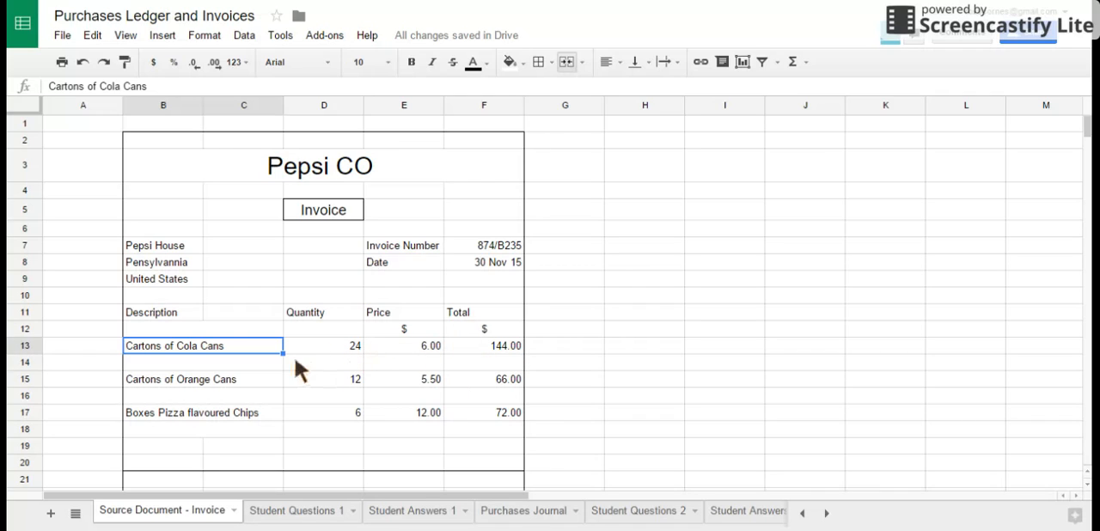
pyautogui.click(323, 345)
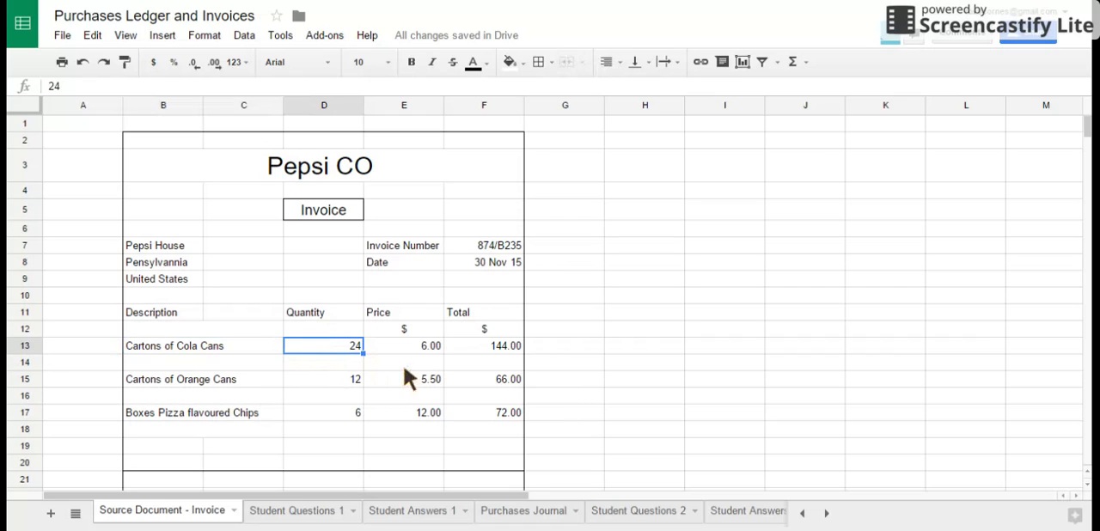
pyautogui.moveTo(420, 354)
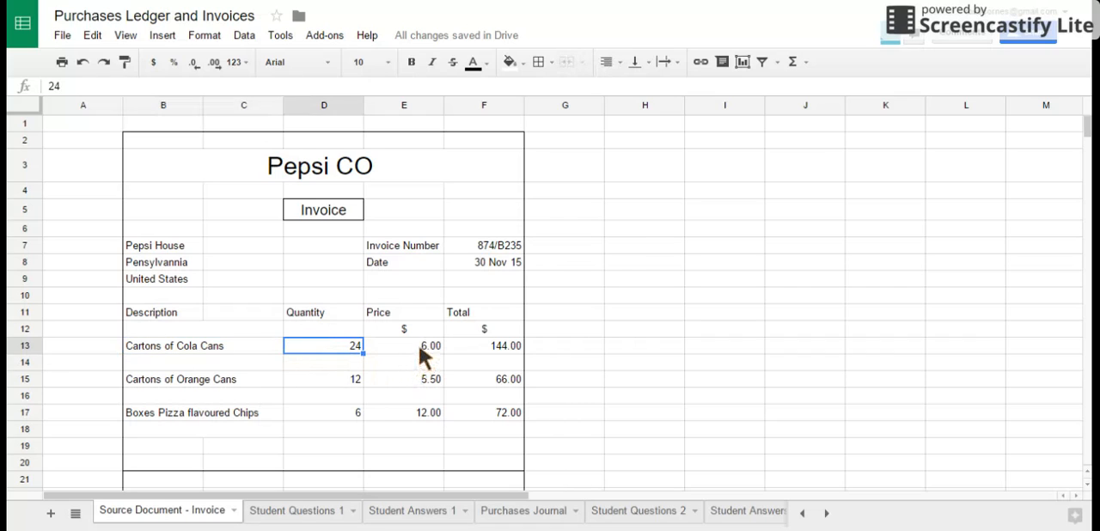
pyautogui.click(403, 346)
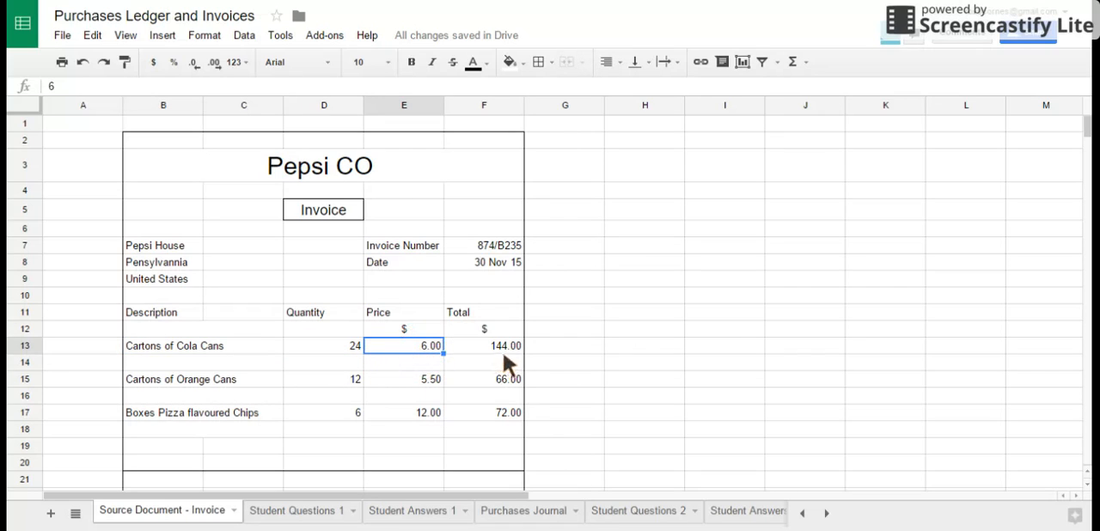
pyautogui.click(484, 346)
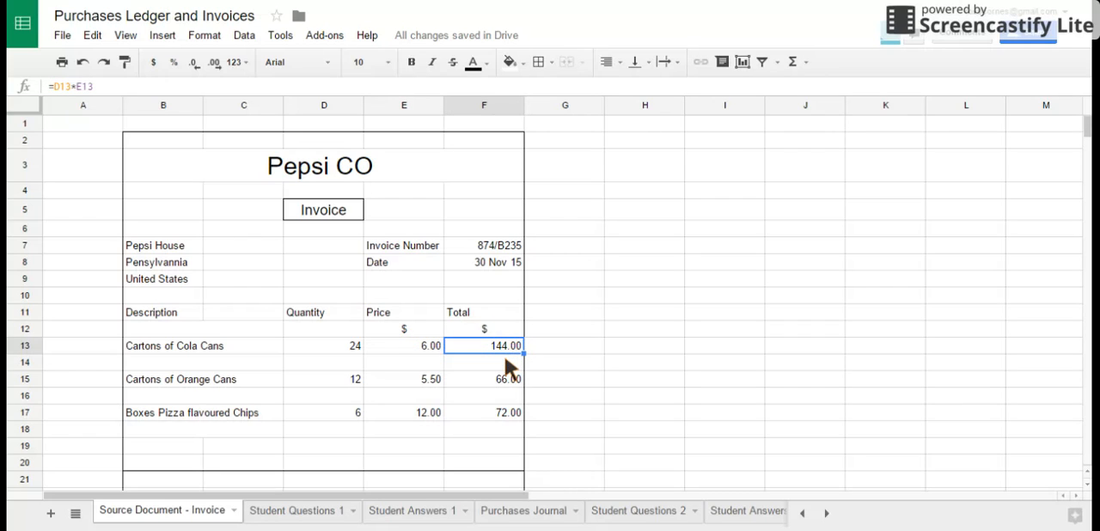
pyautogui.moveTo(492, 371)
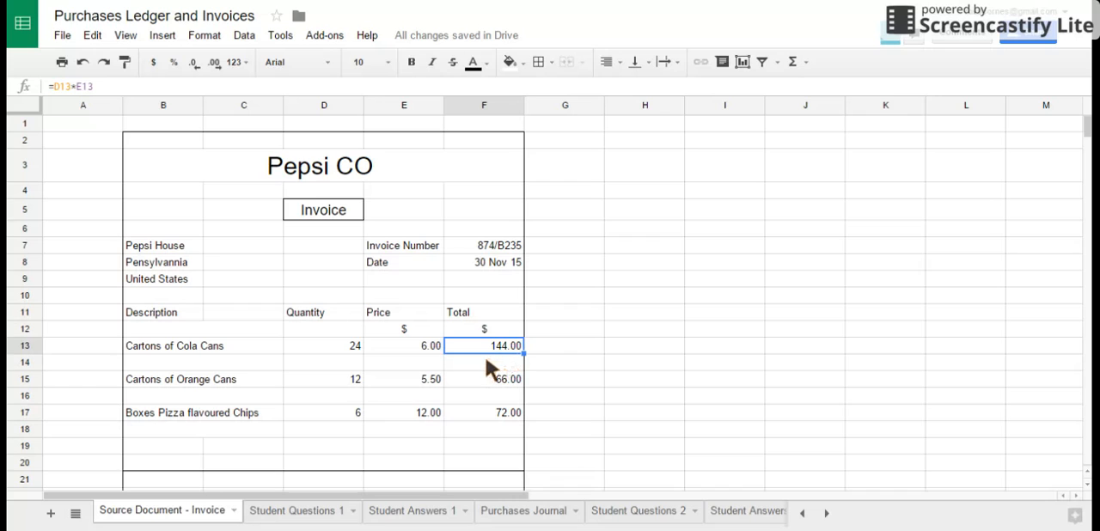
pyautogui.scroll(-3)
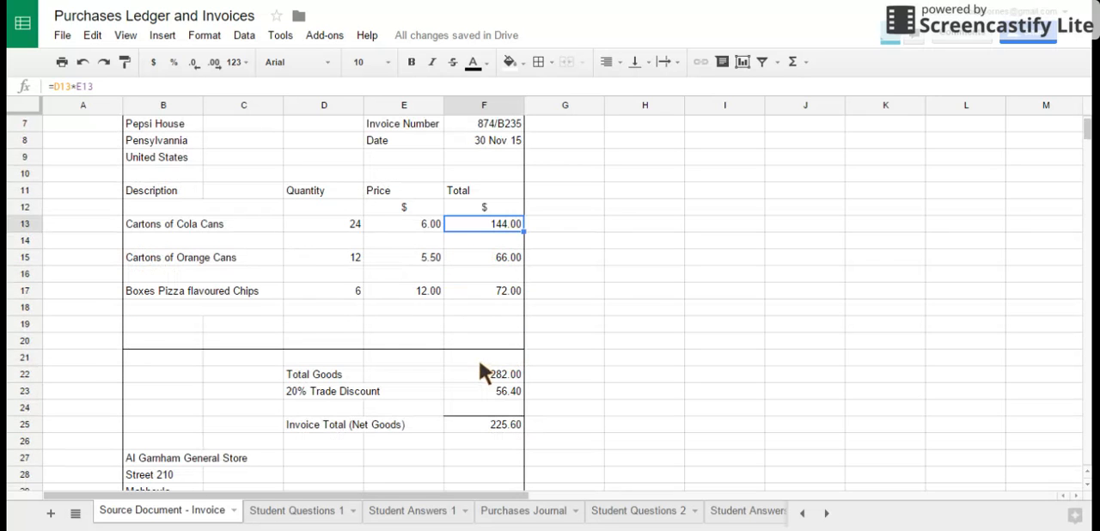
pyautogui.moveTo(384, 271)
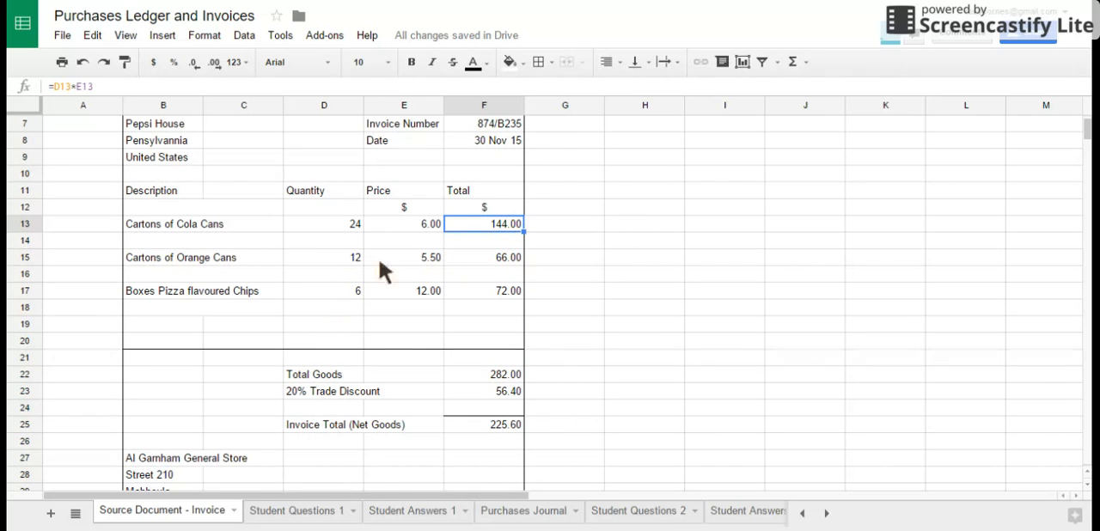
pyautogui.click(404, 257)
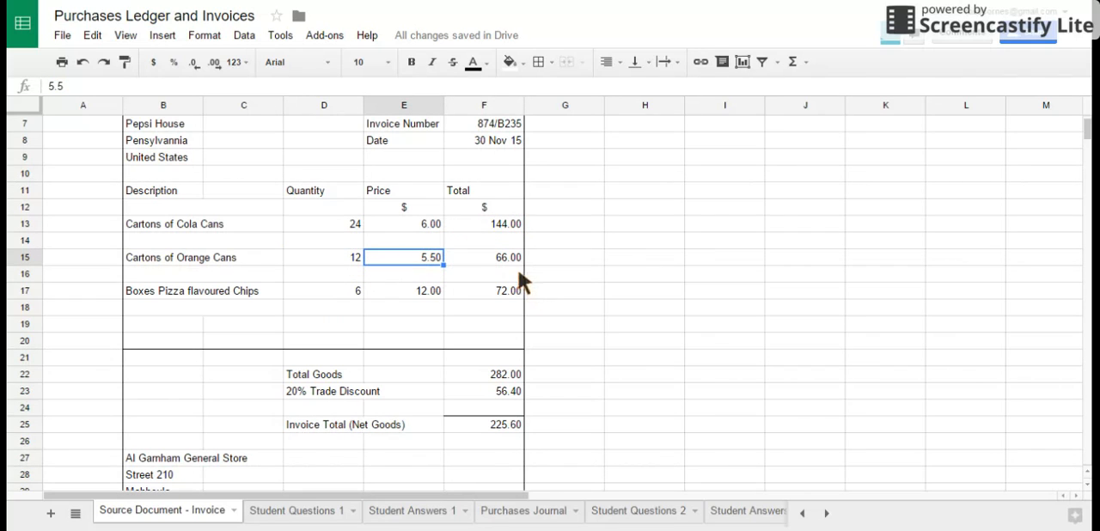
pyautogui.click(482, 257)
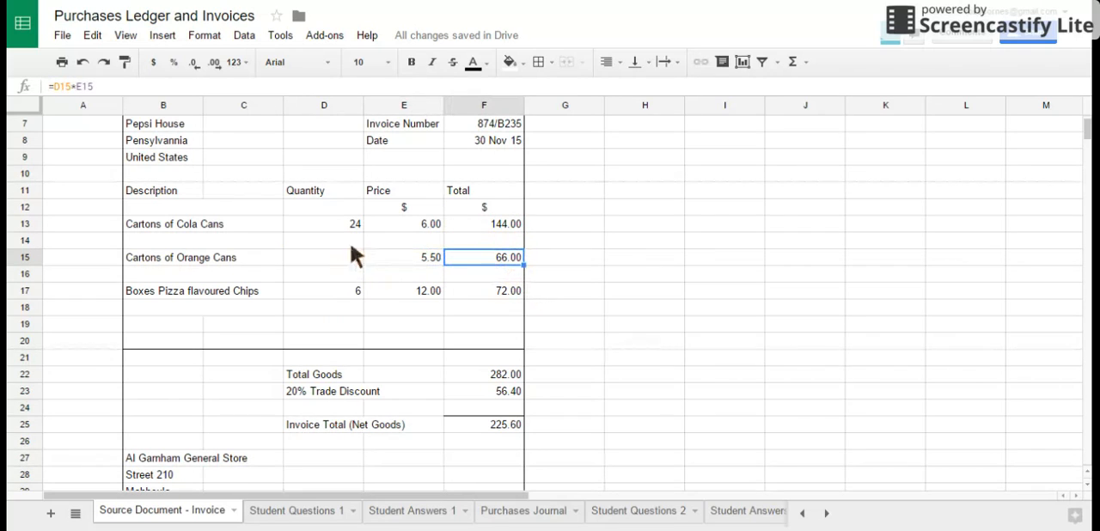
pyautogui.write('12')
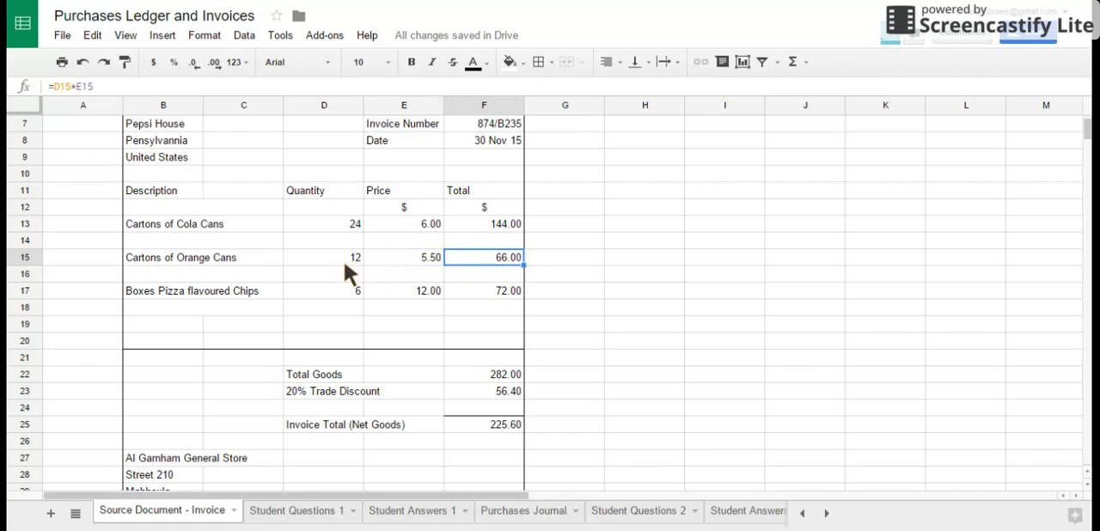
pyautogui.moveTo(494, 279)
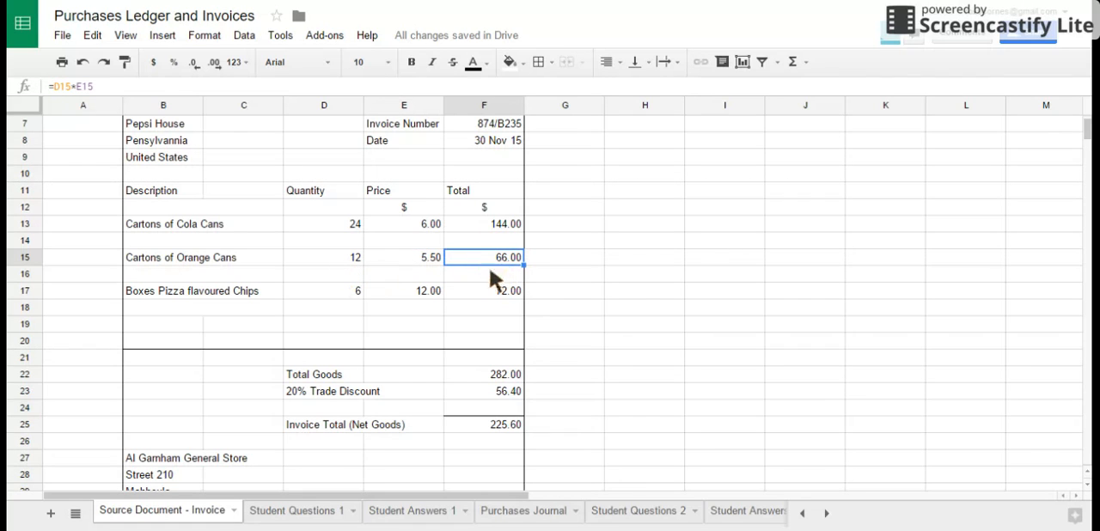
pyautogui.scroll(-3)
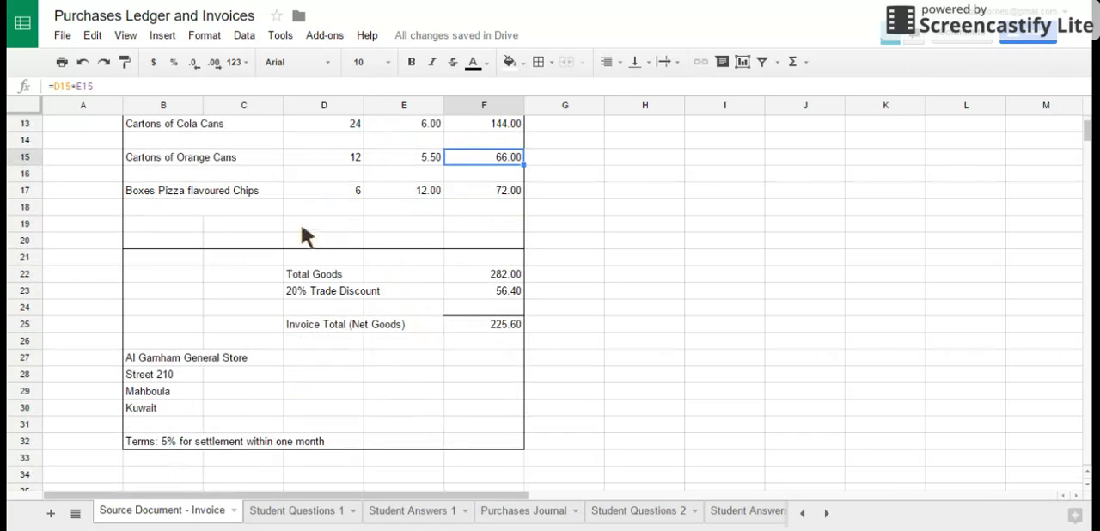
pyautogui.moveTo(374, 194)
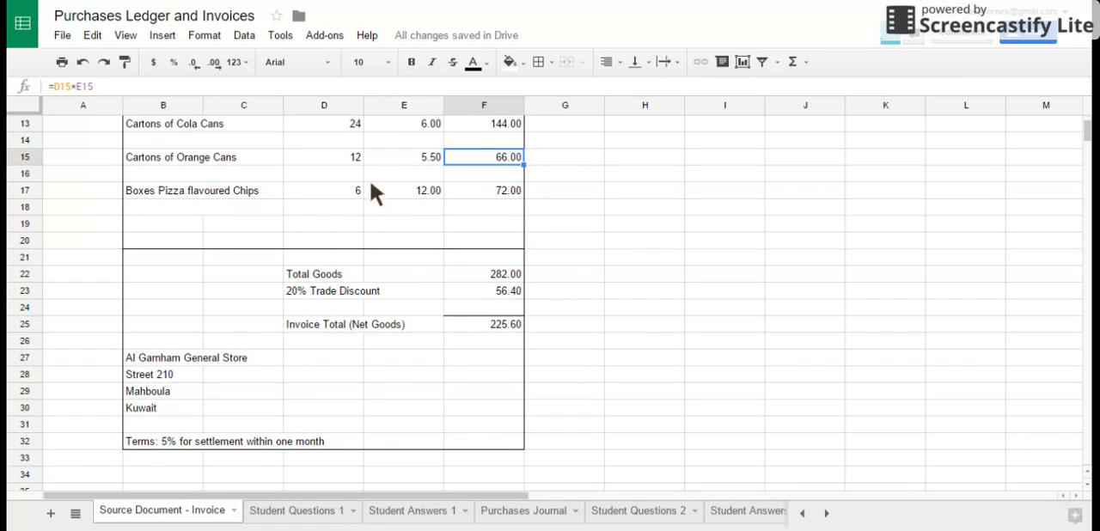
pyautogui.moveTo(342, 196)
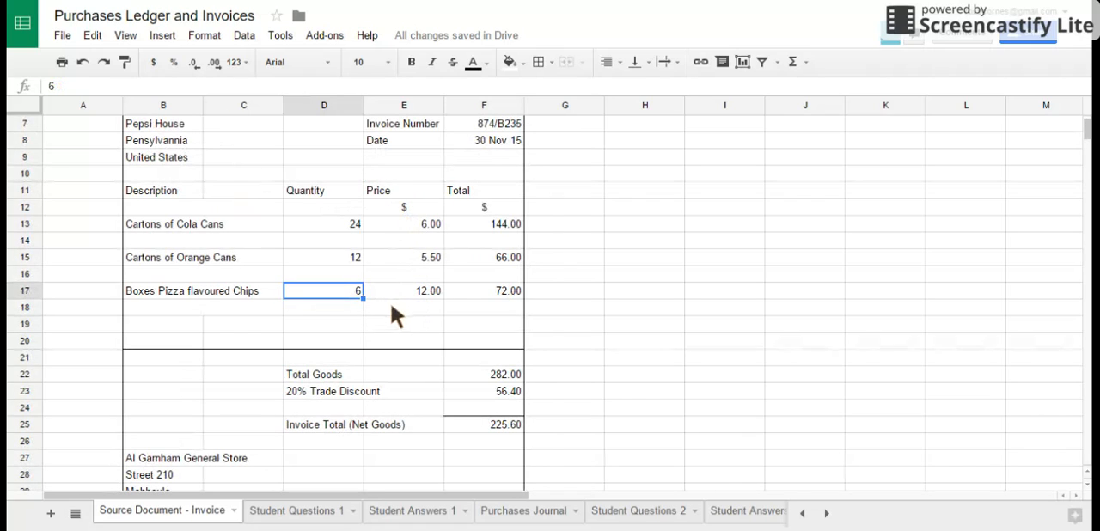
pyautogui.moveTo(361, 325)
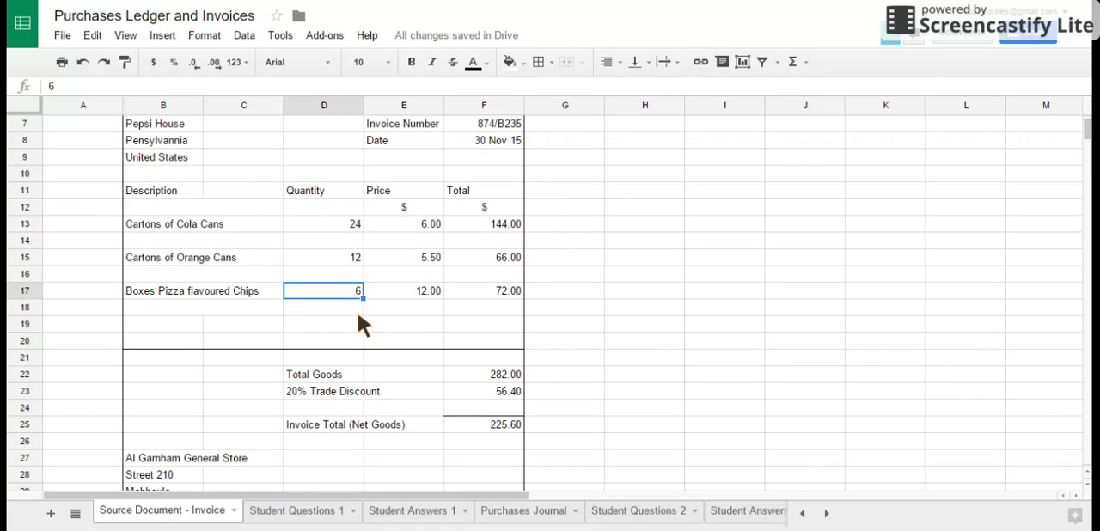
pyautogui.click(403, 291)
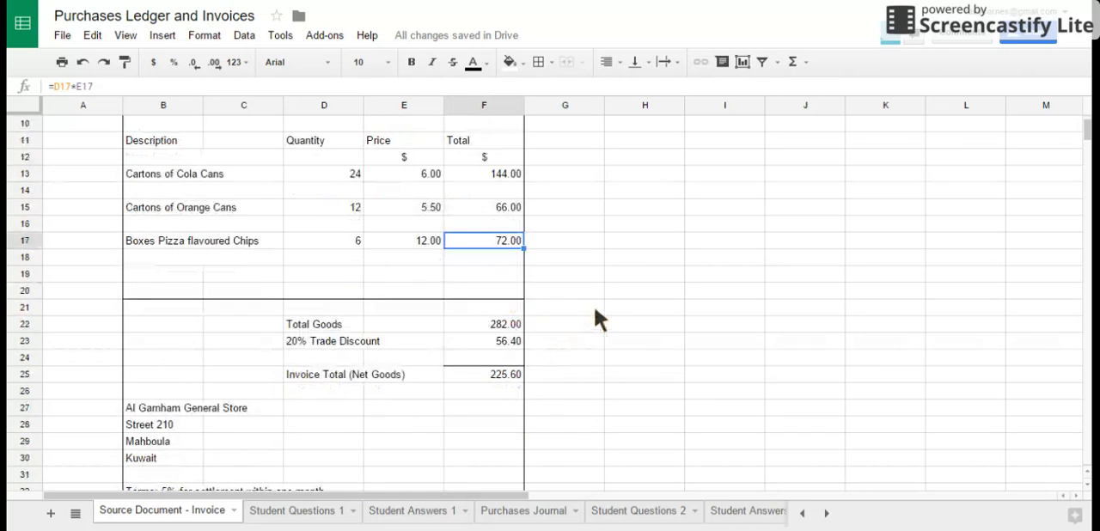
pyautogui.click(484, 273)
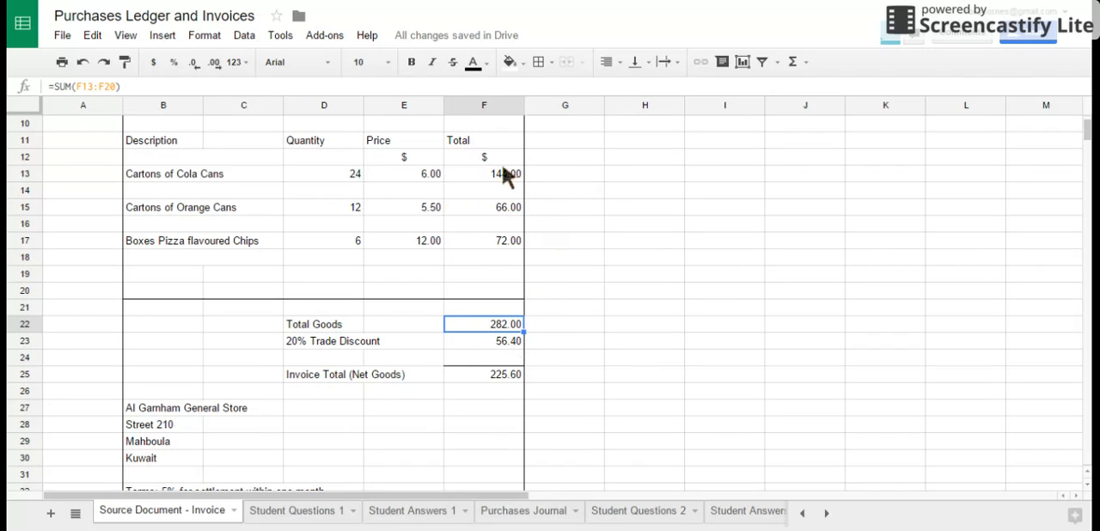
# Step: Review the Invoice Total (Net Goods) row and Al Gamham General Store's country and settlement terms
pyautogui.scroll(-3)
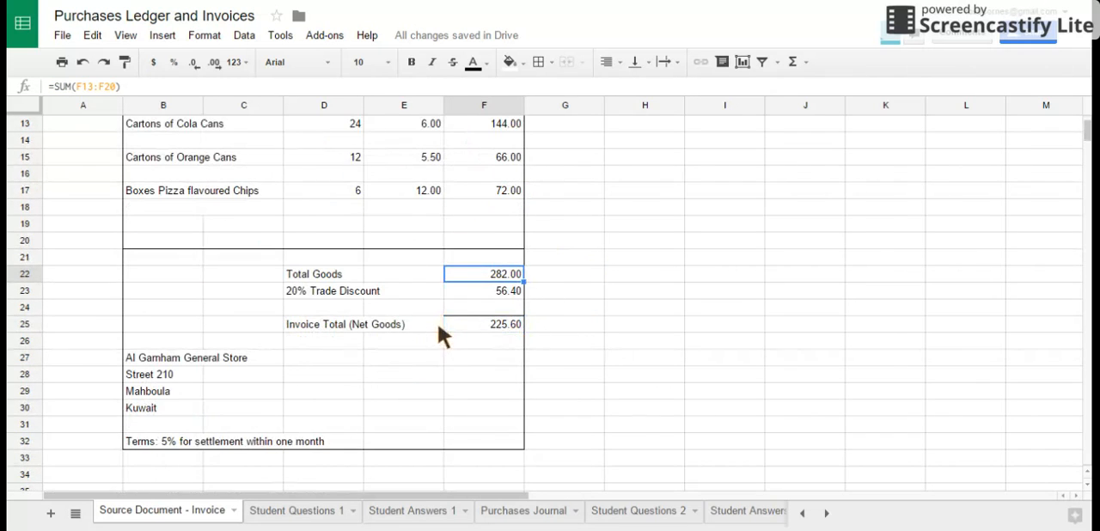
pyautogui.moveTo(353, 296)
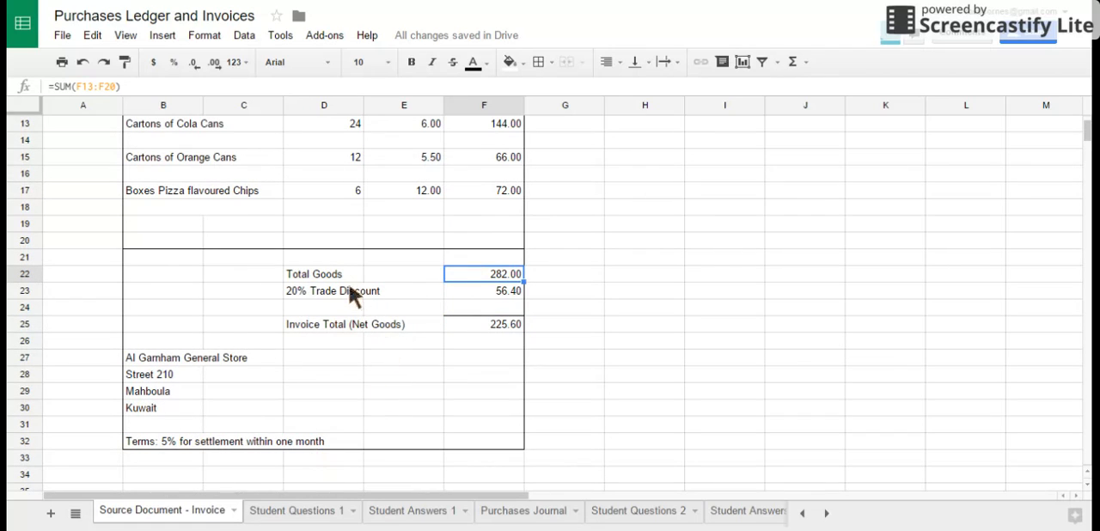
pyautogui.moveTo(352, 343)
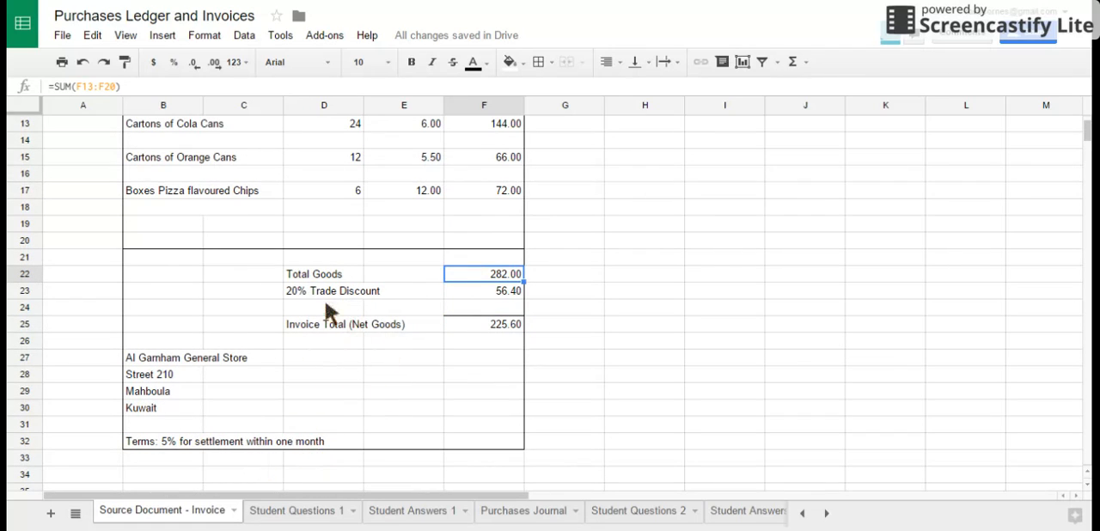
pyautogui.moveTo(356, 299)
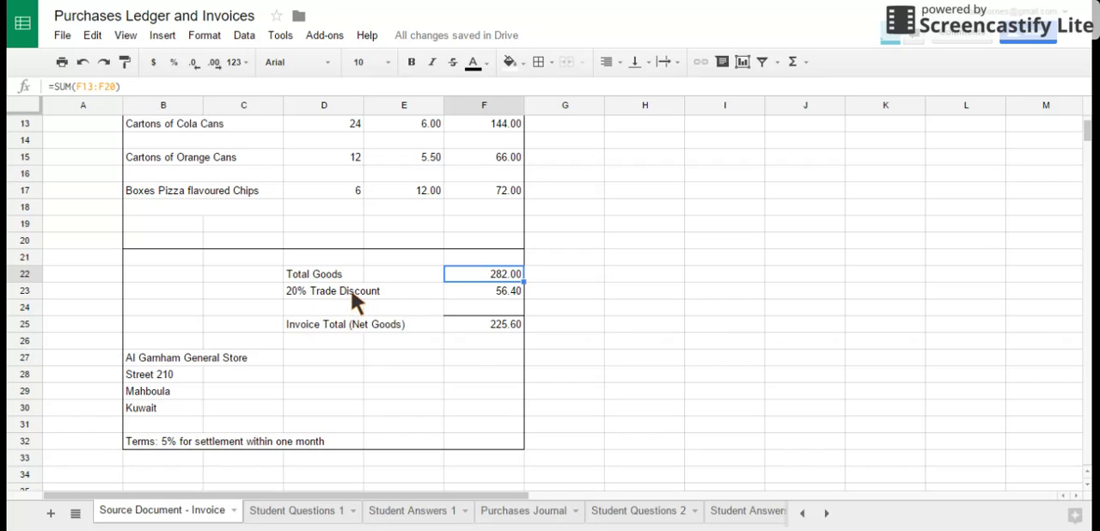
pyautogui.moveTo(485, 298)
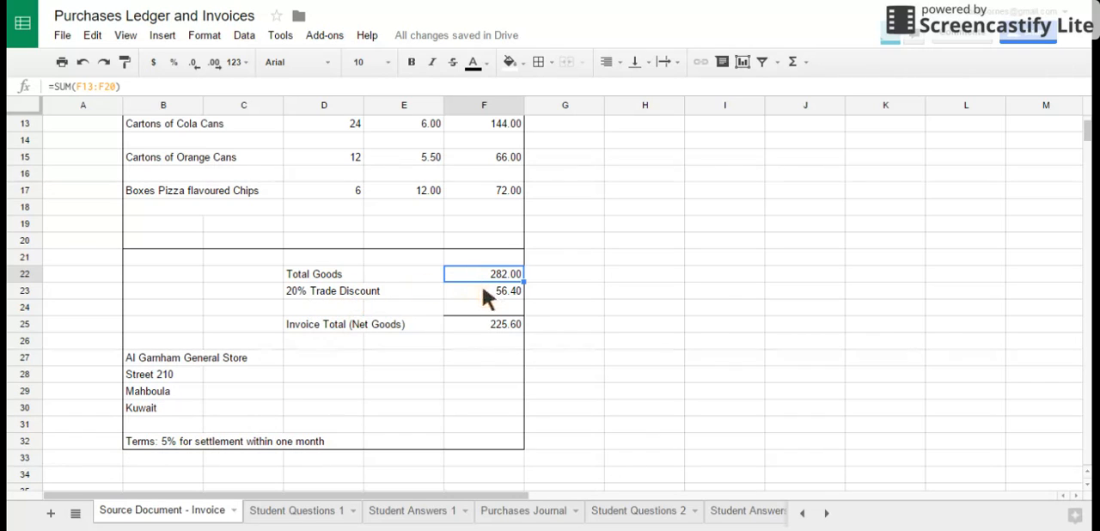
pyautogui.moveTo(464, 301)
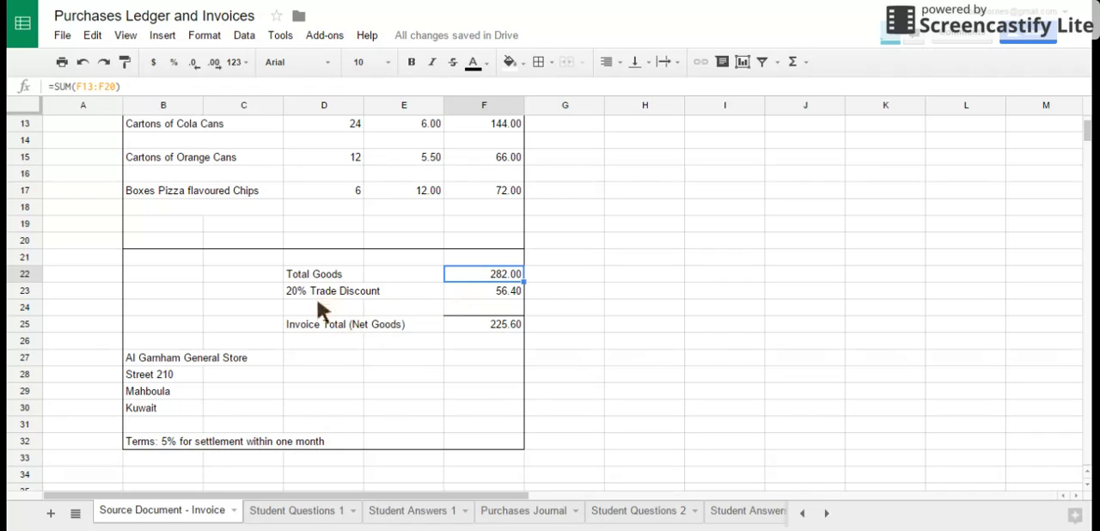
pyautogui.moveTo(413, 310)
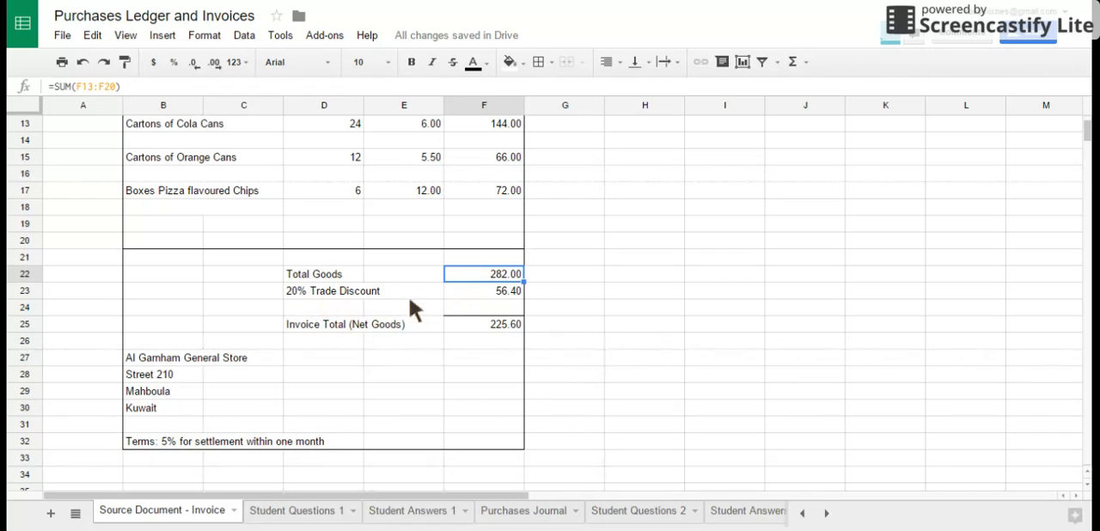
pyautogui.moveTo(371, 311)
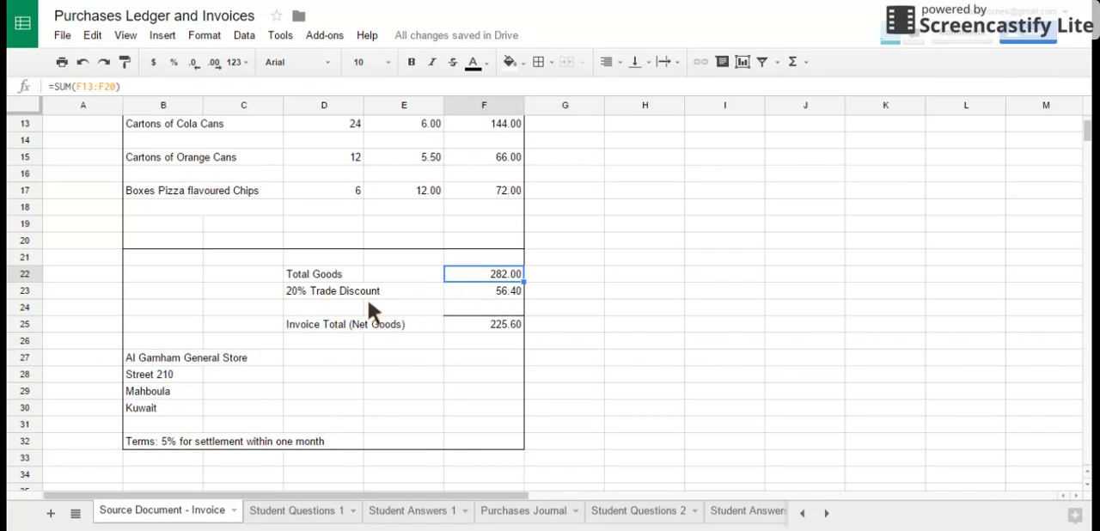
pyautogui.moveTo(324, 307)
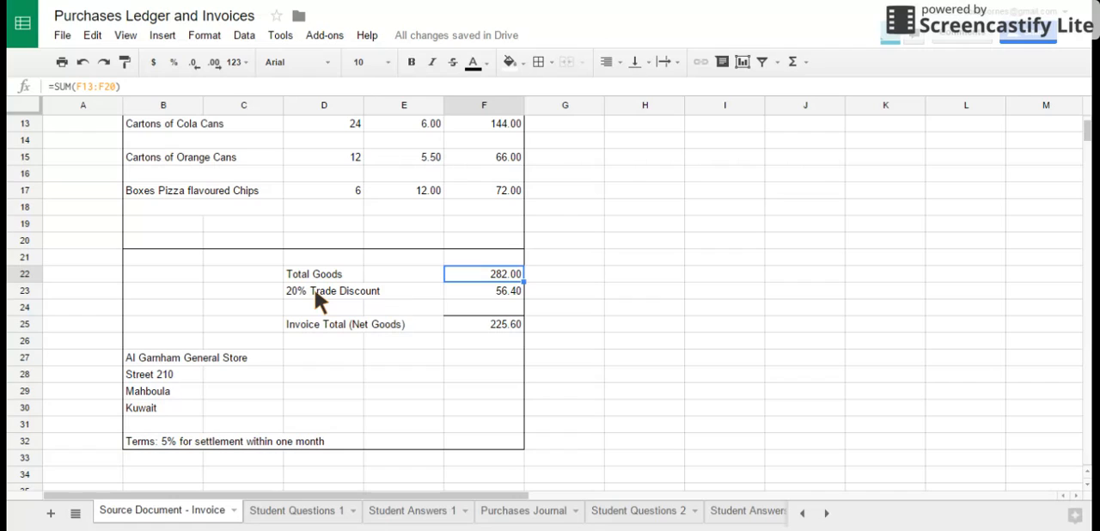
pyautogui.moveTo(334, 297)
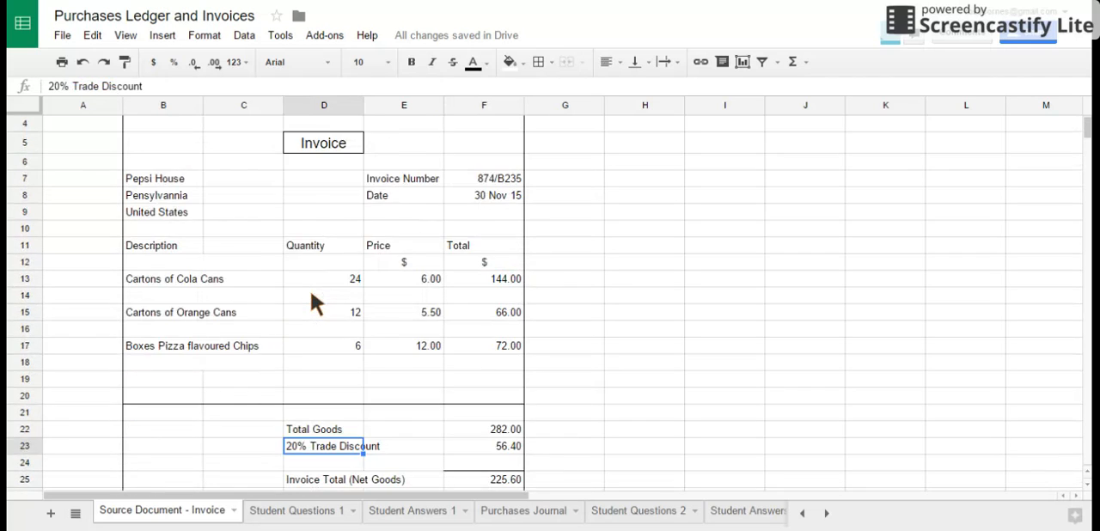
pyautogui.scroll(-3)
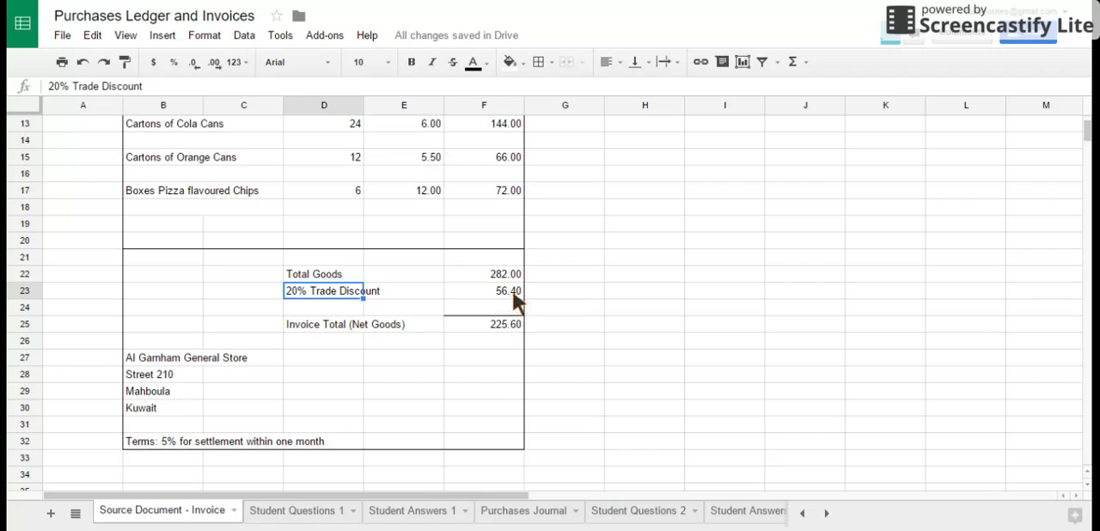
pyautogui.click(324, 324)
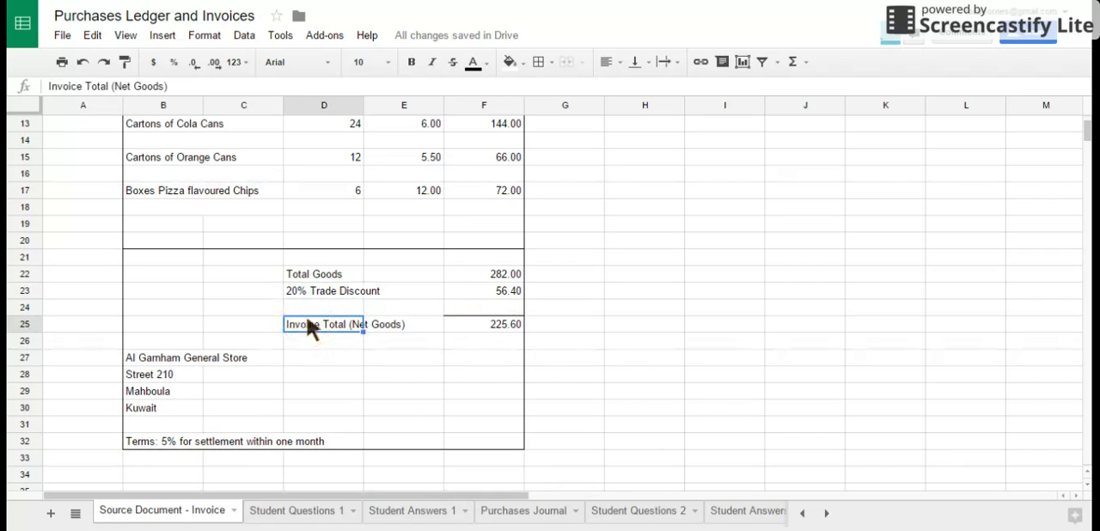
pyautogui.moveTo(408, 334)
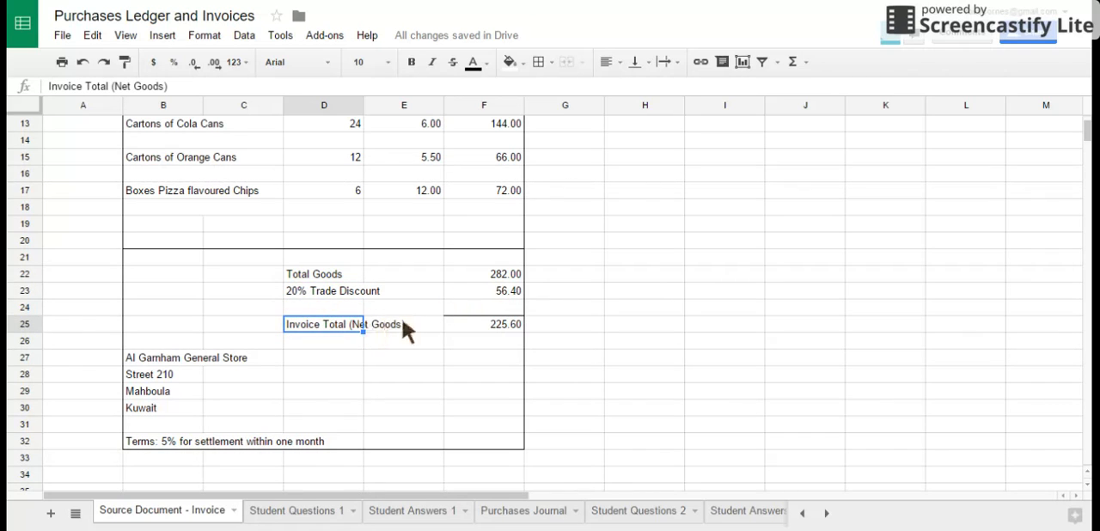
pyautogui.click(482, 324)
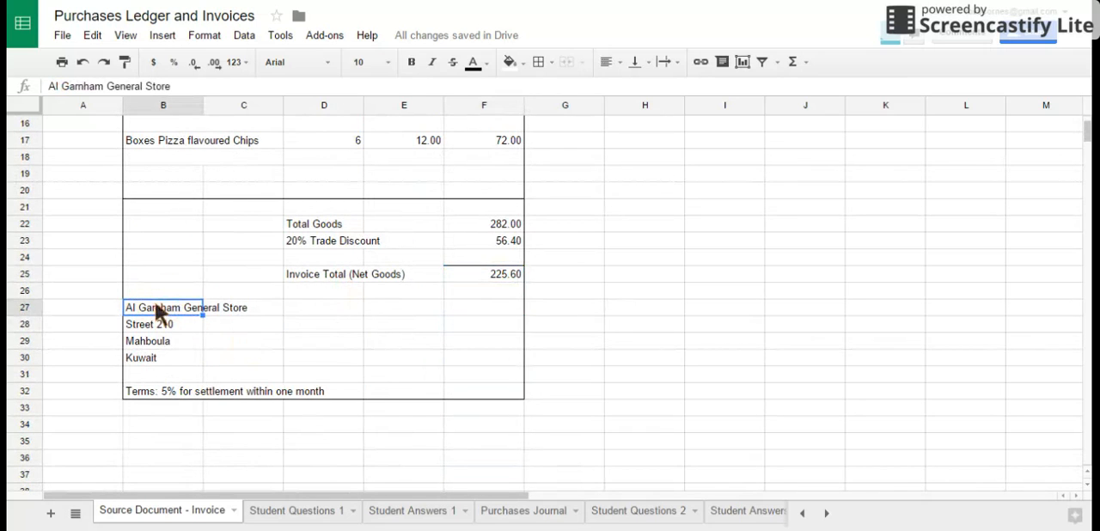
pyautogui.moveTo(146, 378)
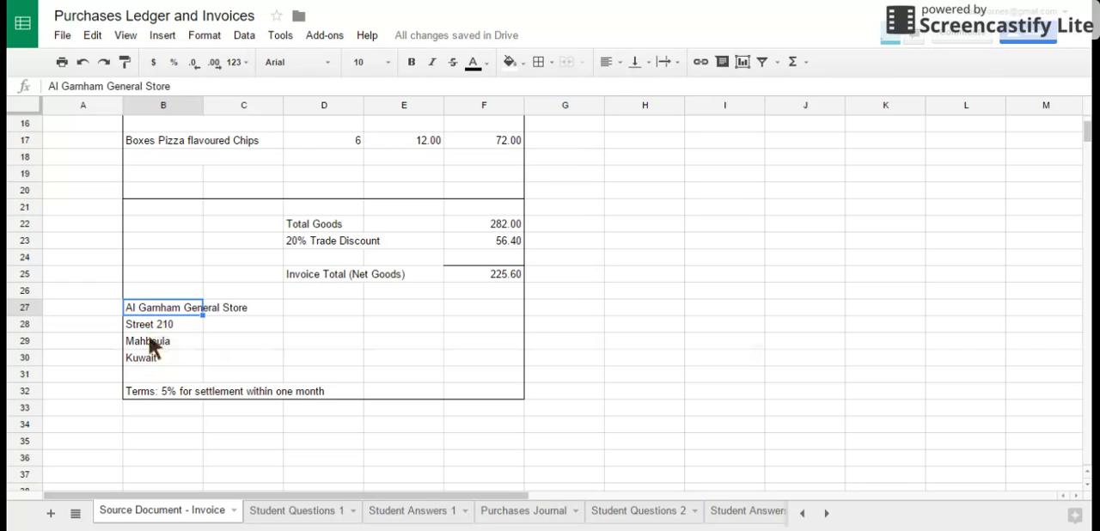
pyautogui.click(163, 358)
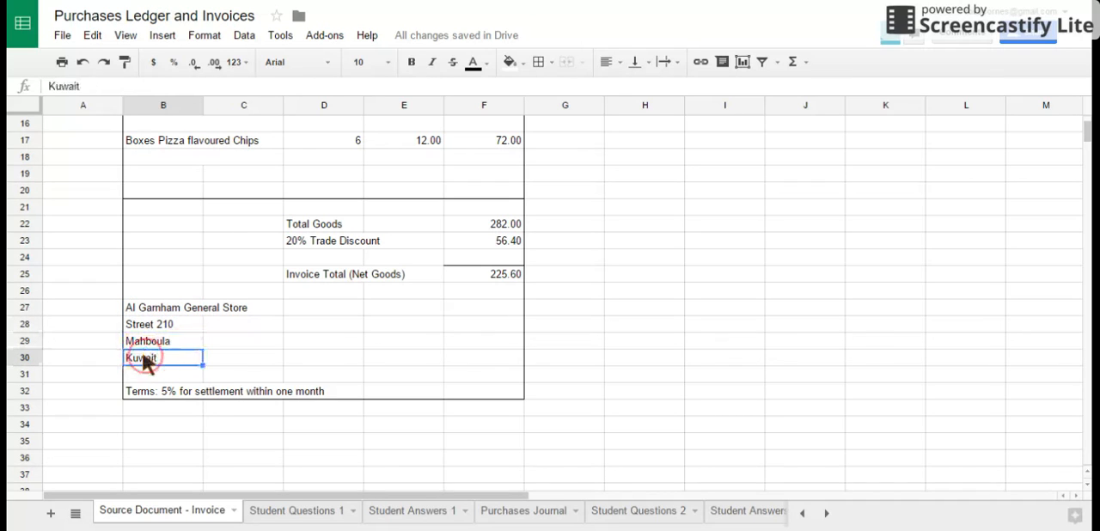
pyautogui.click(162, 391)
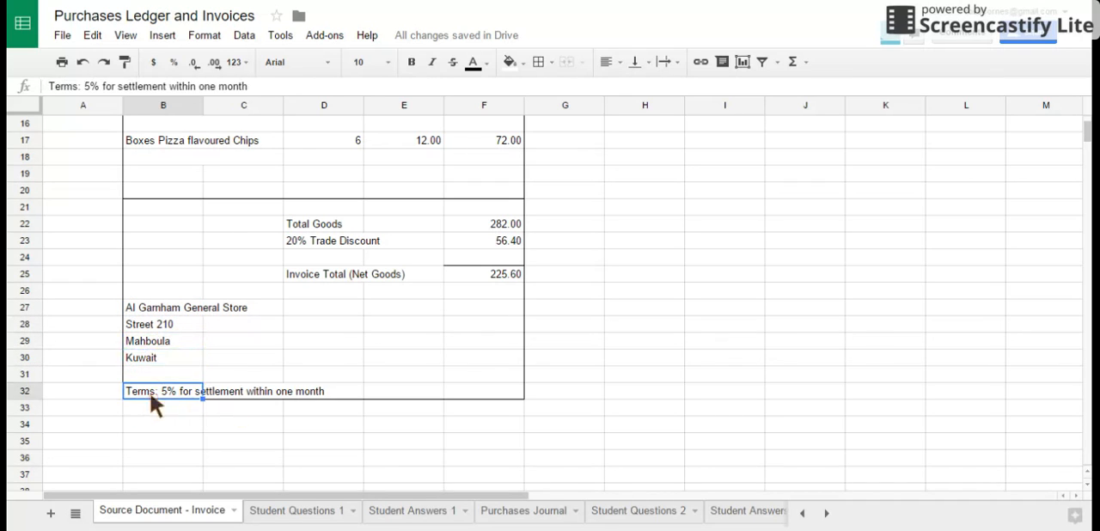
pyautogui.moveTo(261, 414)
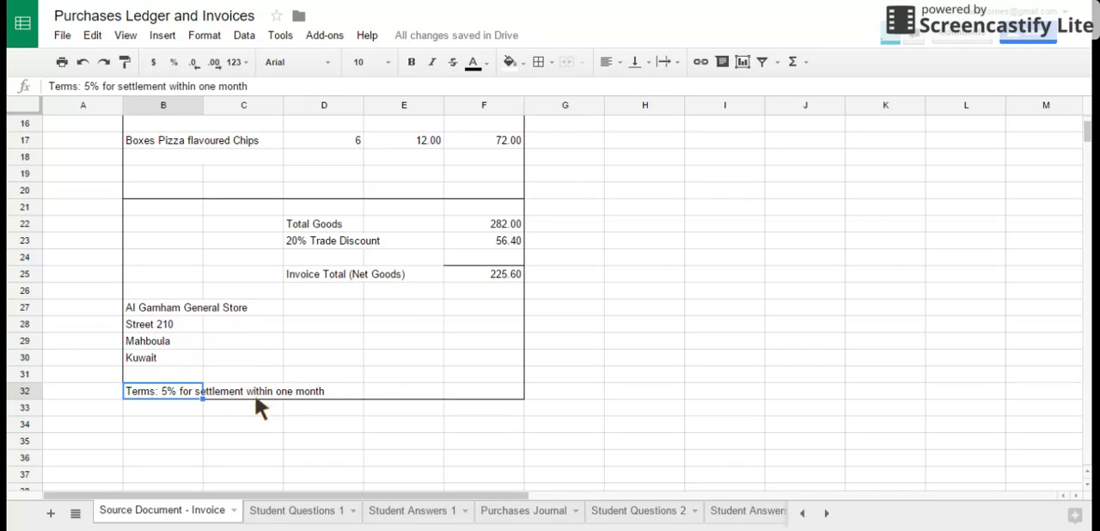
pyautogui.moveTo(285, 415)
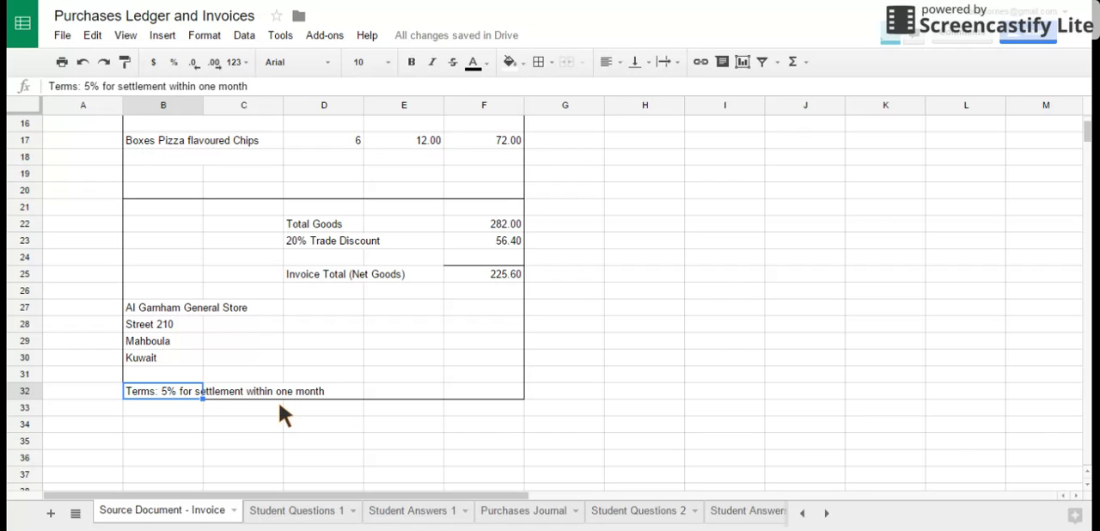
pyautogui.moveTo(309, 331)
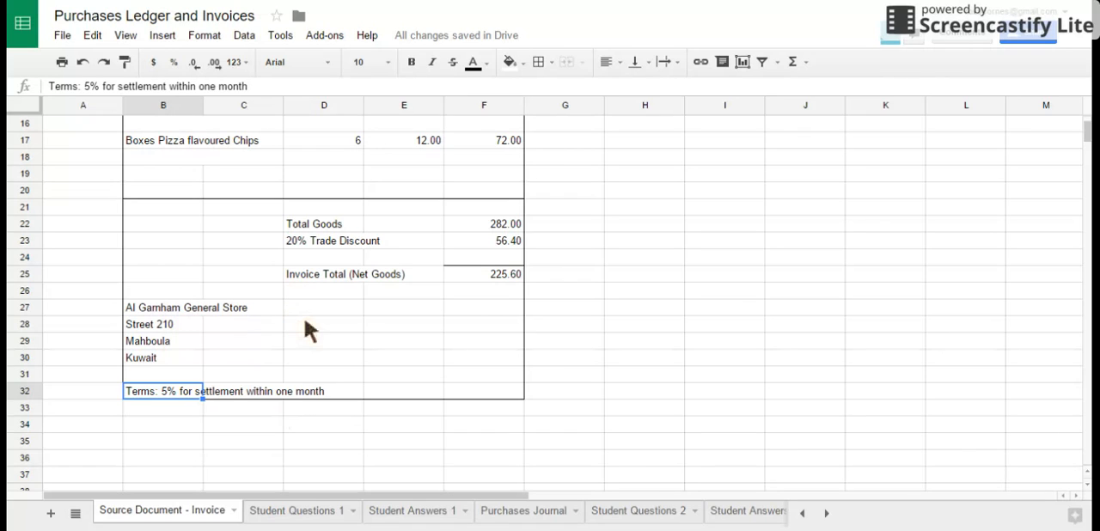
pyautogui.moveTo(503, 304)
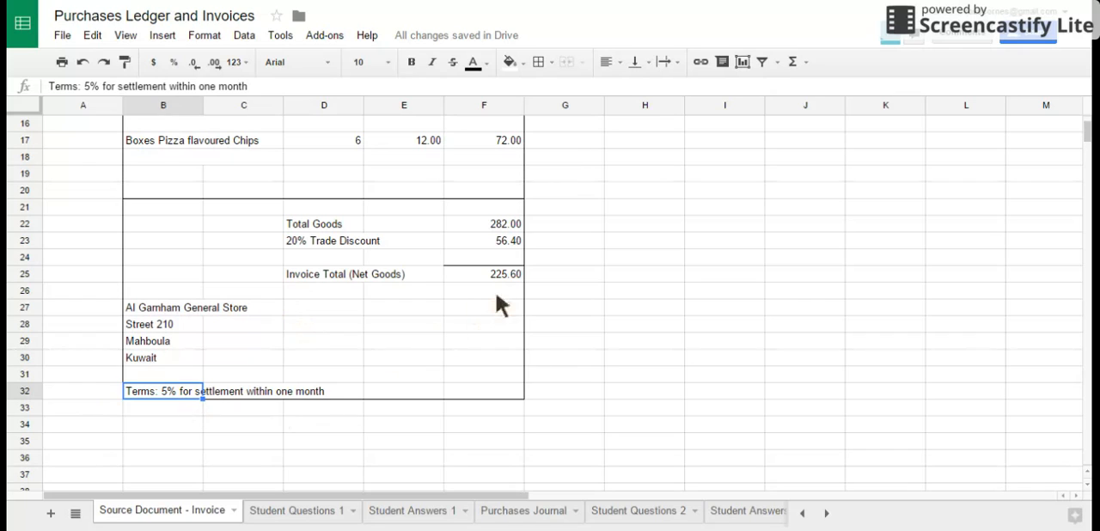
pyautogui.moveTo(426, 357)
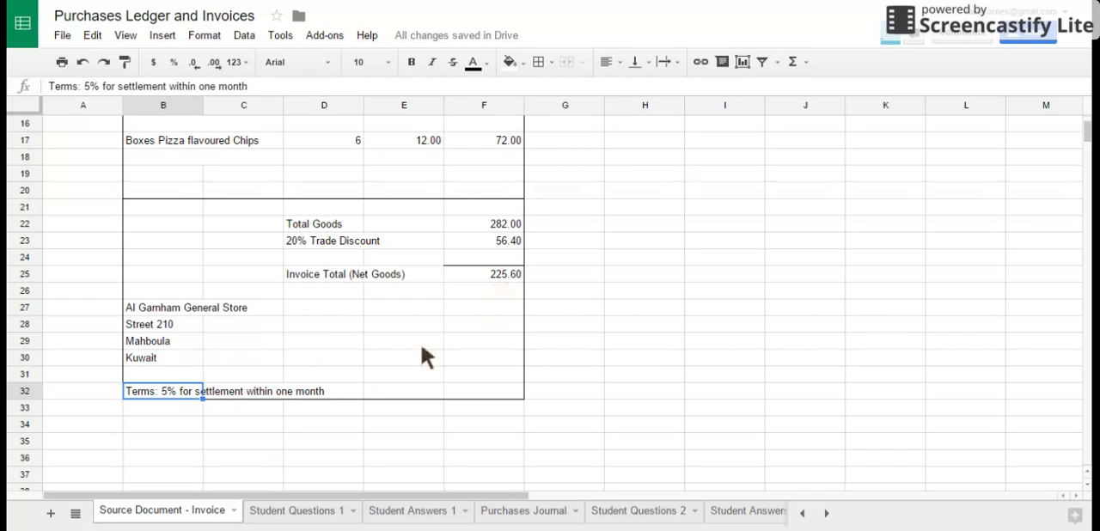
pyautogui.moveTo(507, 286)
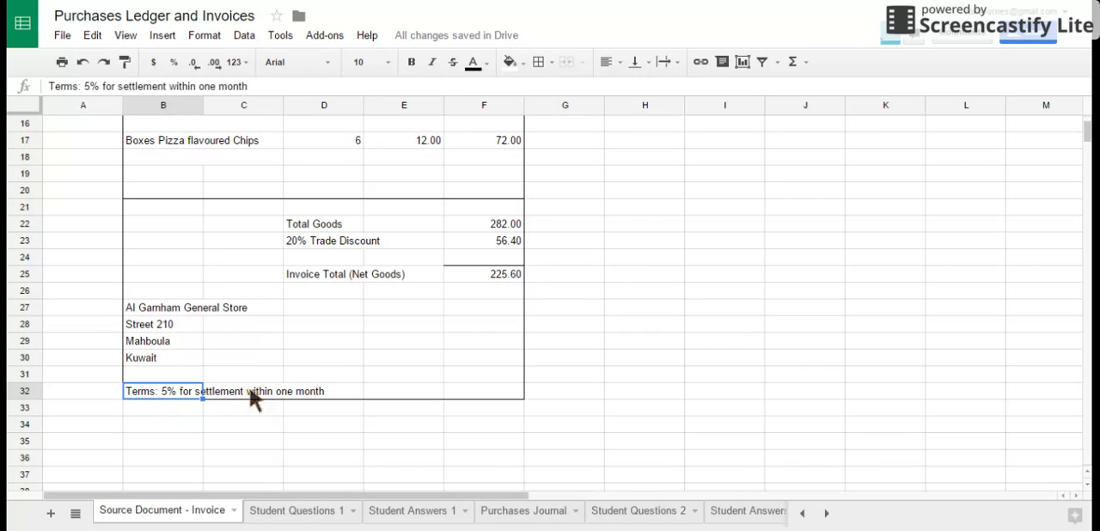
pyautogui.moveTo(353, 385)
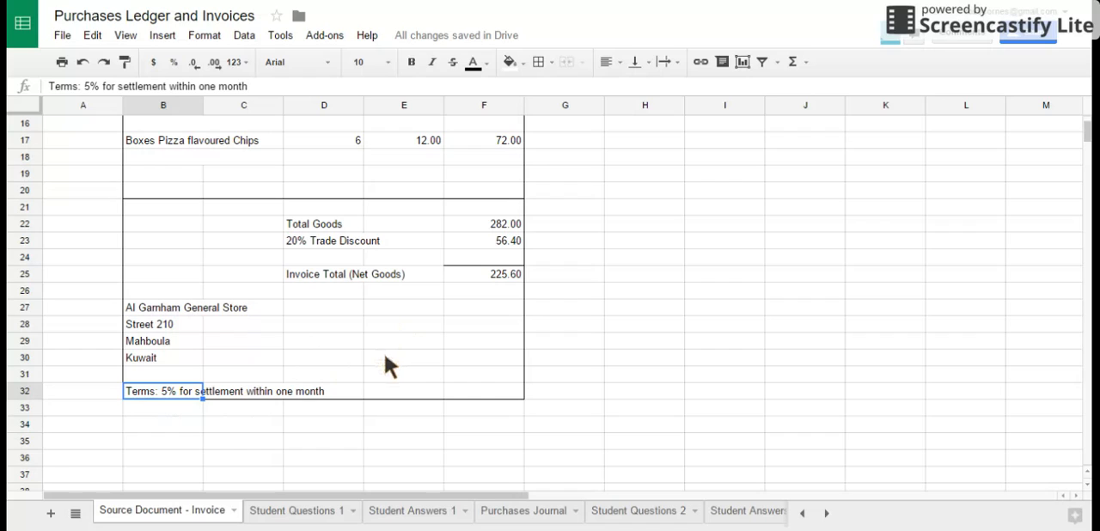
pyautogui.moveTo(355, 366)
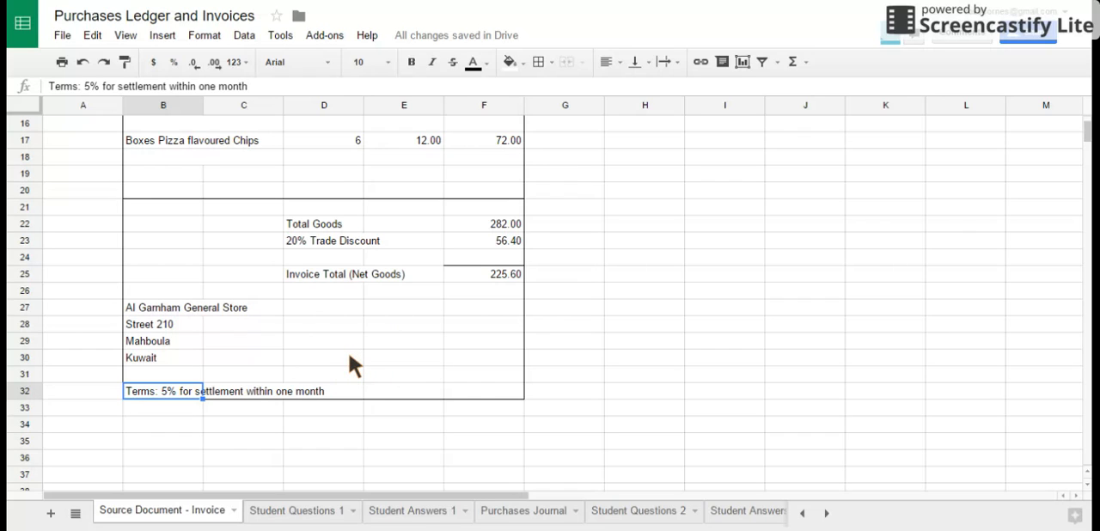
pyautogui.moveTo(333, 307)
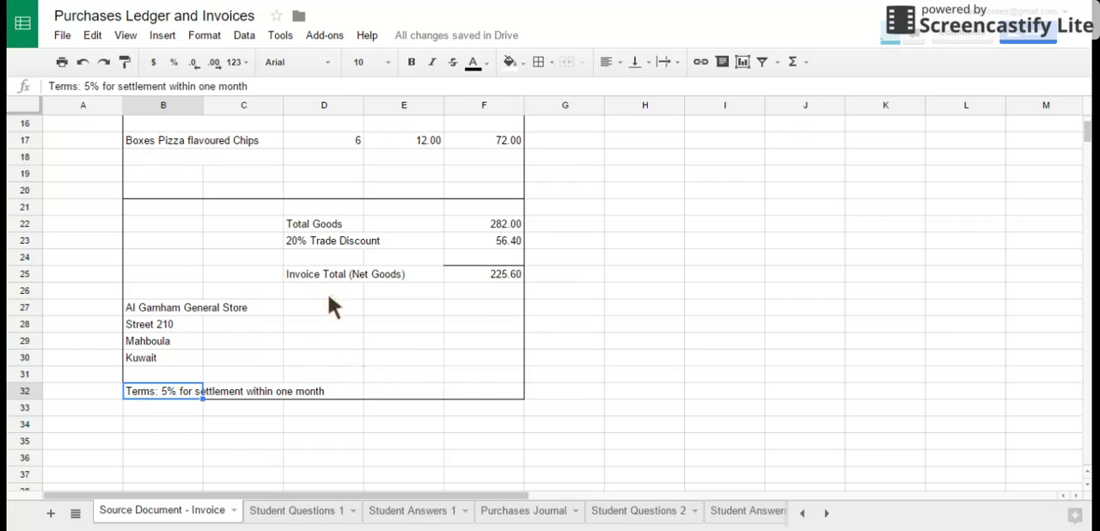
pyautogui.moveTo(310, 412)
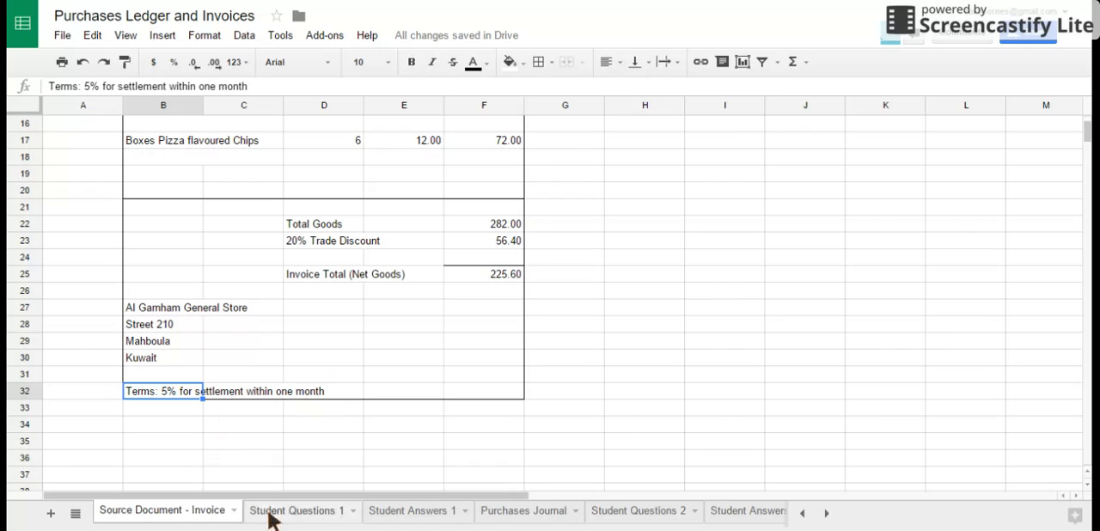
pyautogui.moveTo(292, 421)
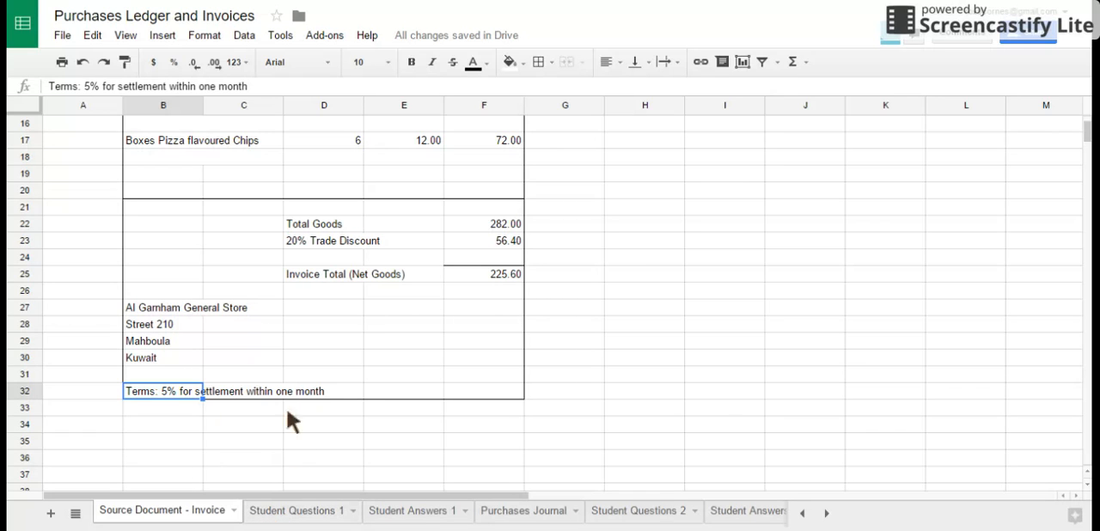
# Step: Scroll through the Student Questions 1 invoice questions, then move to the Purchases Journal sheet
pyautogui.click(294, 511)
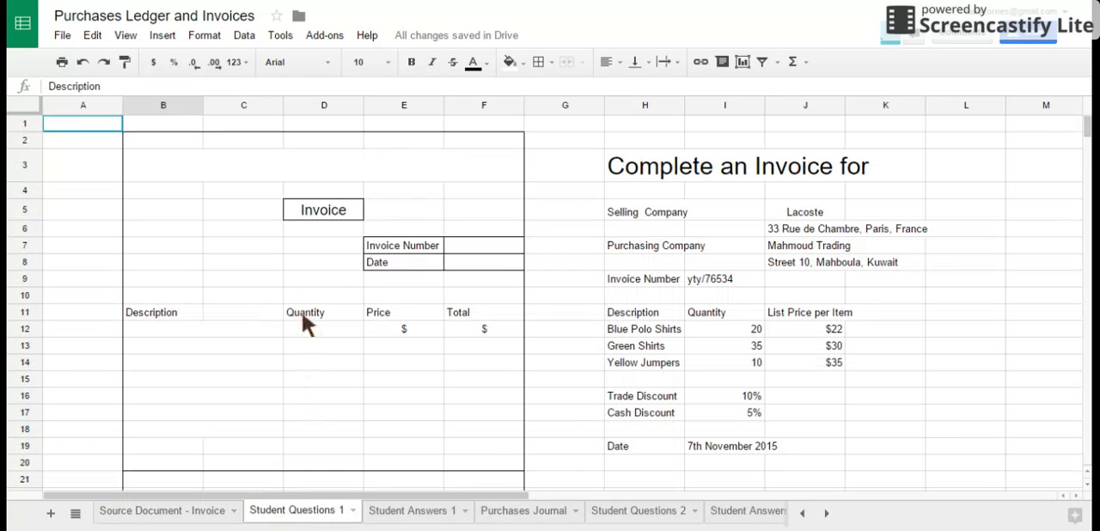
pyautogui.scroll(-3)
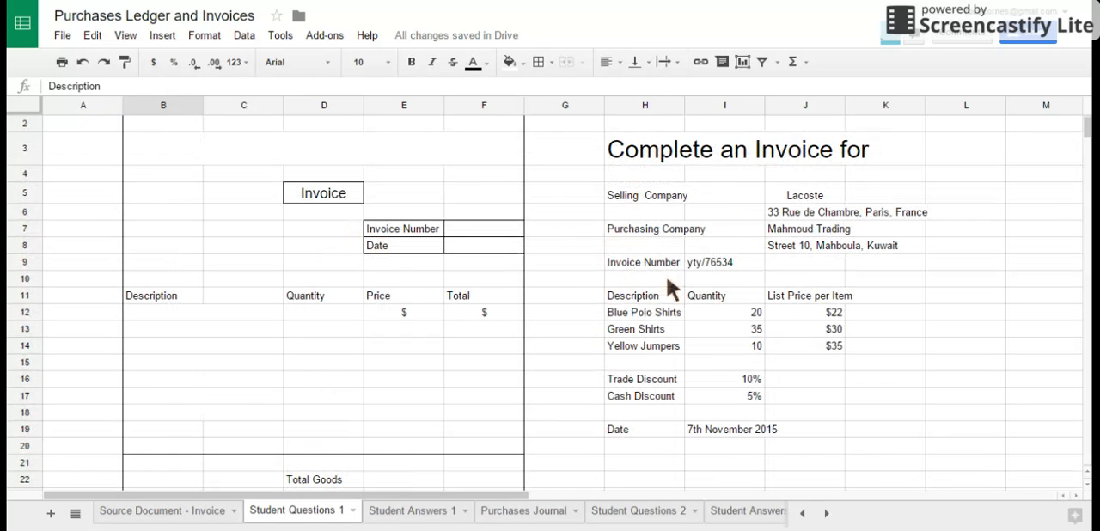
pyautogui.moveTo(285, 266)
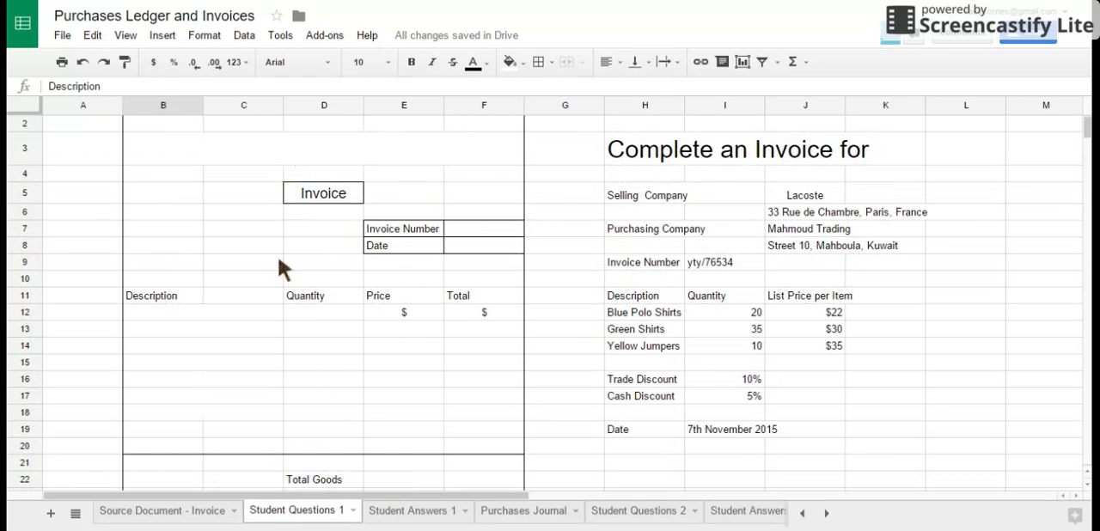
pyautogui.scroll(-3)
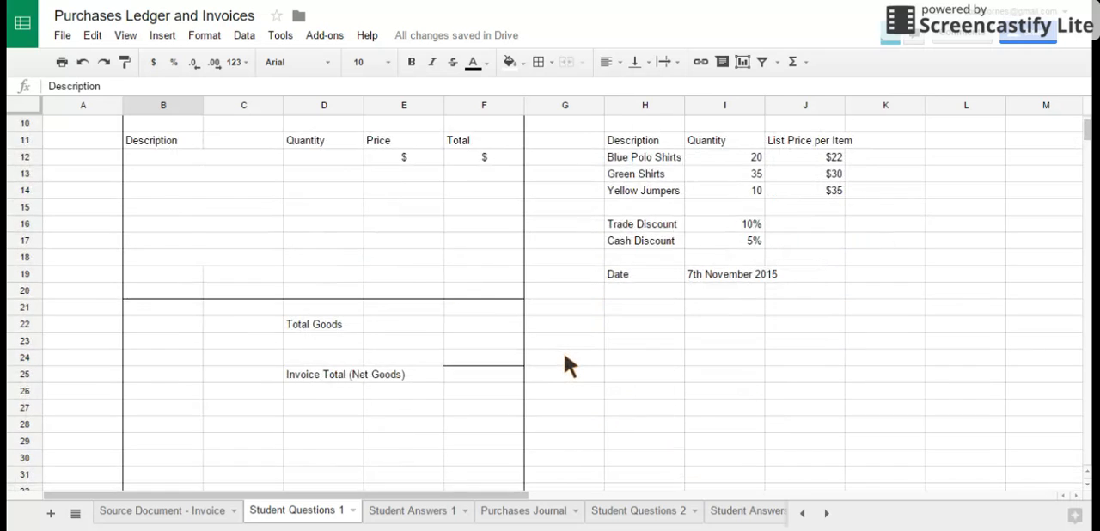
pyautogui.scroll(-3)
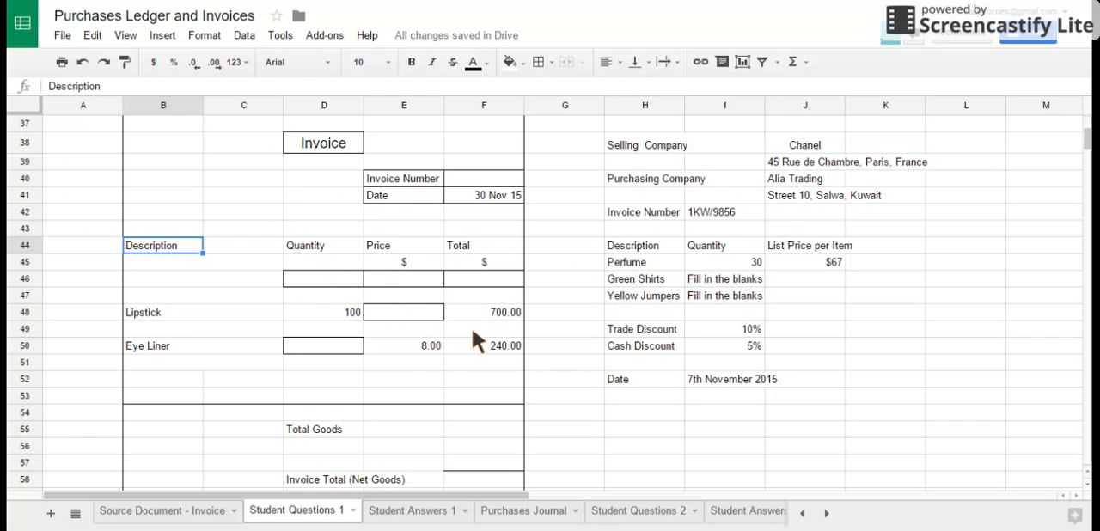
pyautogui.moveTo(404, 322)
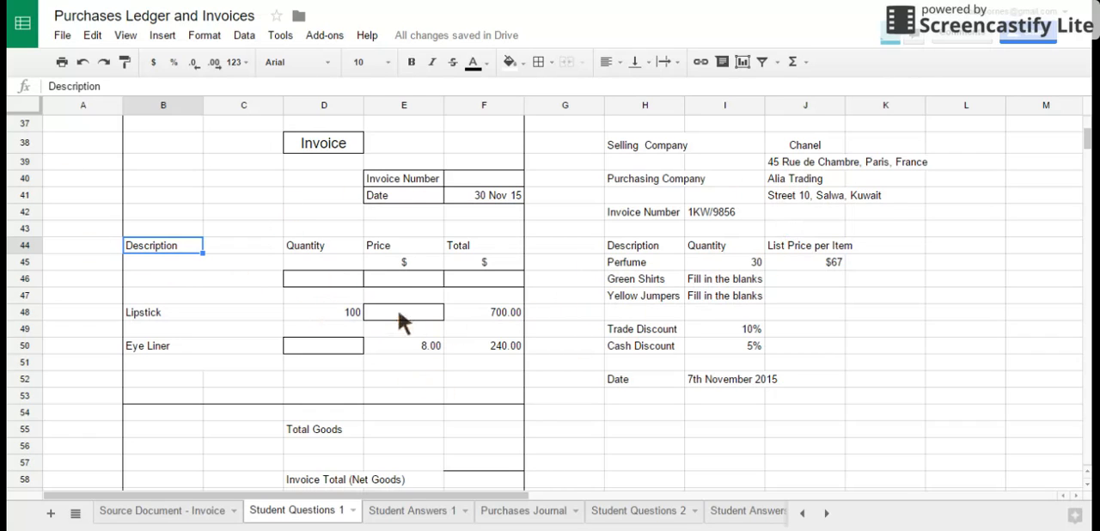
pyautogui.moveTo(410, 328)
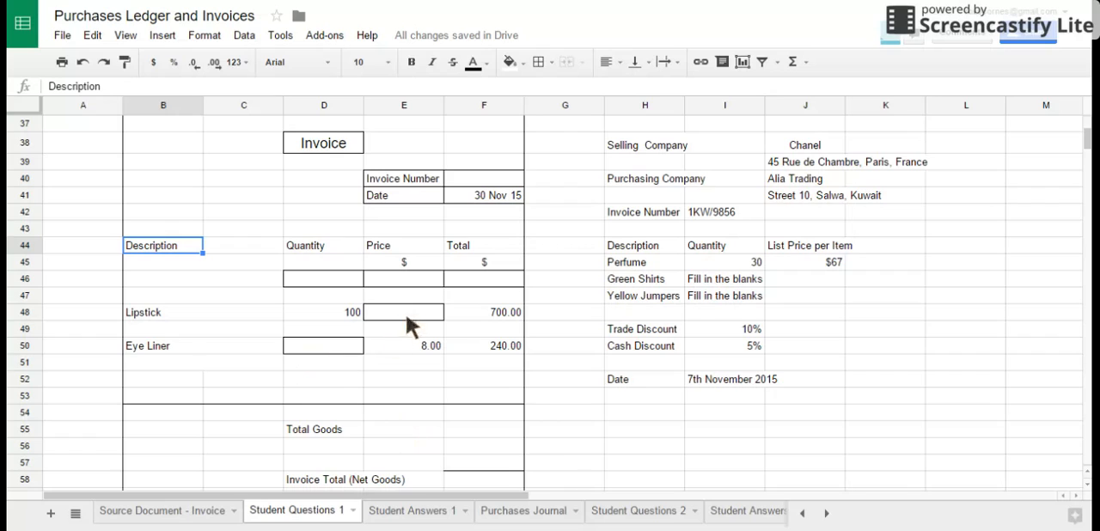
pyautogui.moveTo(348, 369)
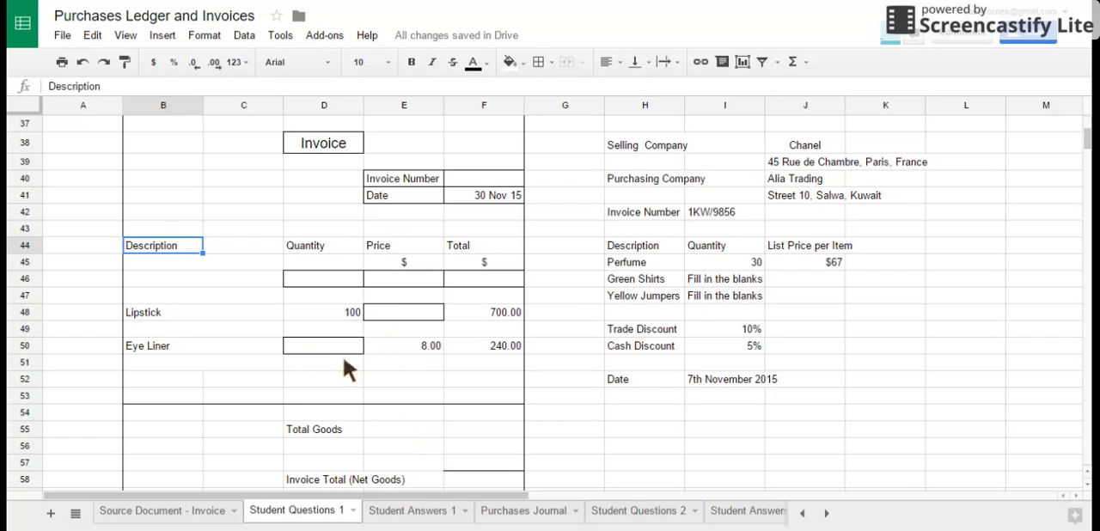
pyautogui.moveTo(382, 361)
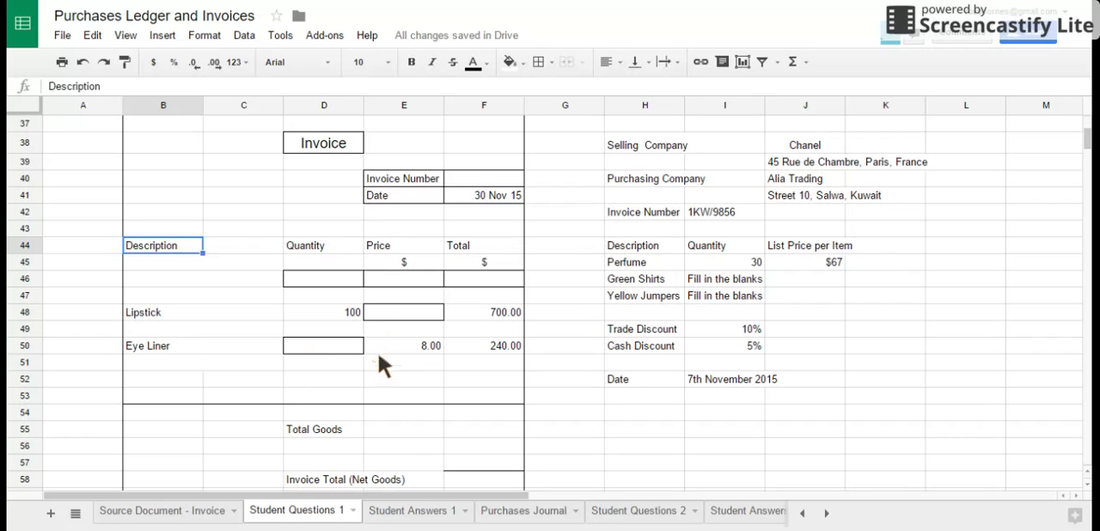
pyautogui.moveTo(455, 292)
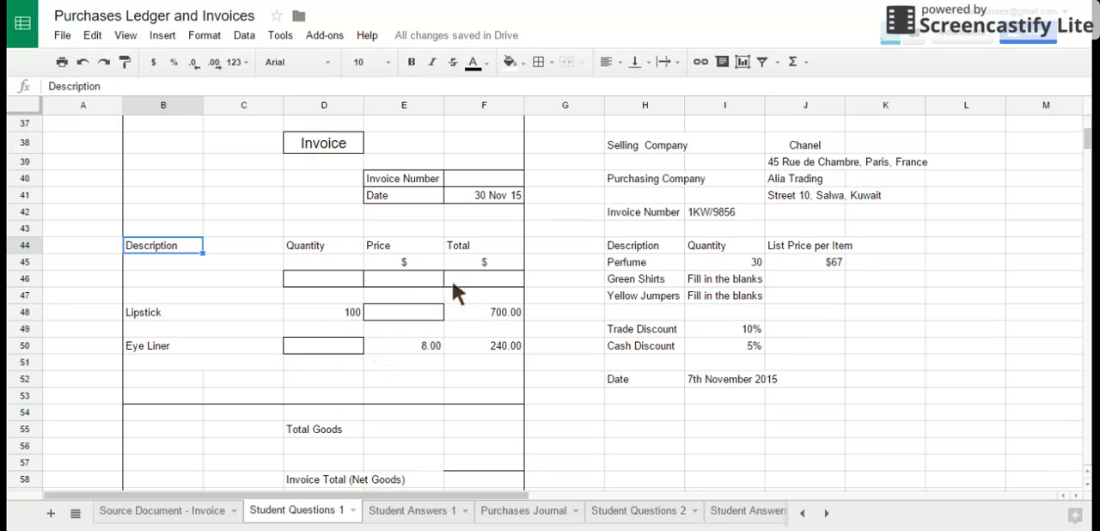
pyautogui.scroll(3)
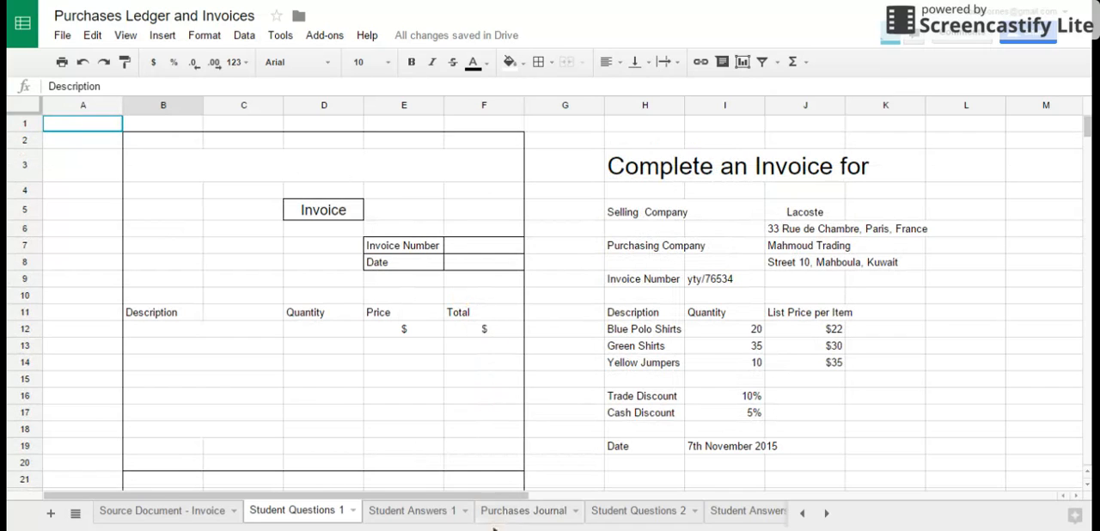
pyautogui.click(523, 510)
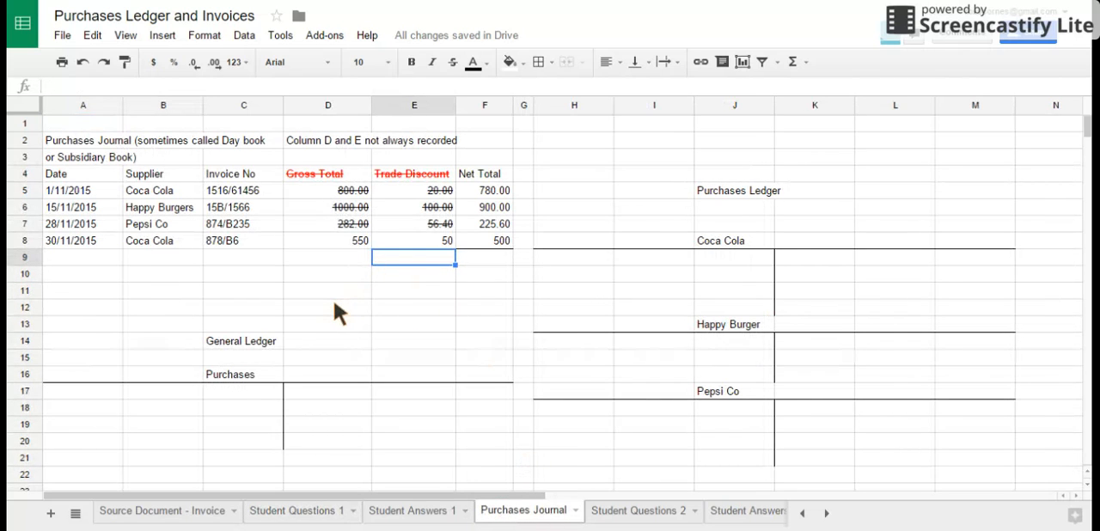
pyautogui.moveTo(270, 300)
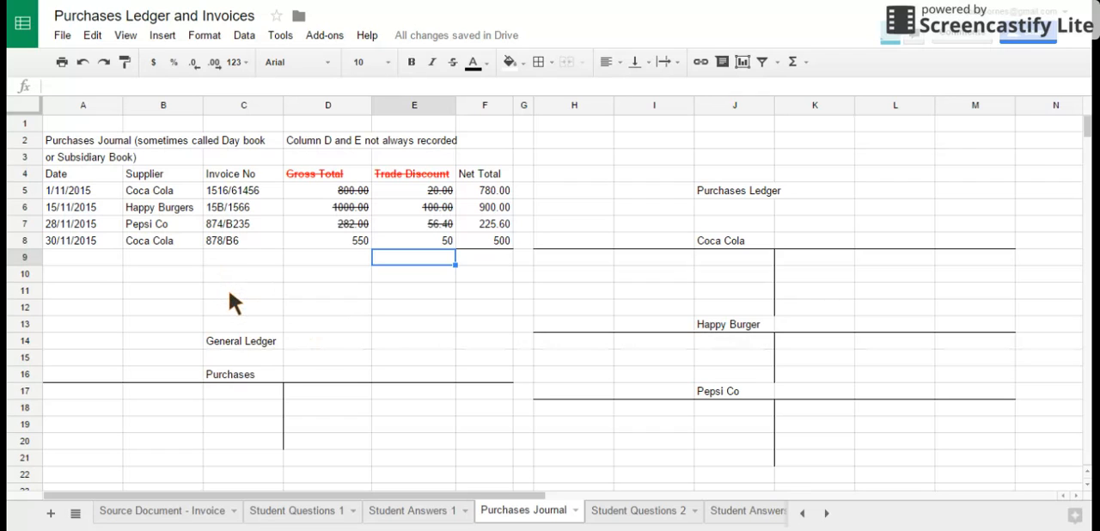
pyautogui.moveTo(80, 148)
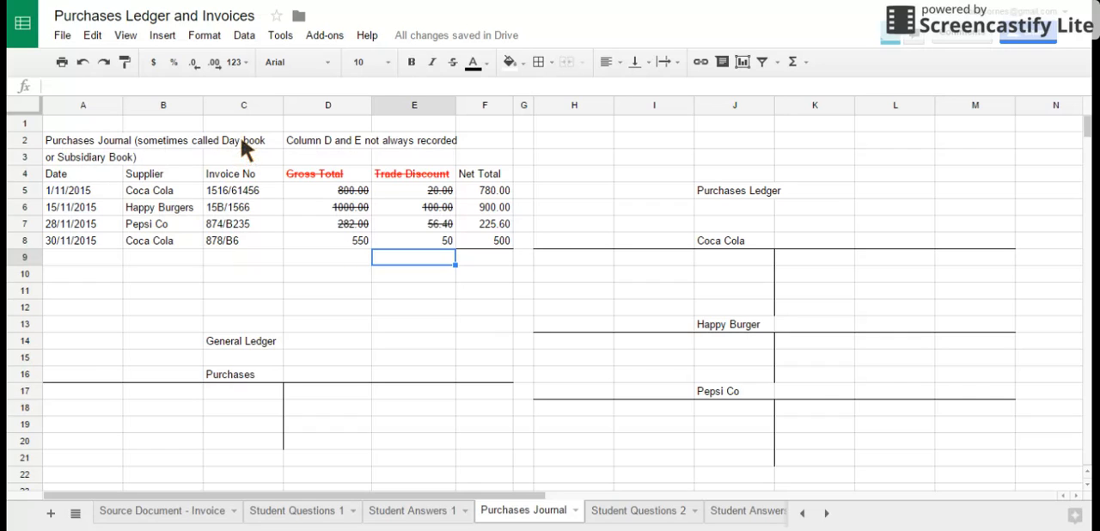
pyautogui.moveTo(103, 169)
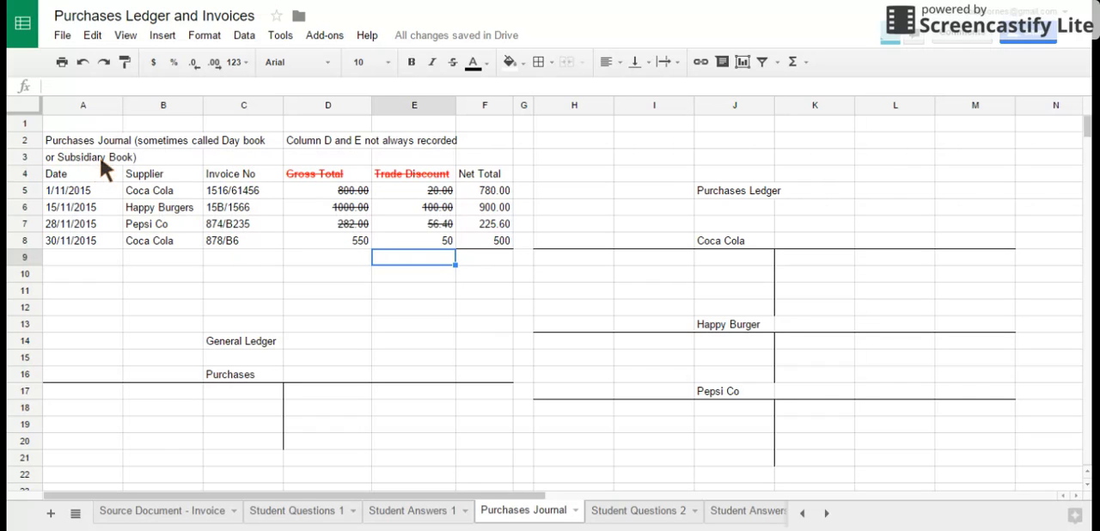
pyautogui.moveTo(65, 151)
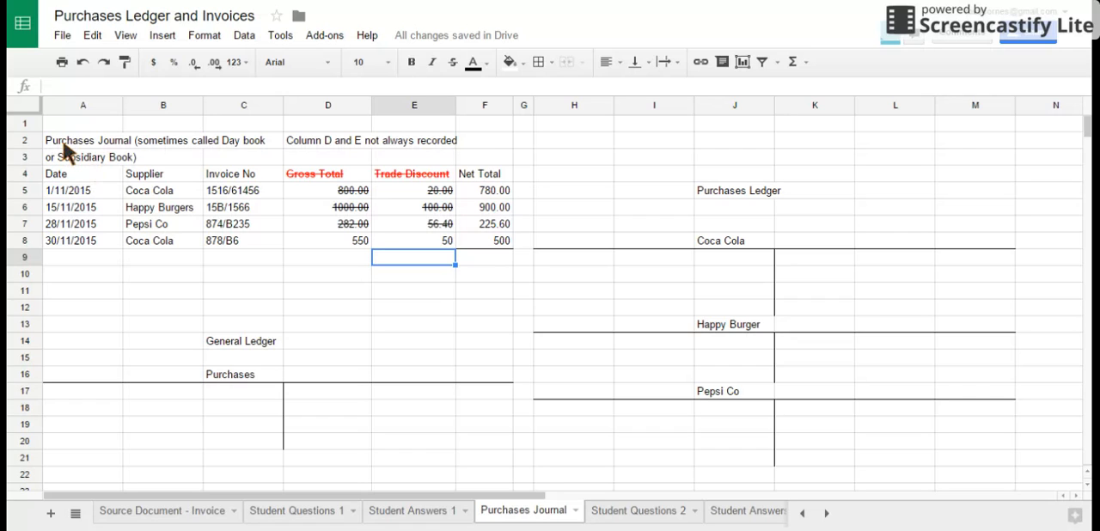
pyautogui.moveTo(70, 153)
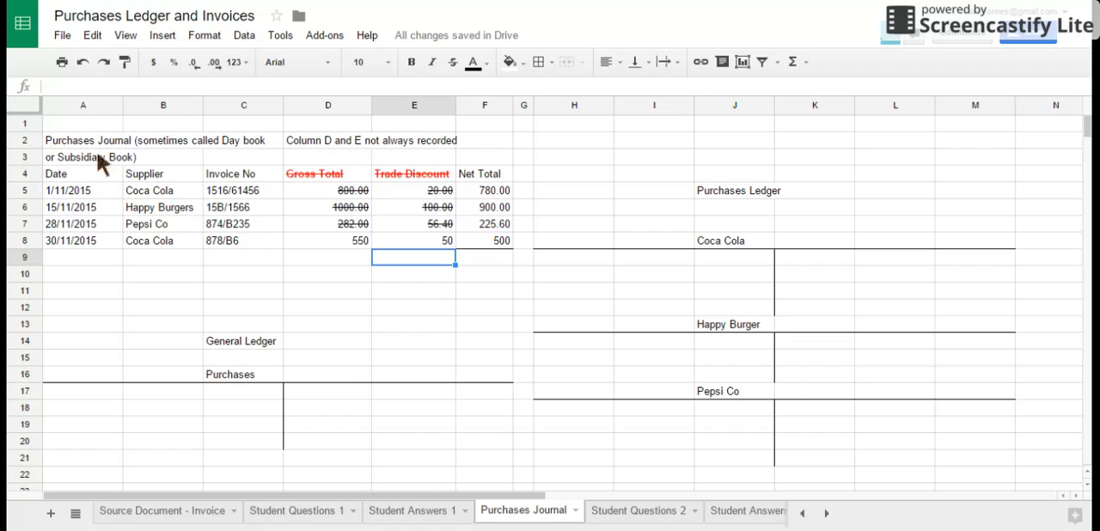
pyautogui.moveTo(86, 190)
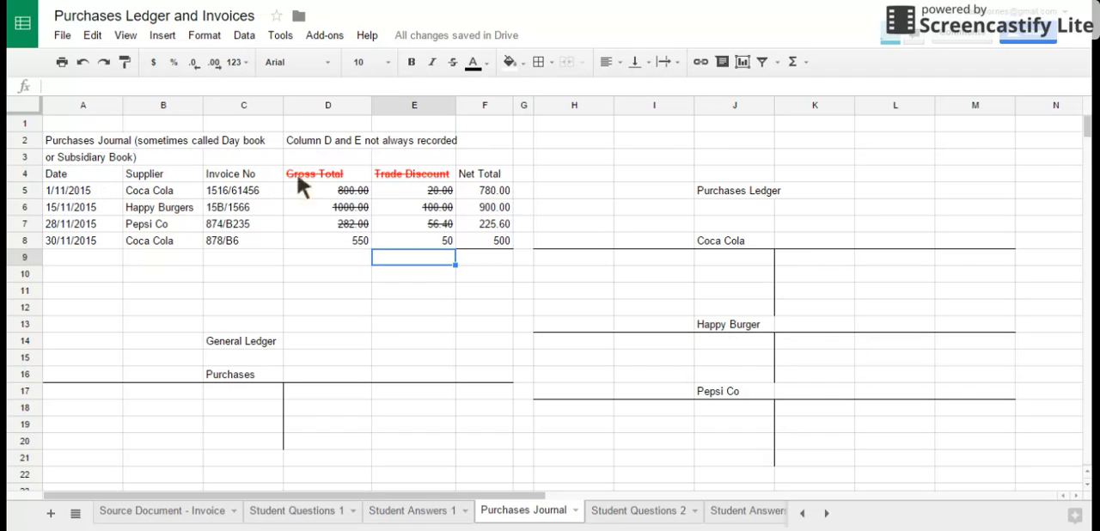
pyautogui.moveTo(404, 244)
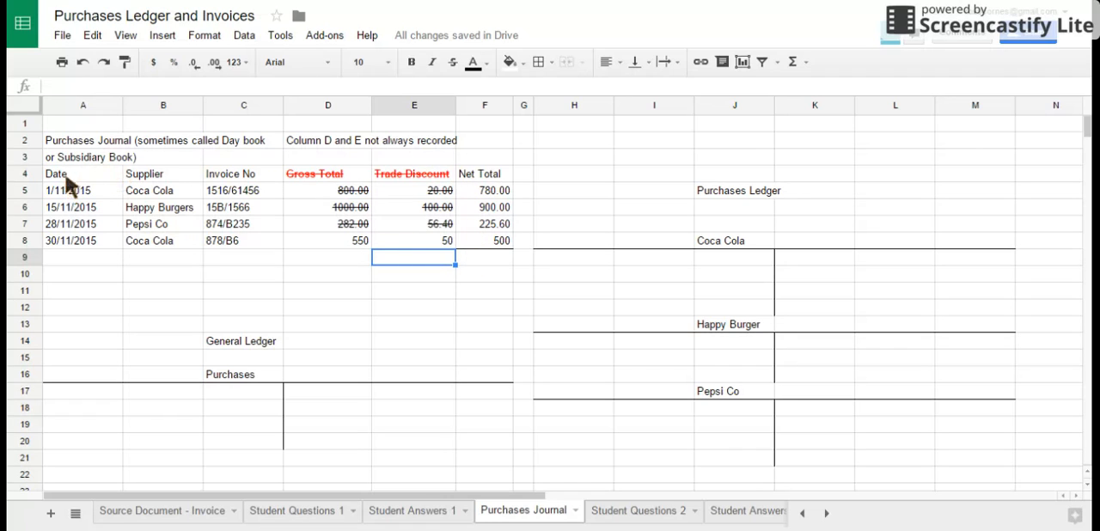
pyautogui.moveTo(166, 179)
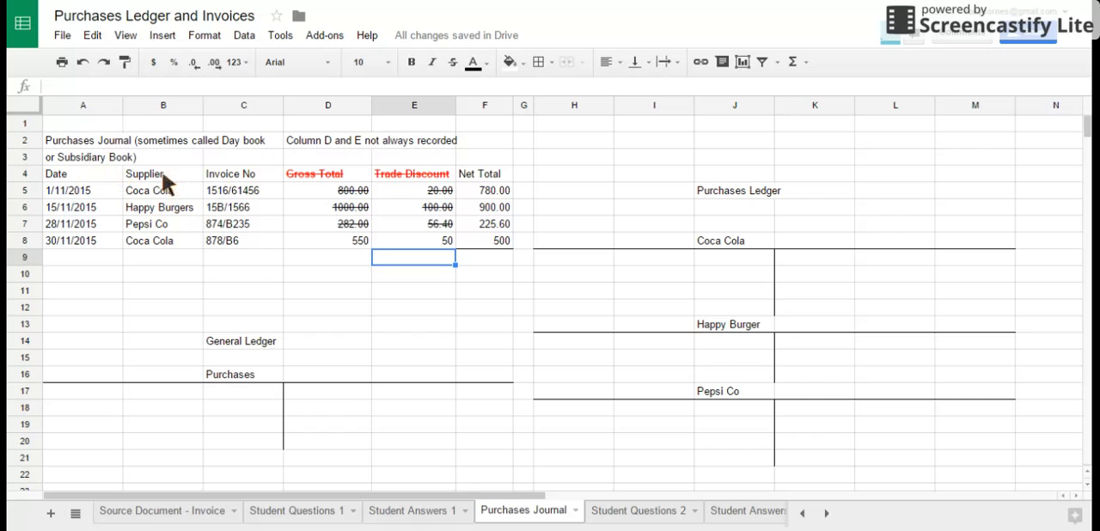
pyautogui.moveTo(161, 203)
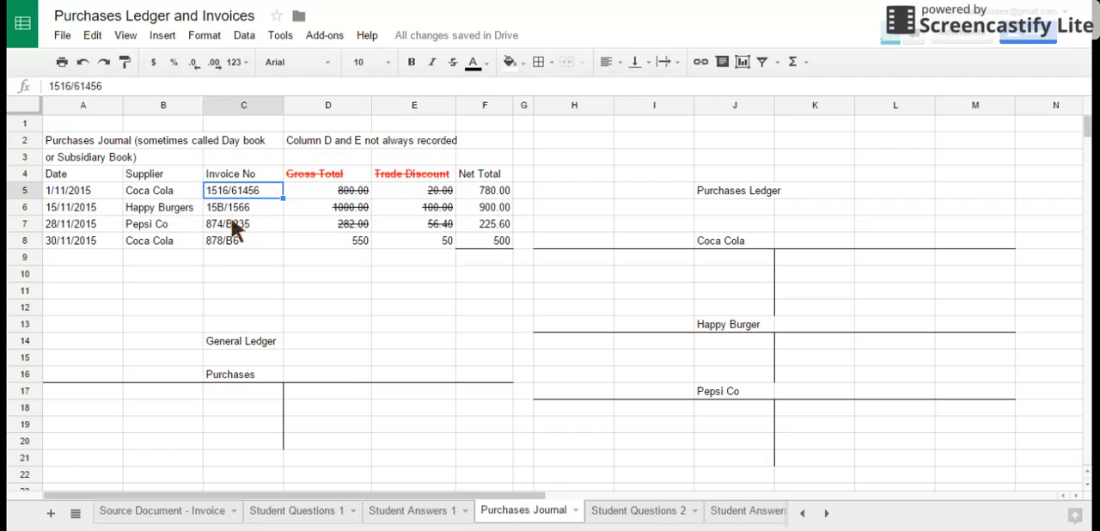
pyautogui.click(414, 173)
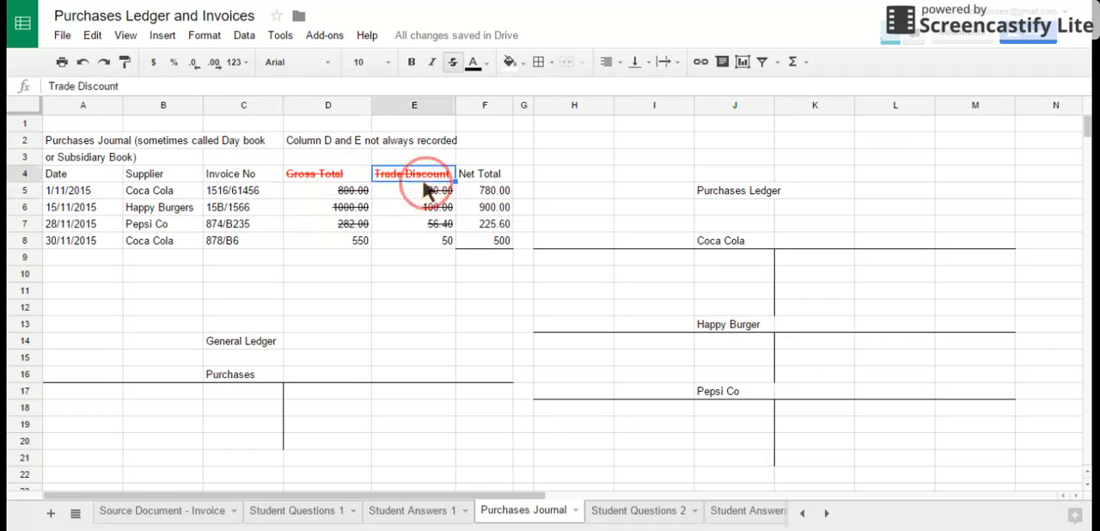
pyautogui.click(327, 207)
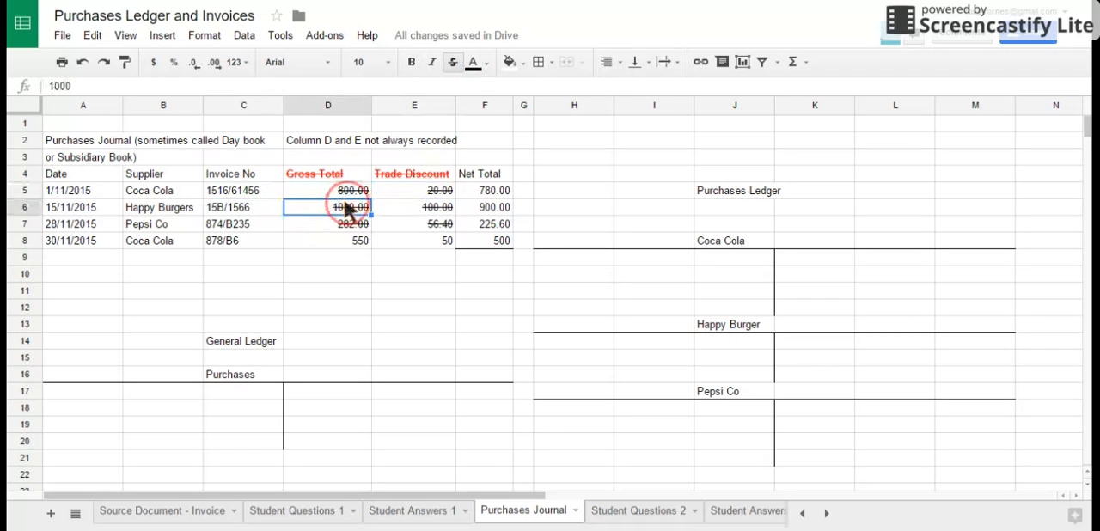
pyautogui.click(327, 190)
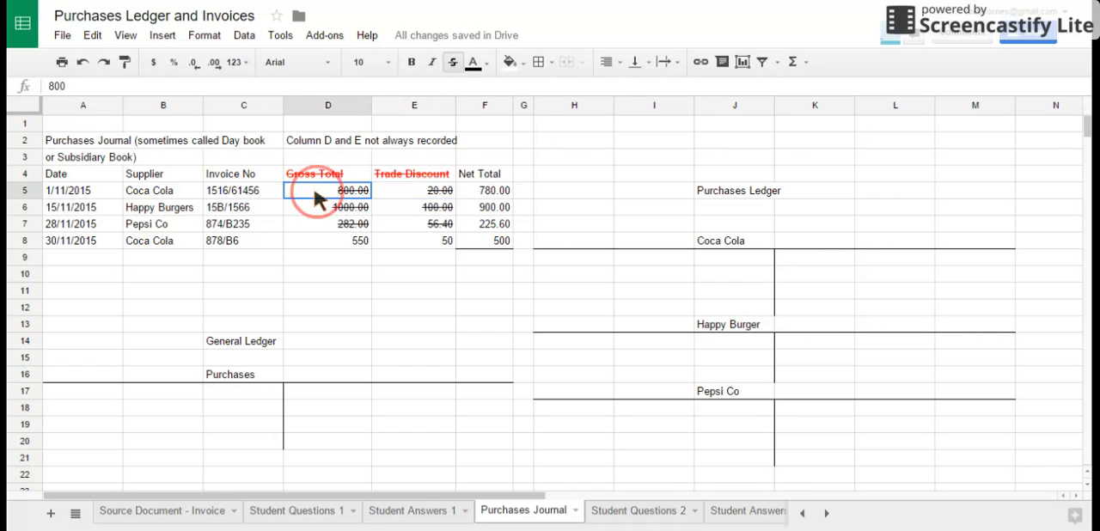
pyautogui.moveTo(417, 196)
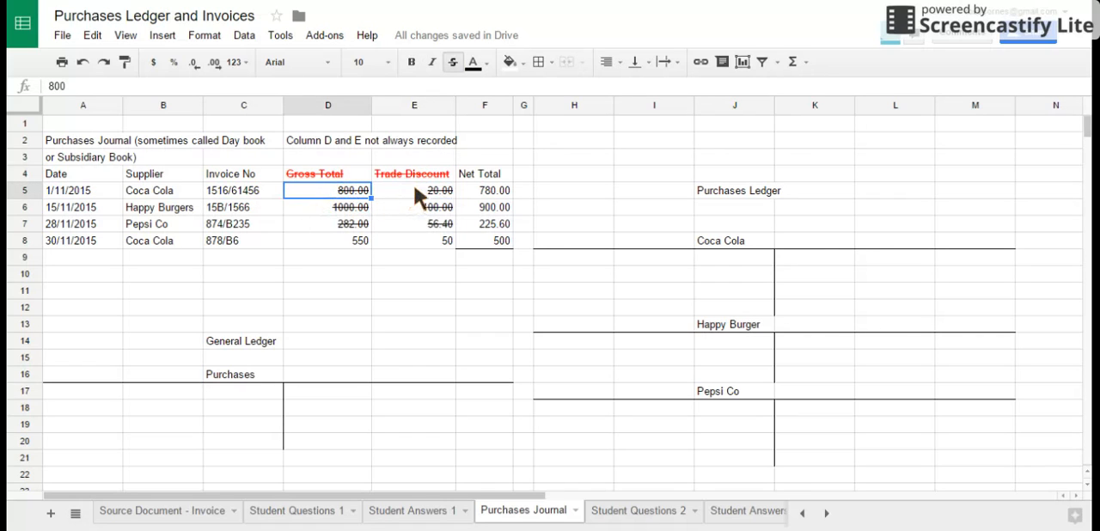
pyautogui.click(414, 189)
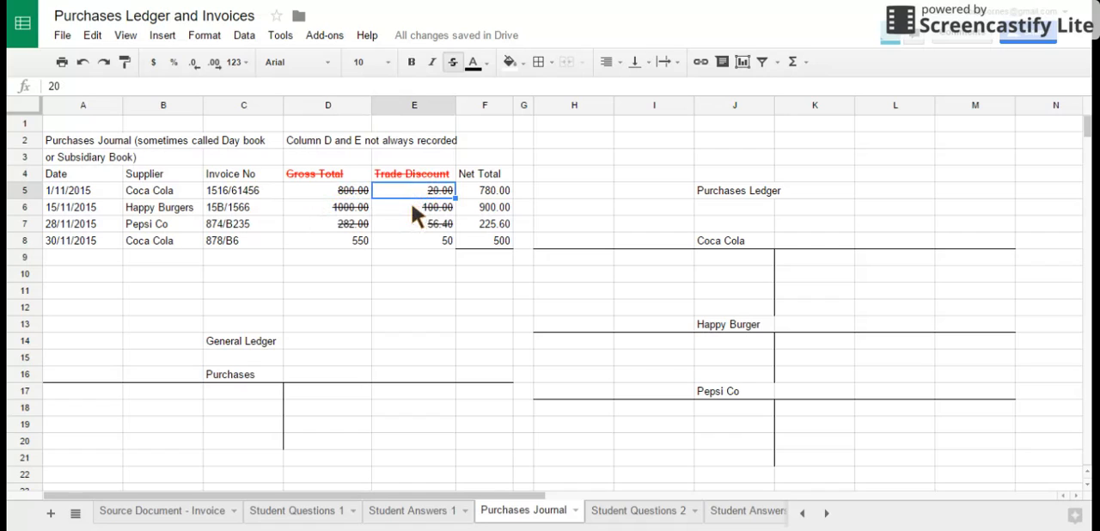
pyautogui.moveTo(411, 228)
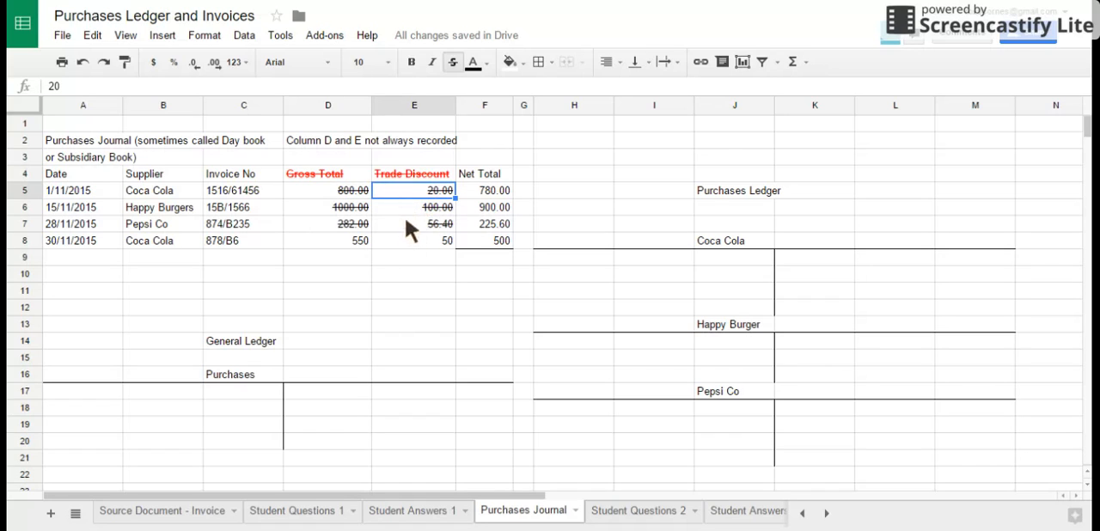
pyautogui.click(485, 190)
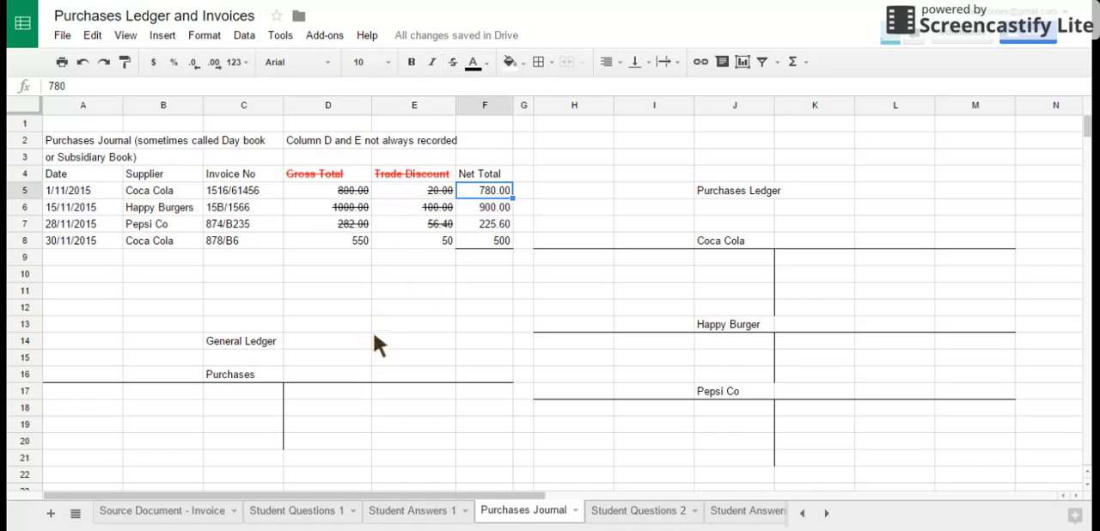
pyautogui.moveTo(468, 187)
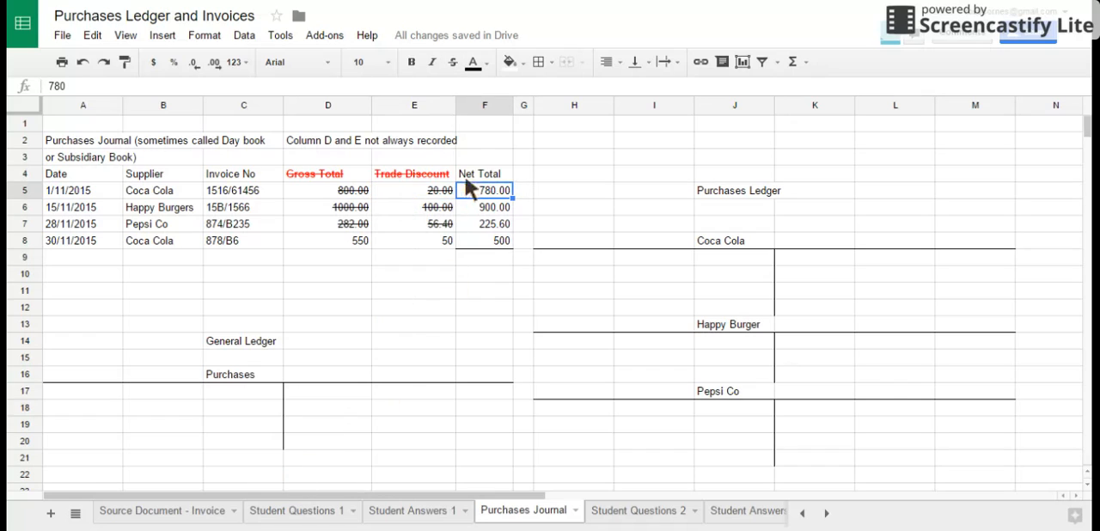
pyautogui.moveTo(348, 265)
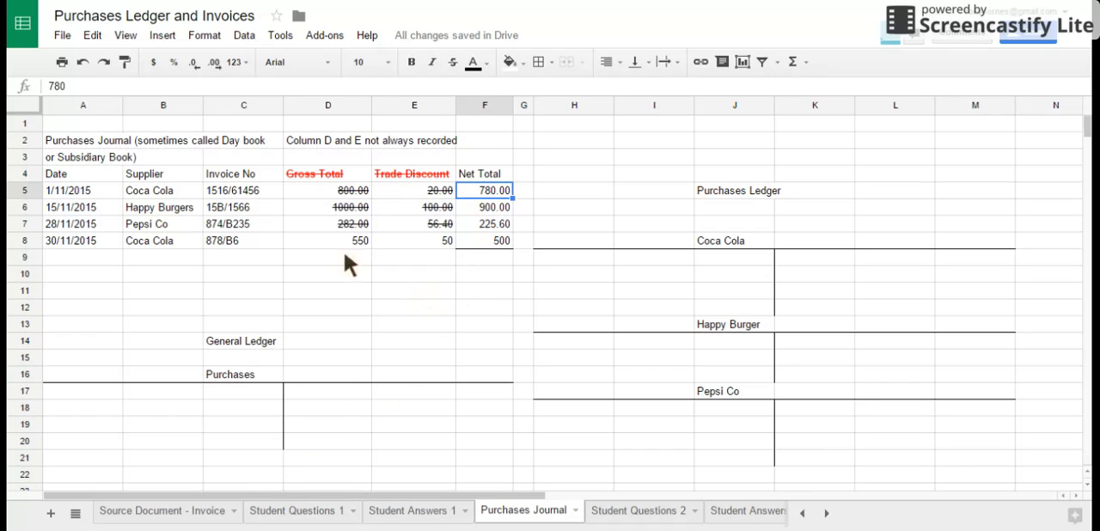
pyautogui.click(636, 509)
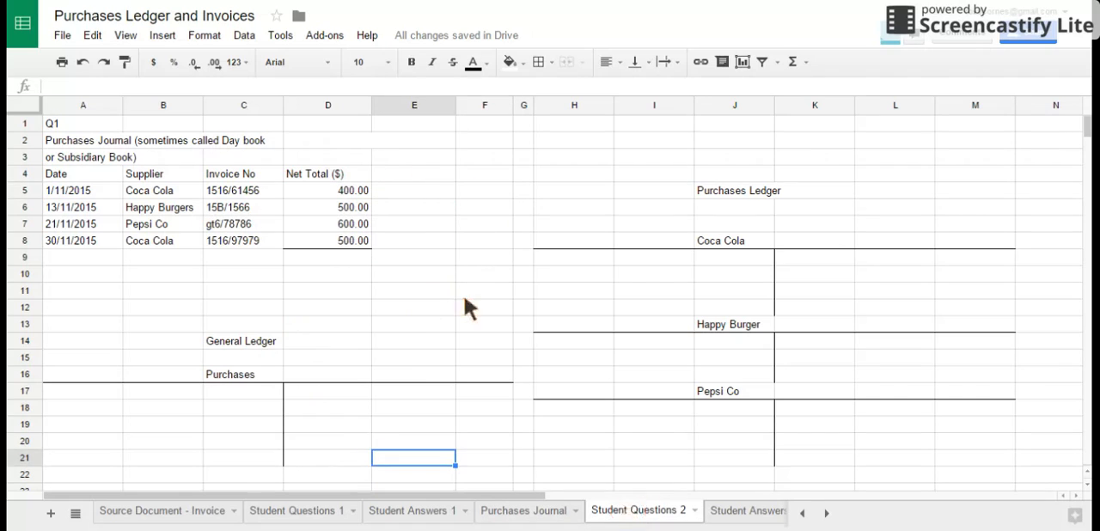
pyautogui.moveTo(350, 243)
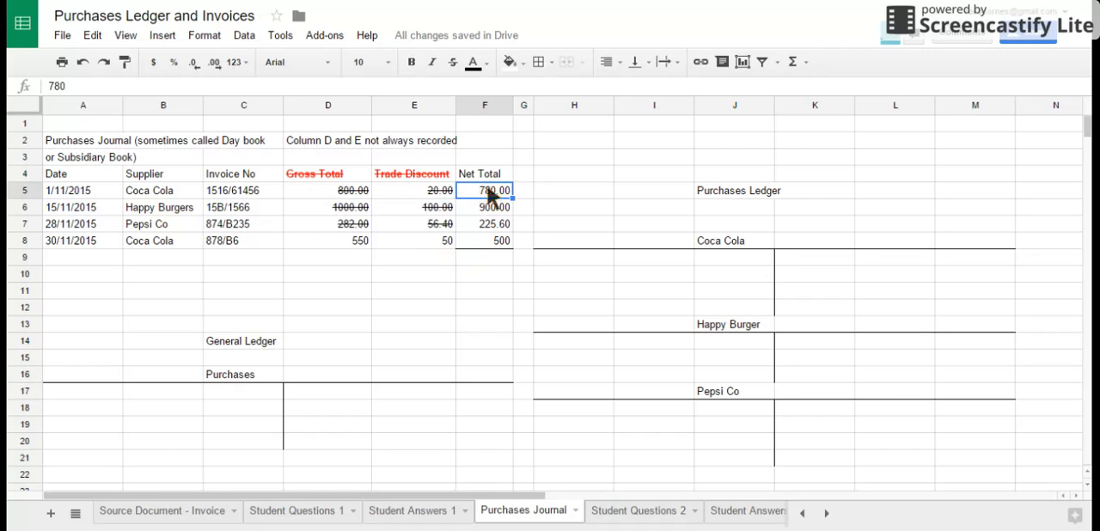
pyautogui.moveTo(196, 311)
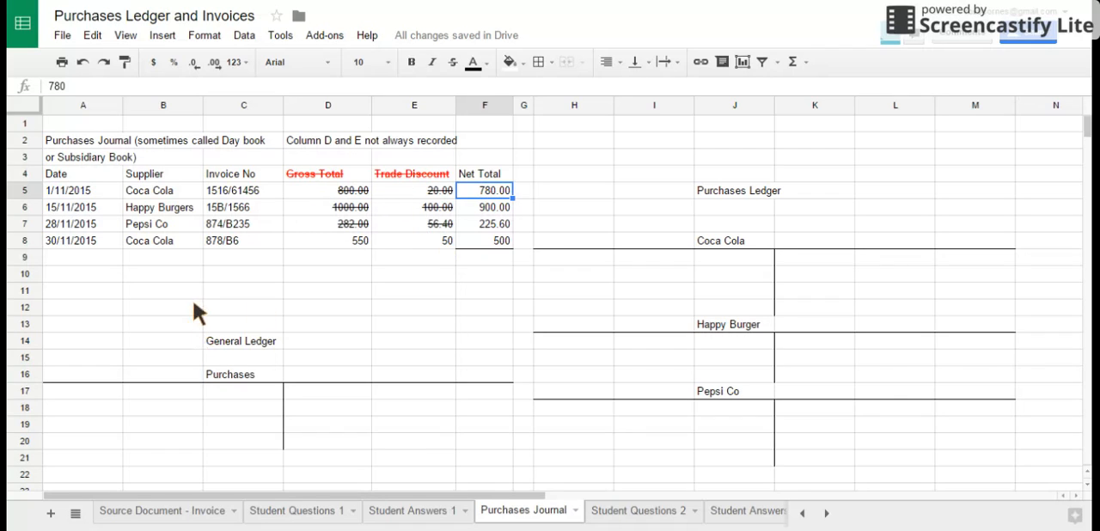
pyautogui.moveTo(217, 302)
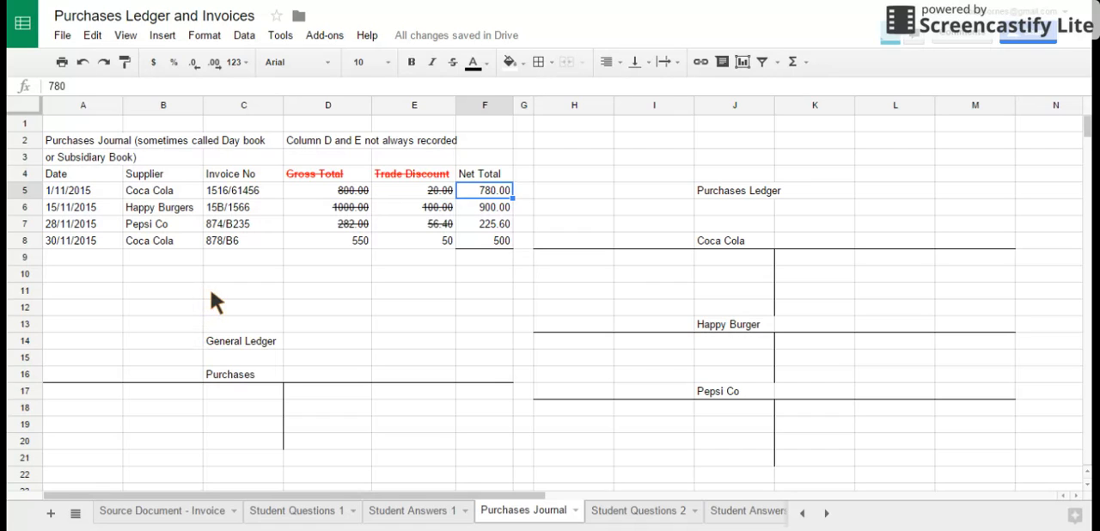
pyautogui.moveTo(239, 296)
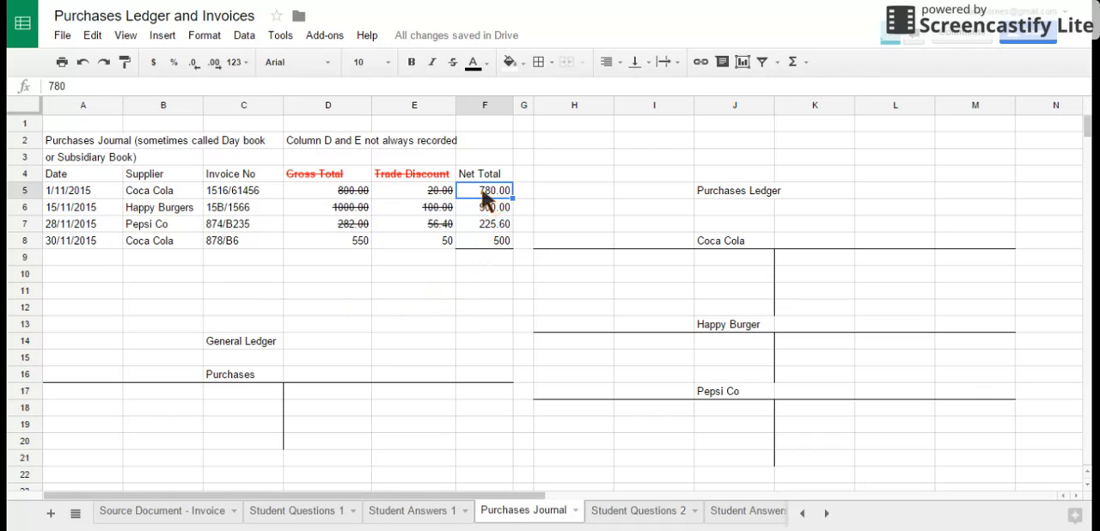
pyautogui.moveTo(844, 276)
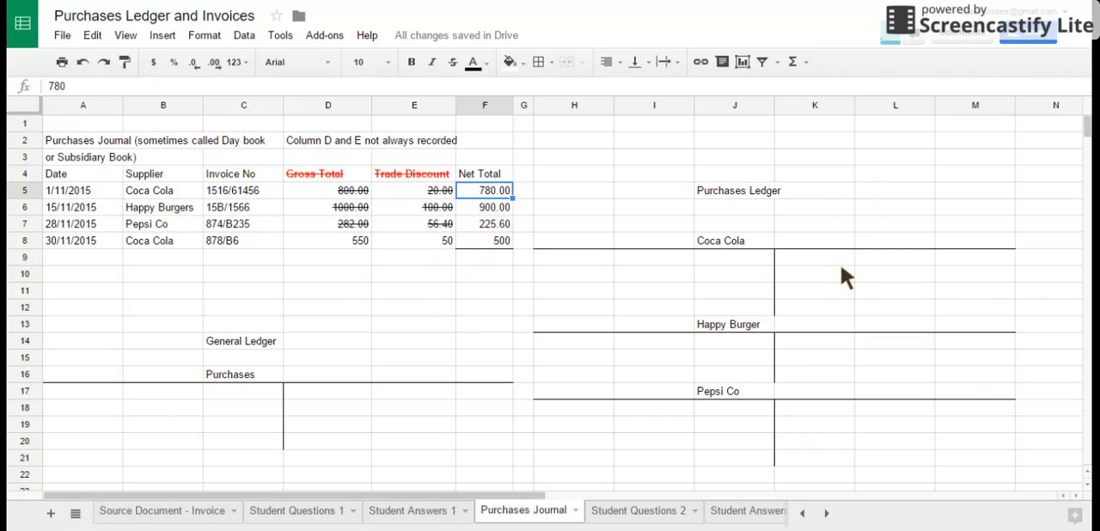
pyautogui.moveTo(788, 273)
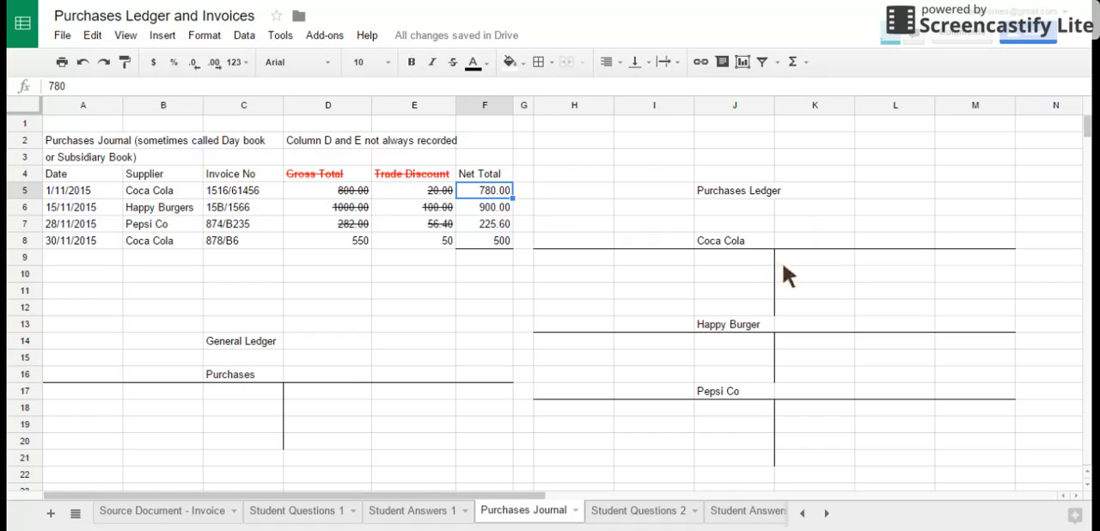
pyautogui.moveTo(754, 176)
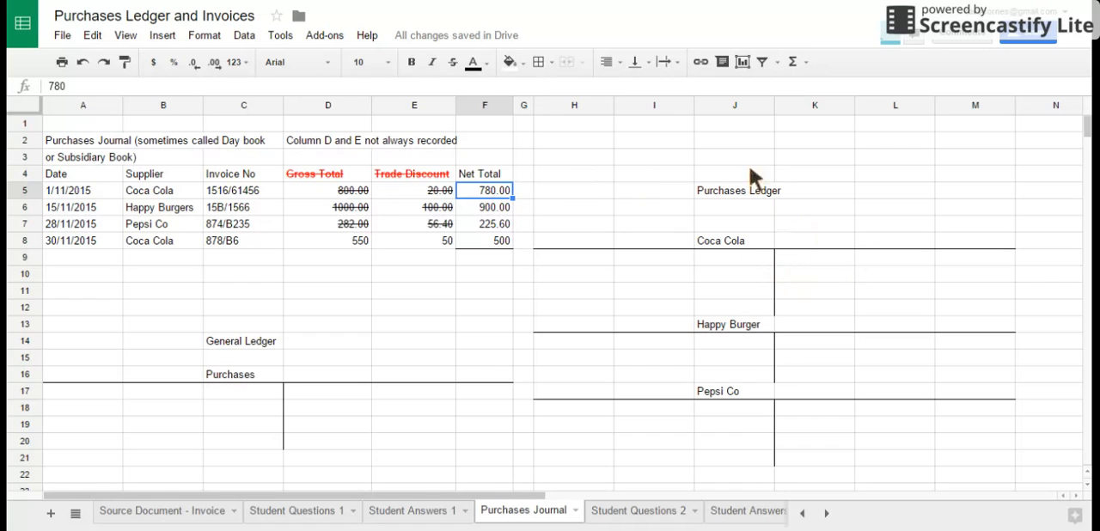
pyautogui.moveTo(728, 262)
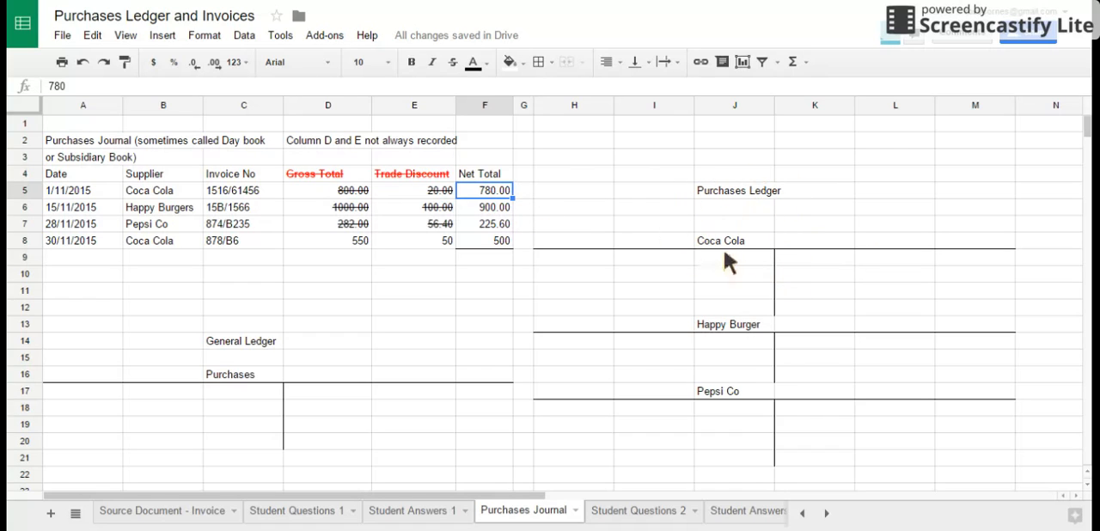
pyautogui.moveTo(716, 410)
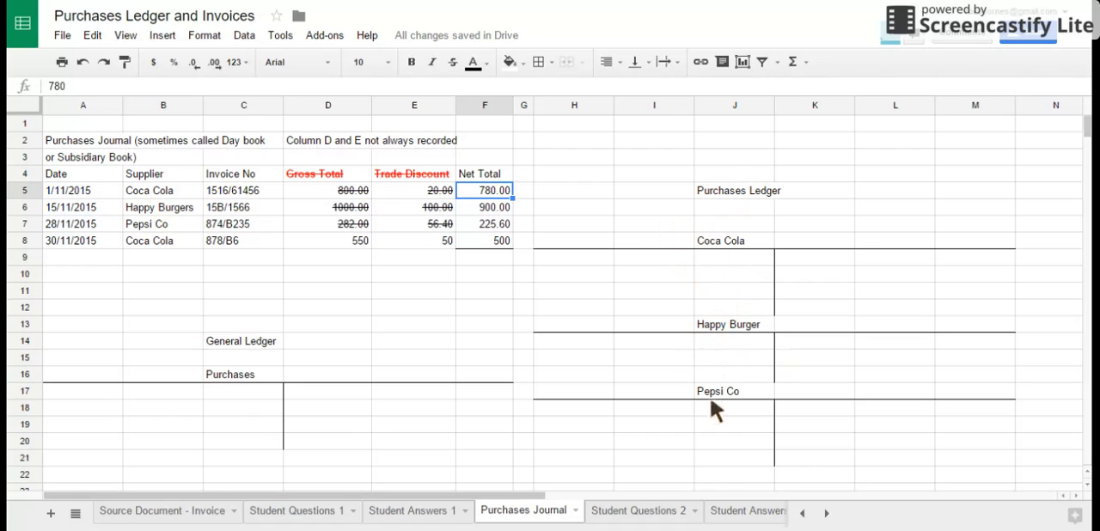
pyautogui.moveTo(768, 198)
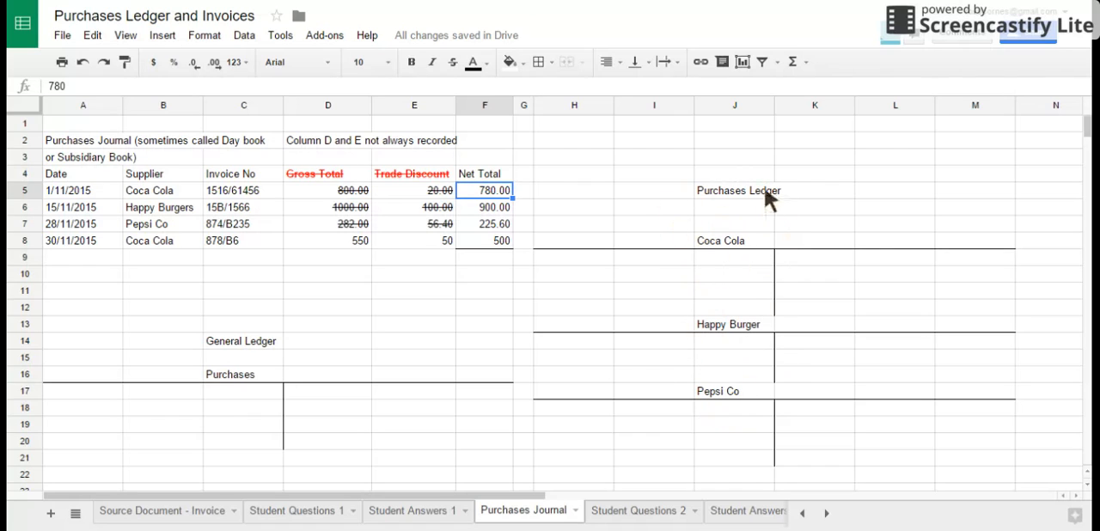
pyautogui.moveTo(771, 249)
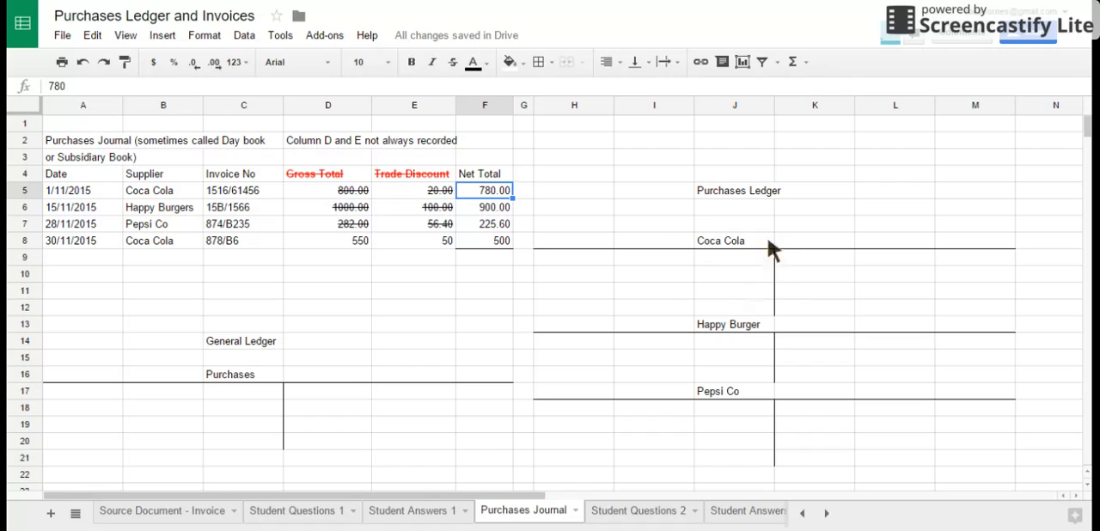
pyautogui.moveTo(720, 199)
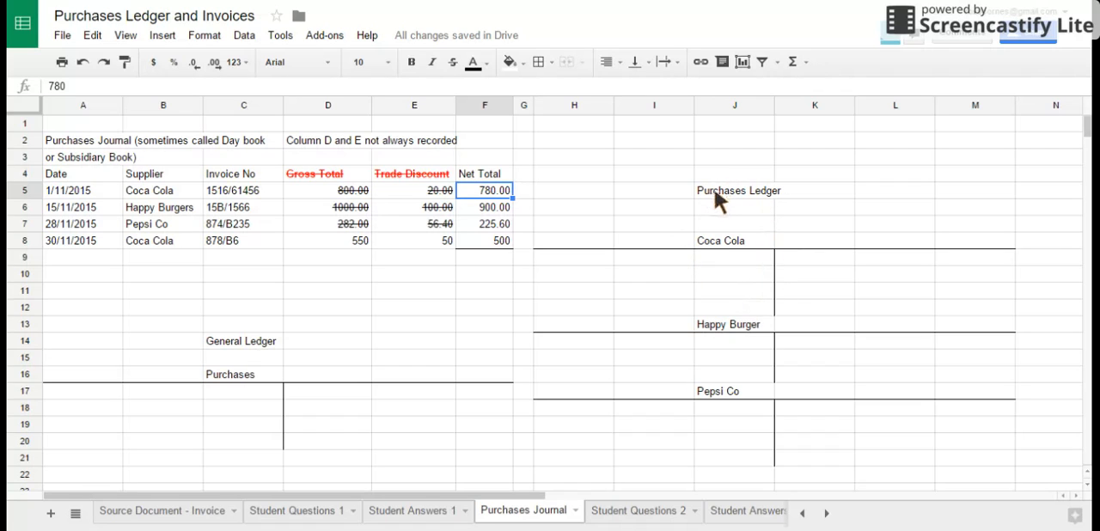
pyautogui.moveTo(720, 252)
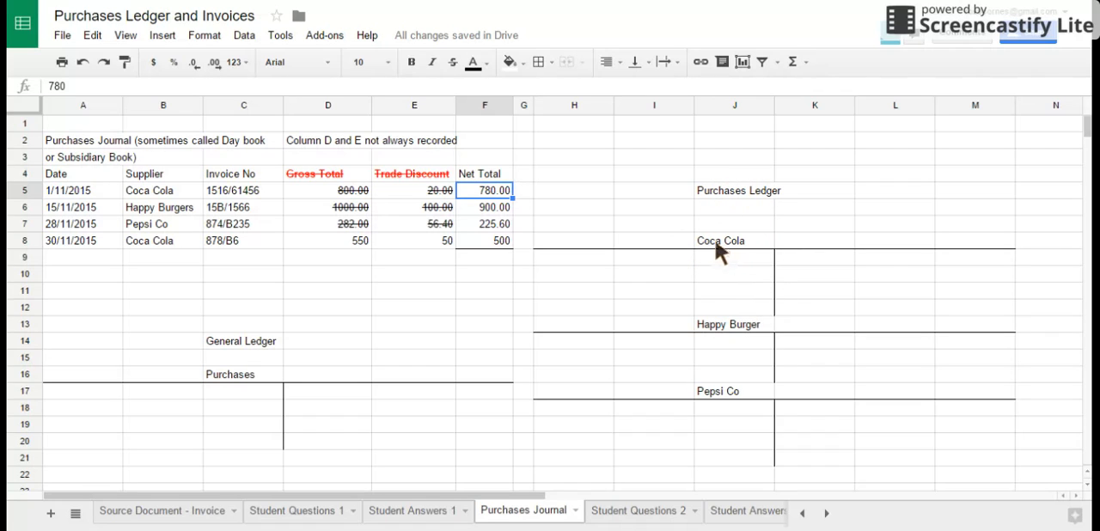
pyautogui.moveTo(360, 357)
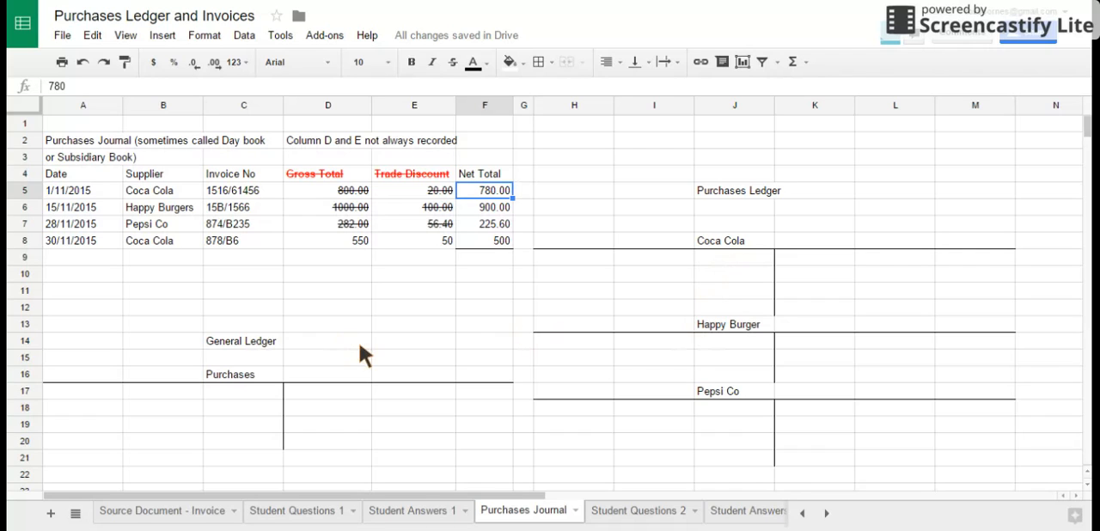
pyautogui.moveTo(464, 224)
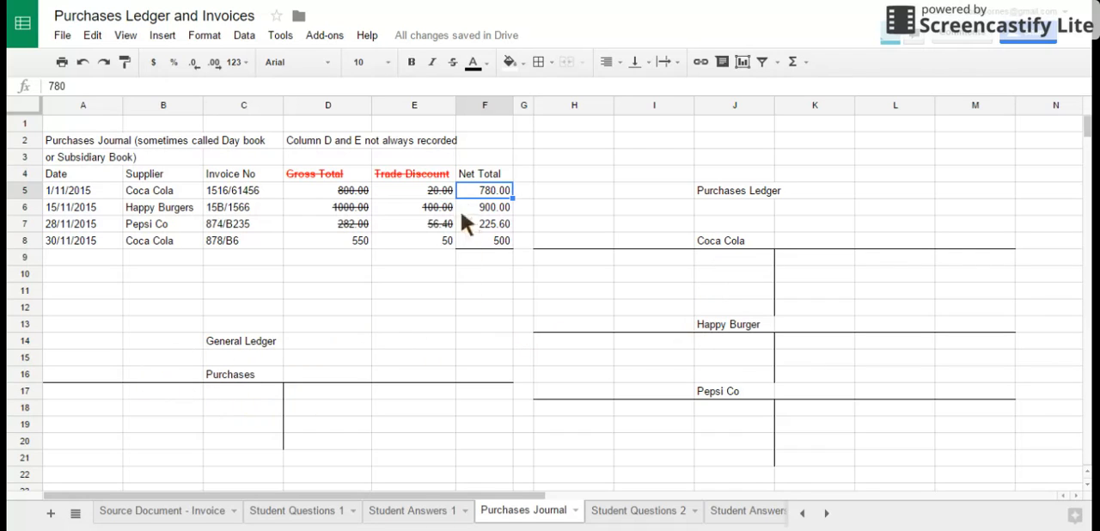
pyautogui.click(162, 190)
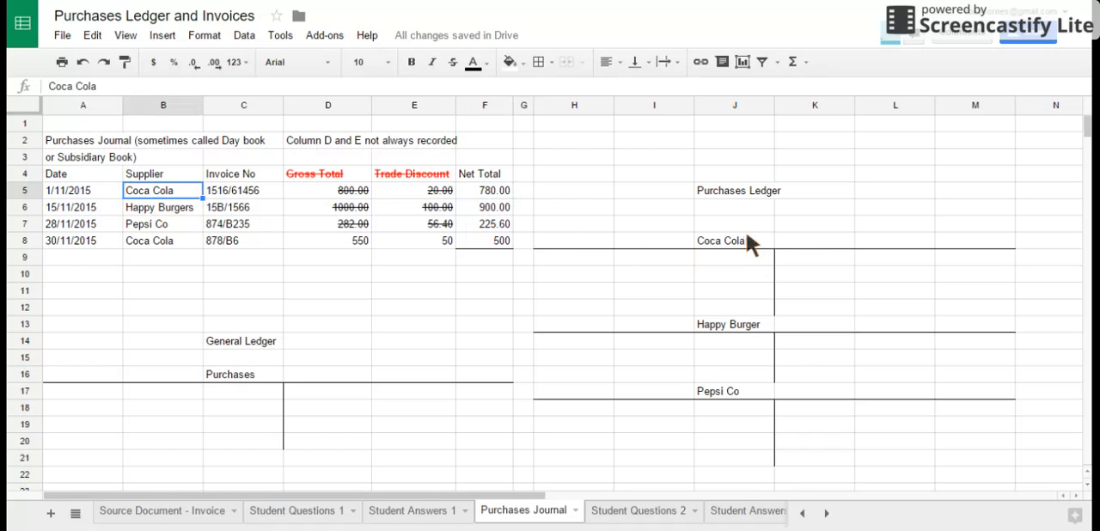
# Step: Enter 1/11/2015, Purchases, 780 in K9:M9 as Coca Cola's first credit
pyautogui.click(814, 257)
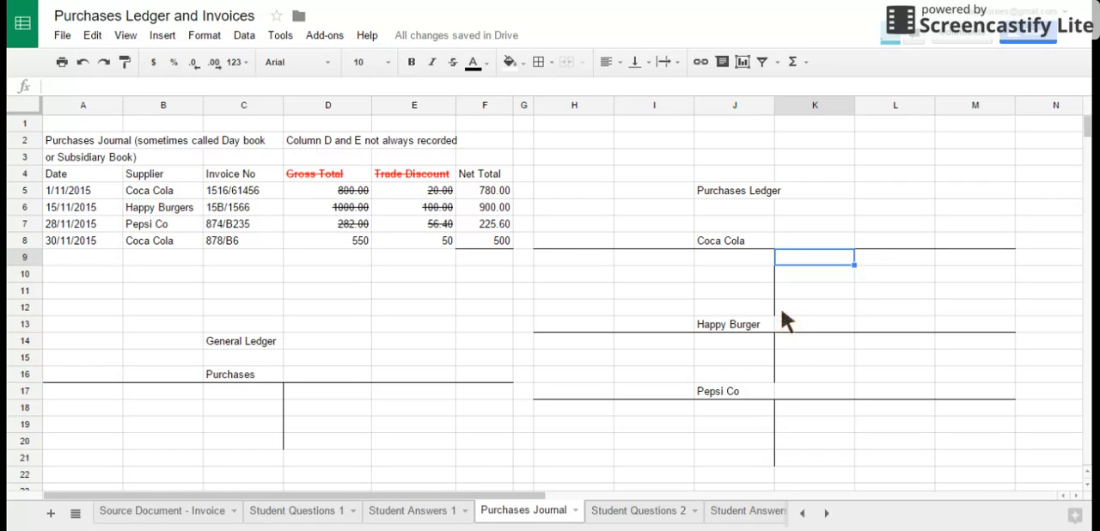
pyautogui.write('1/11')
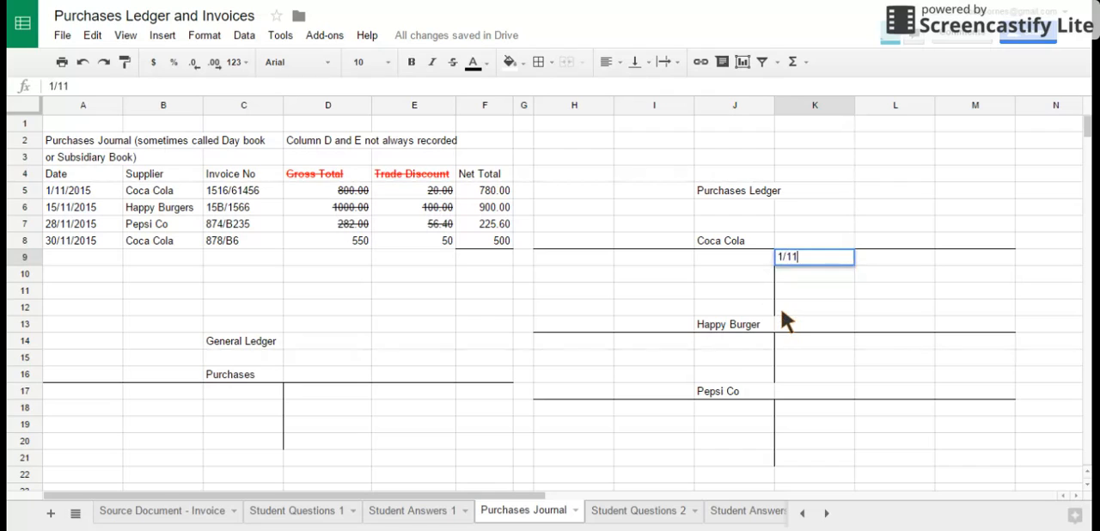
pyautogui.press('Enter')
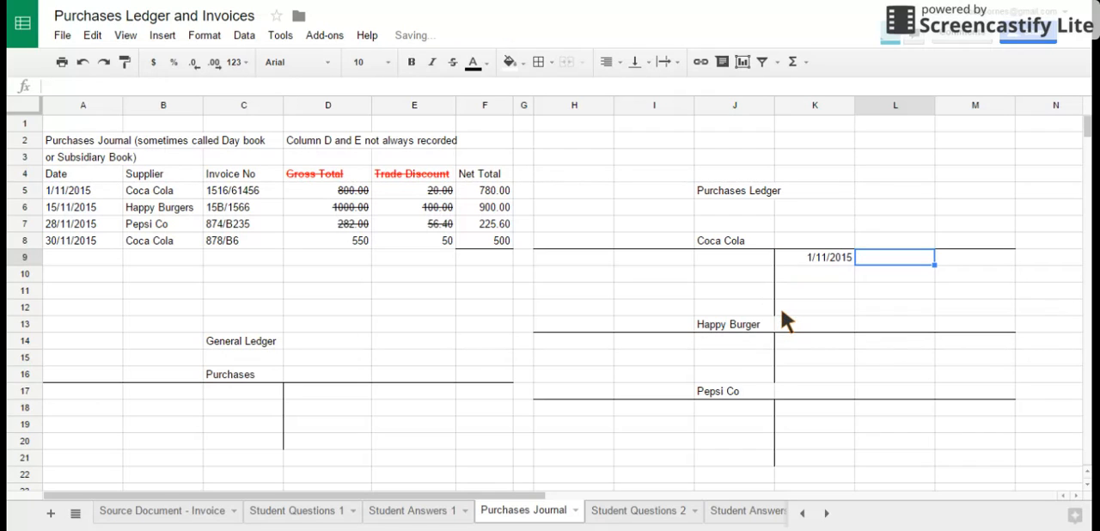
pyautogui.write('P')
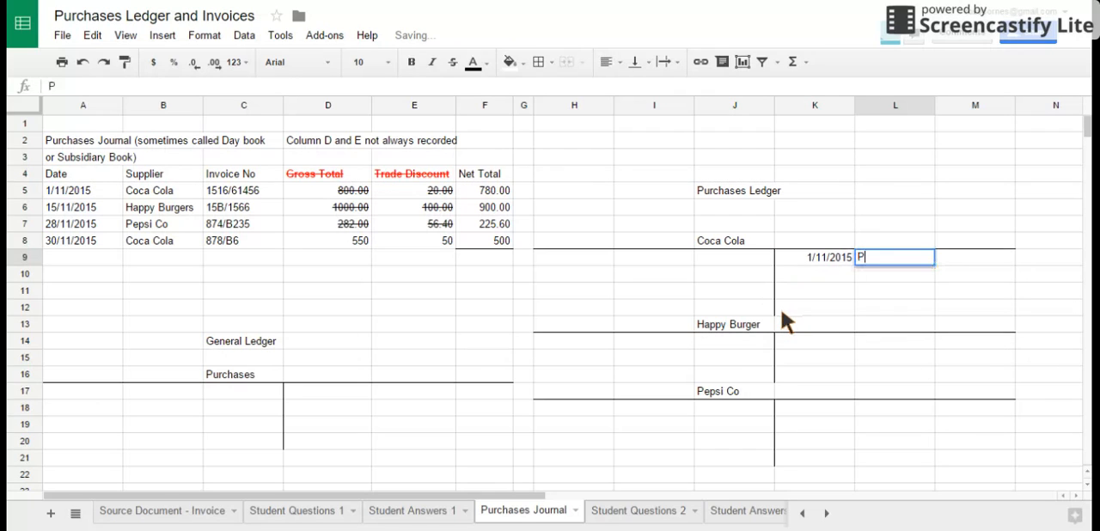
pyautogui.write('urchases')
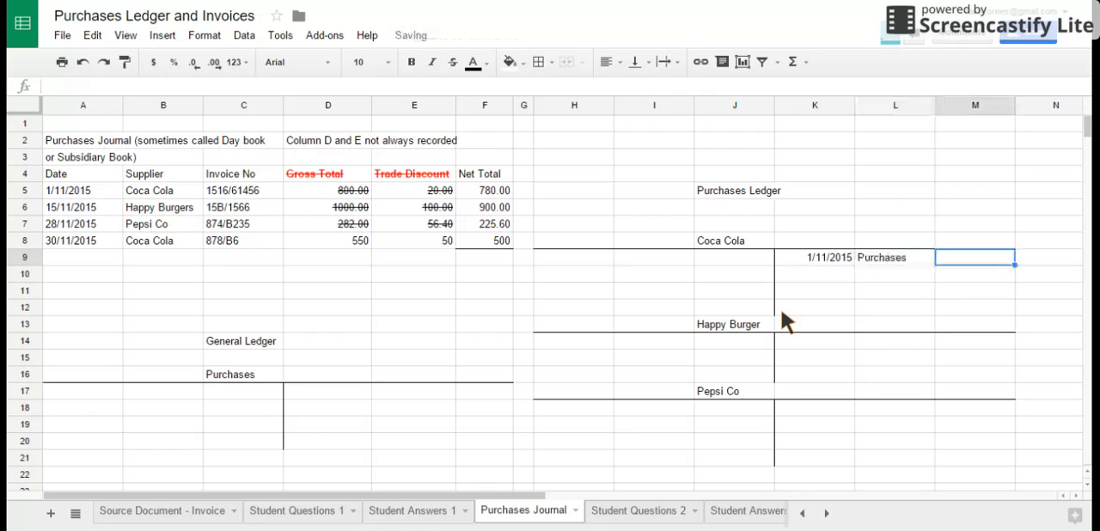
pyautogui.write('780')
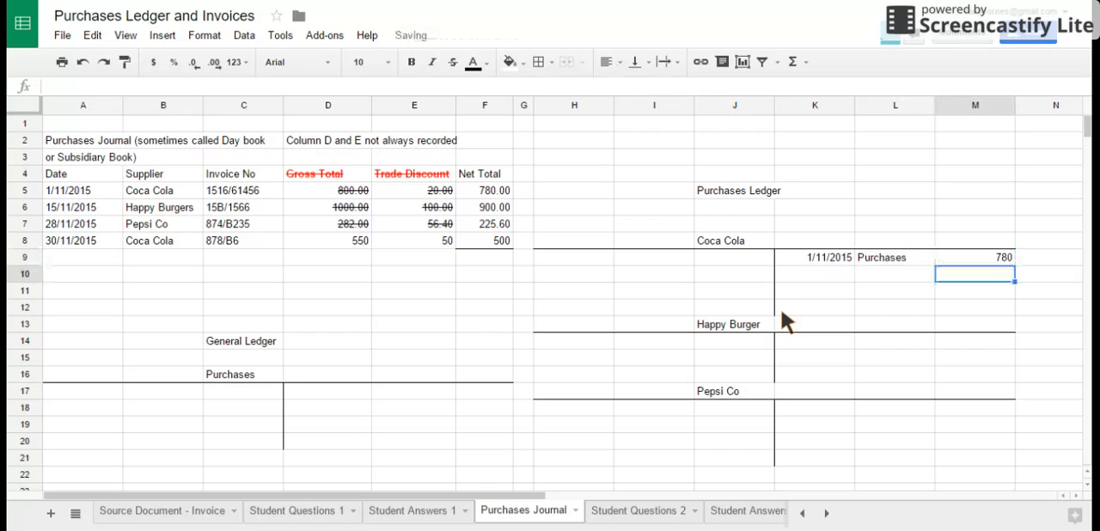
pyautogui.moveTo(799, 271)
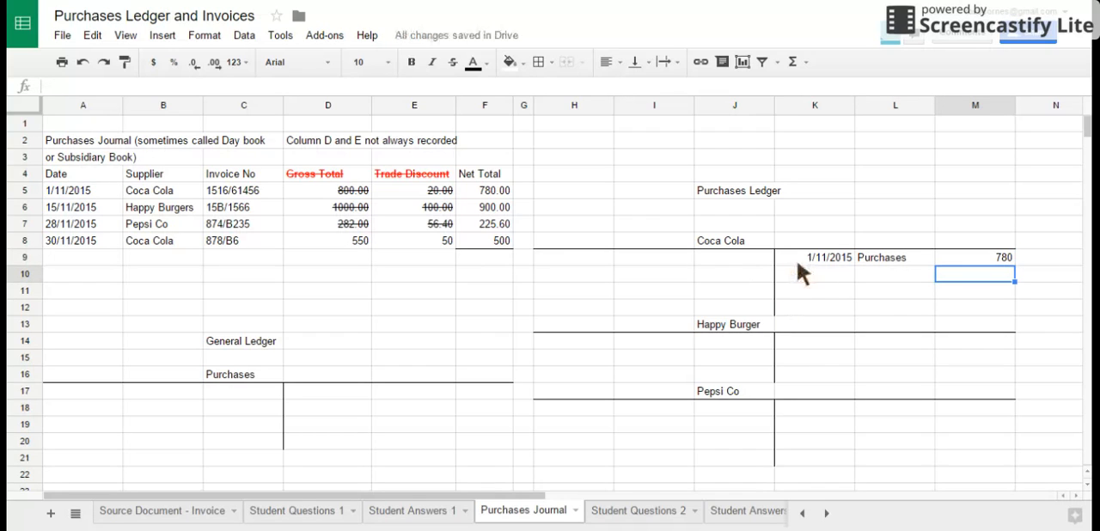
pyautogui.moveTo(481, 300)
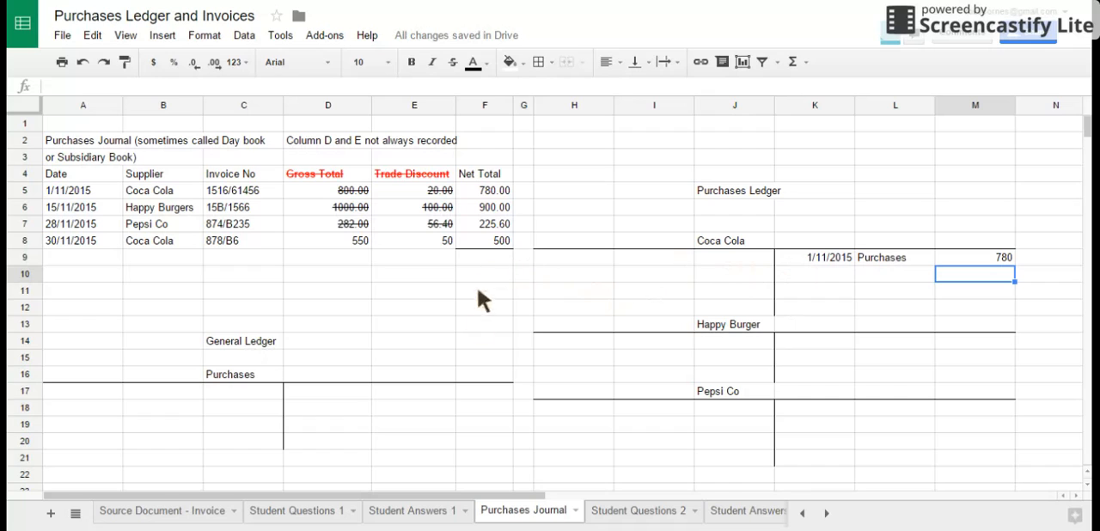
# Step: Enter 15/11/15, Purchases, 900 in row 14 of the Happy Burger account
pyautogui.click(814, 341)
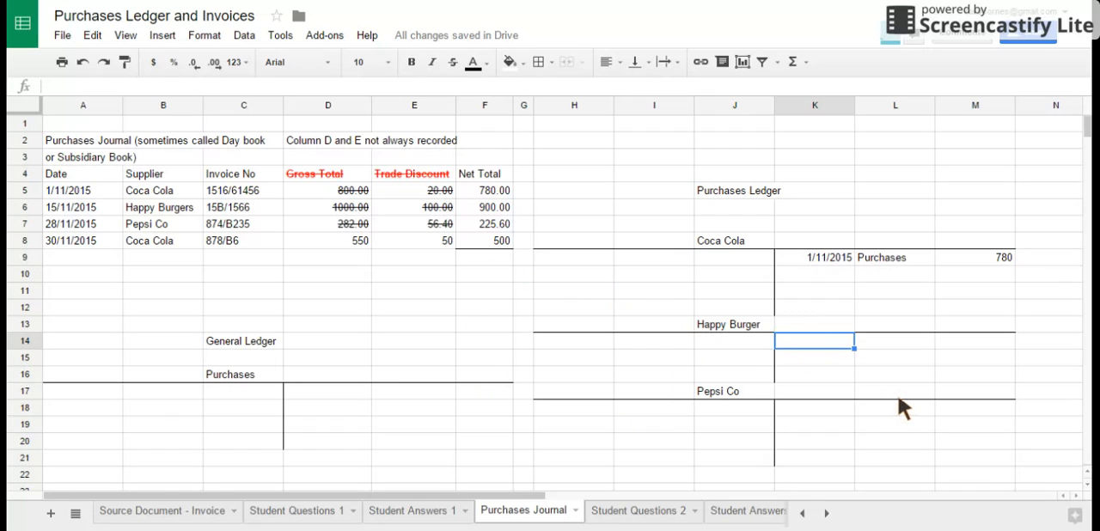
pyautogui.write('15/11')
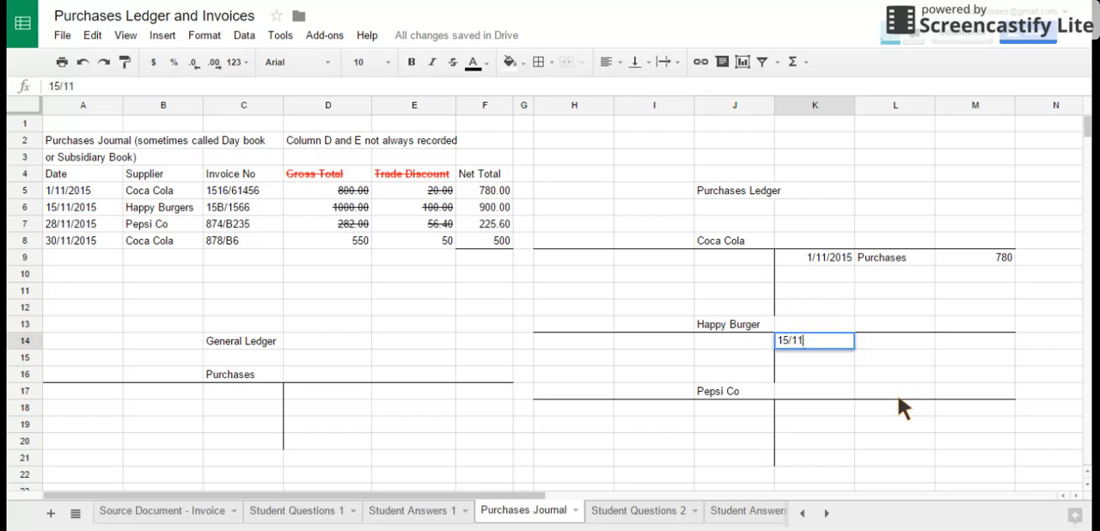
pyautogui.press('Tab')
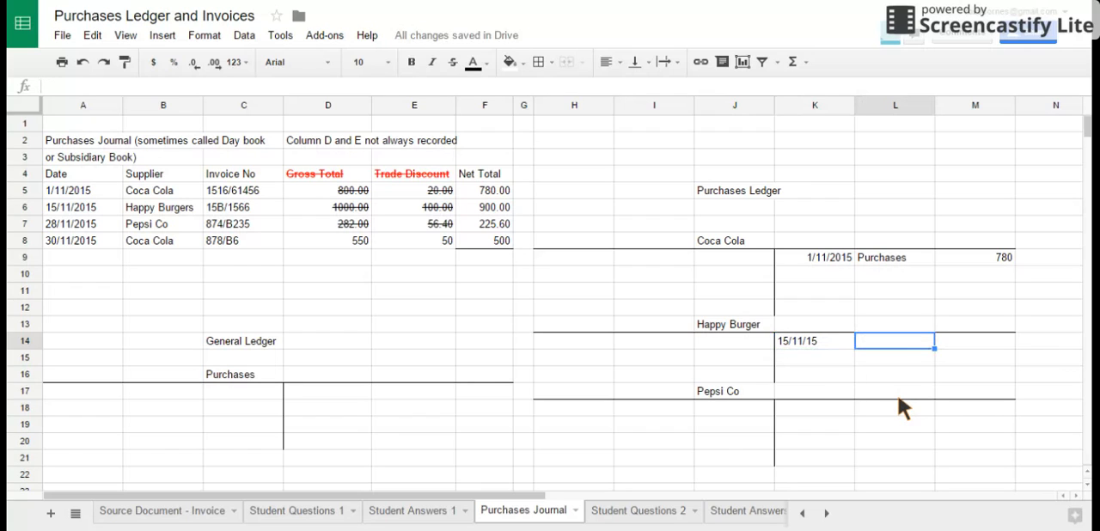
pyautogui.write('900')
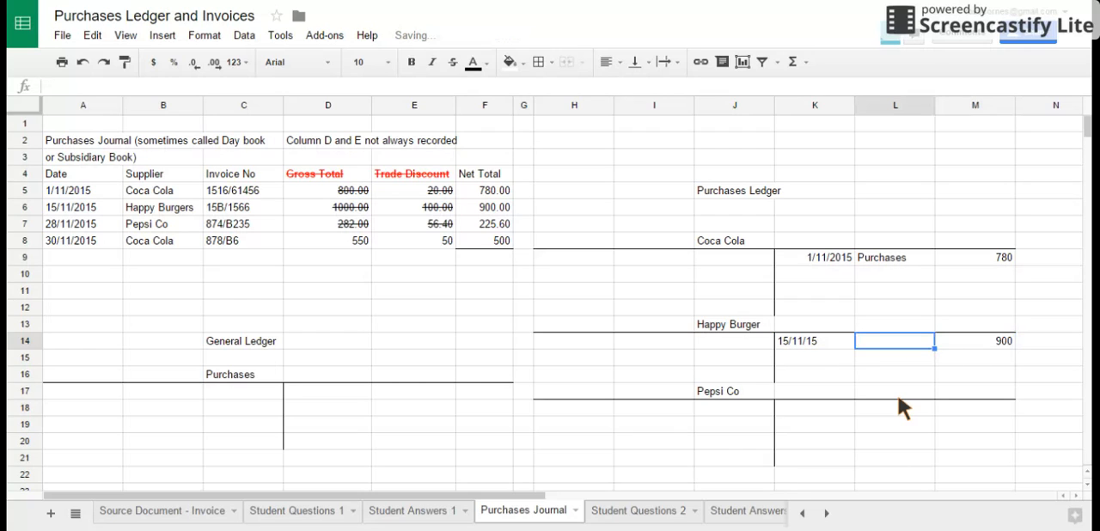
pyautogui.write('Purchases')
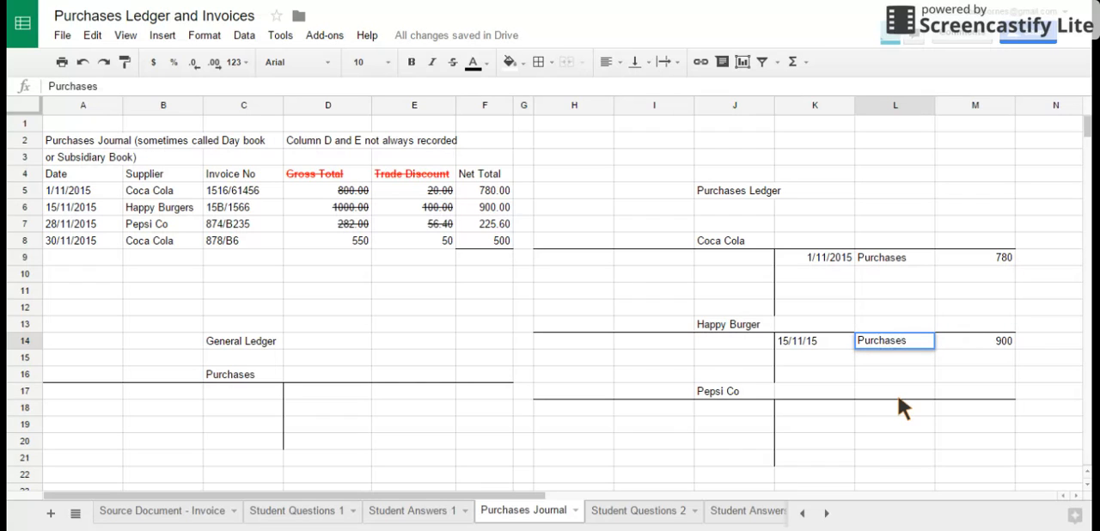
pyautogui.click(894, 408)
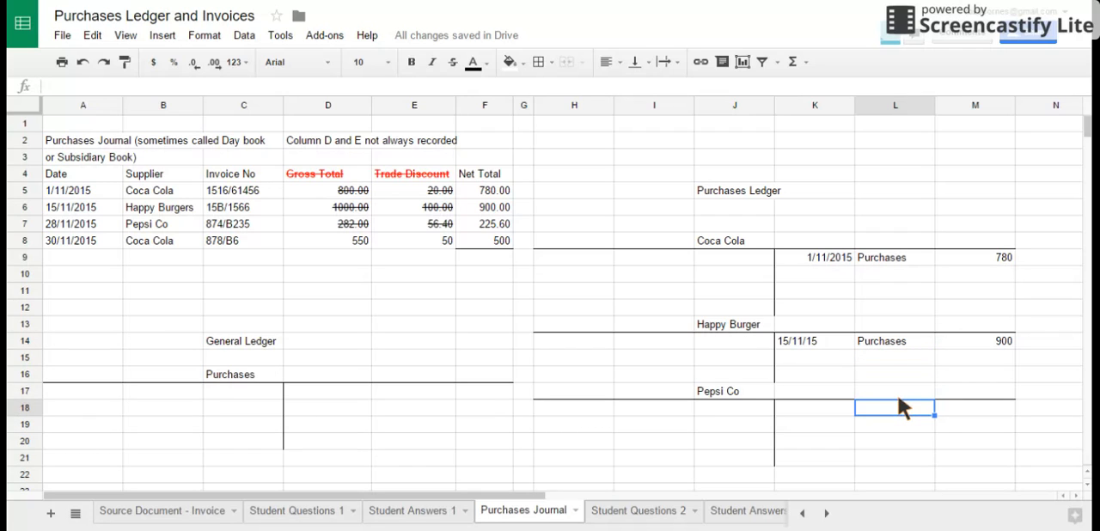
# Step: Enter 28/11/15, Purchases, 225.60 in row 18 of the Pepsi Co account
pyautogui.click(813, 410)
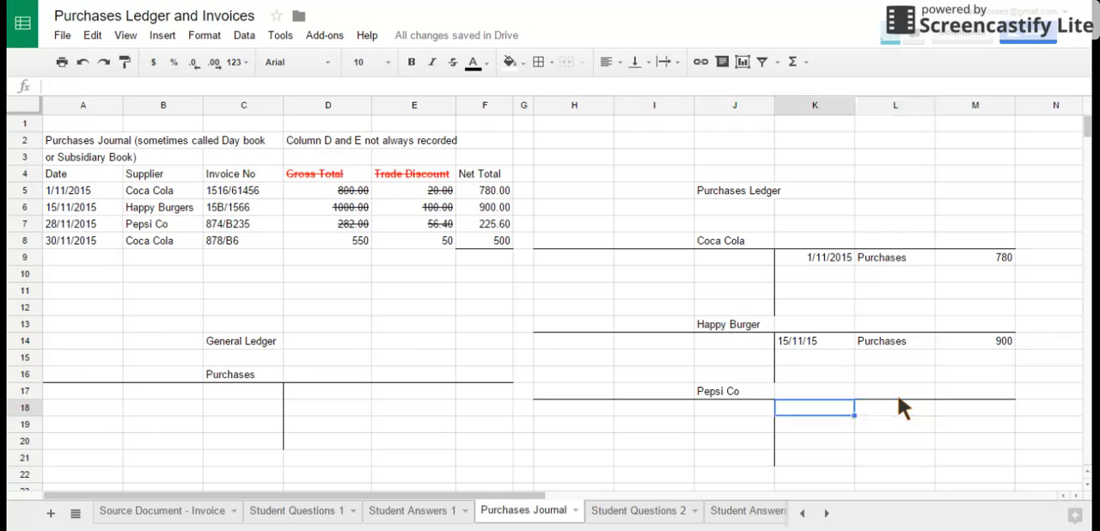
pyautogui.write('28/')
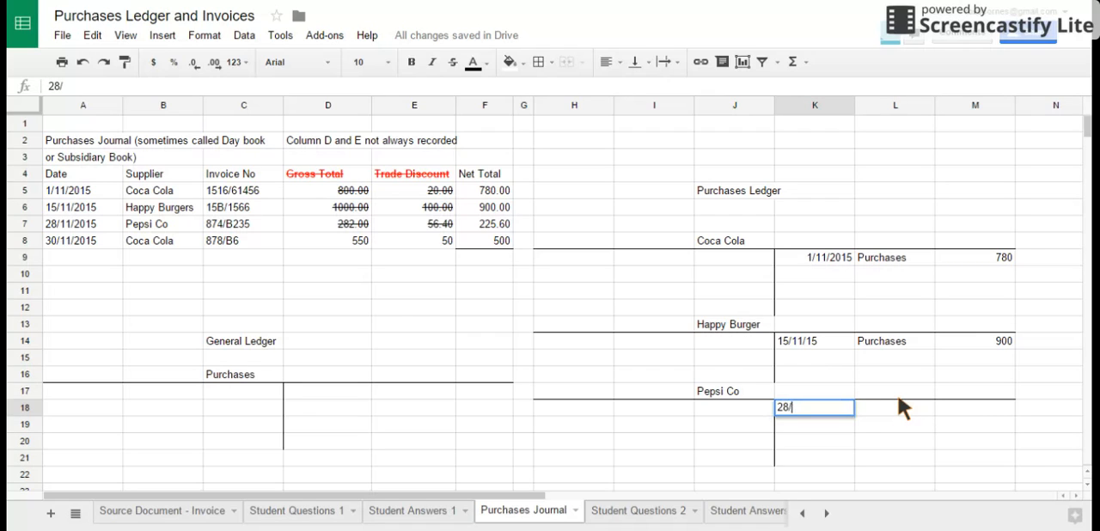
pyautogui.write('11/15')
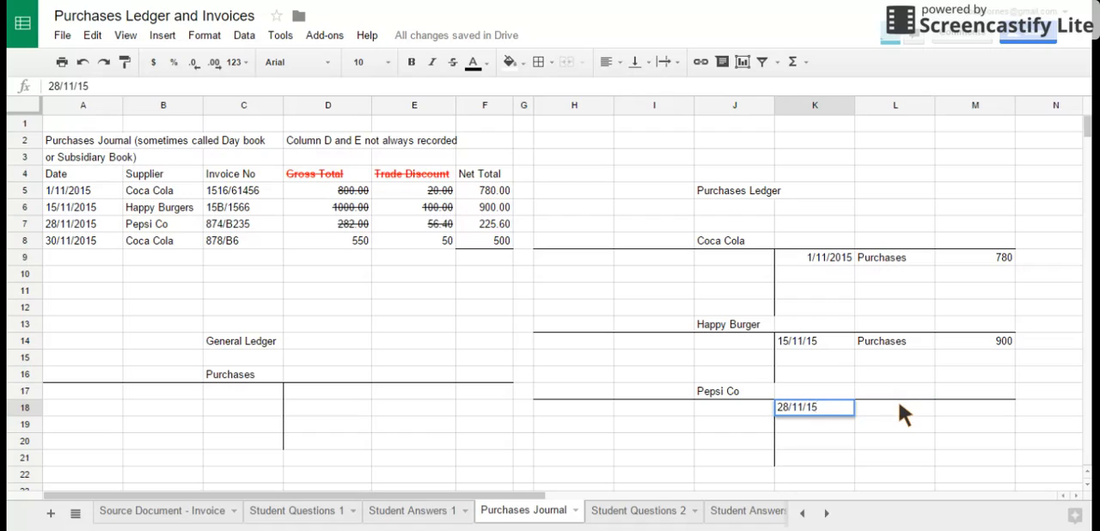
pyautogui.click(894, 407)
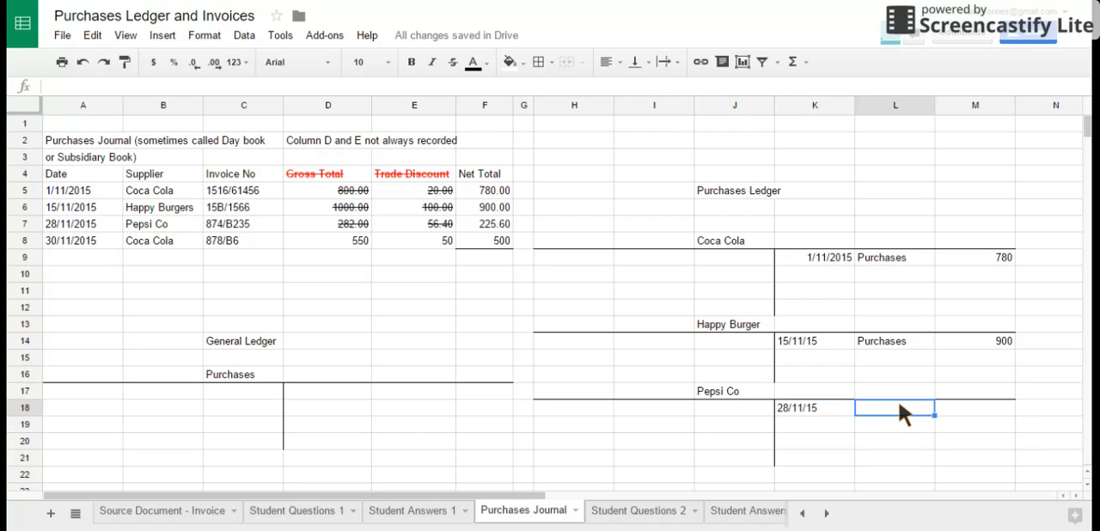
pyautogui.write('Purchases')
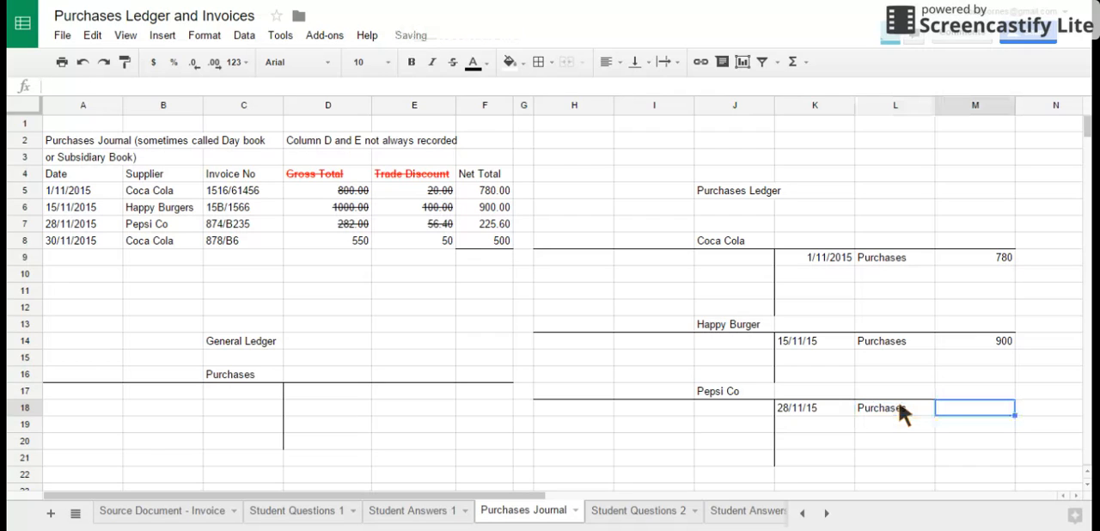
pyautogui.write('225.60')
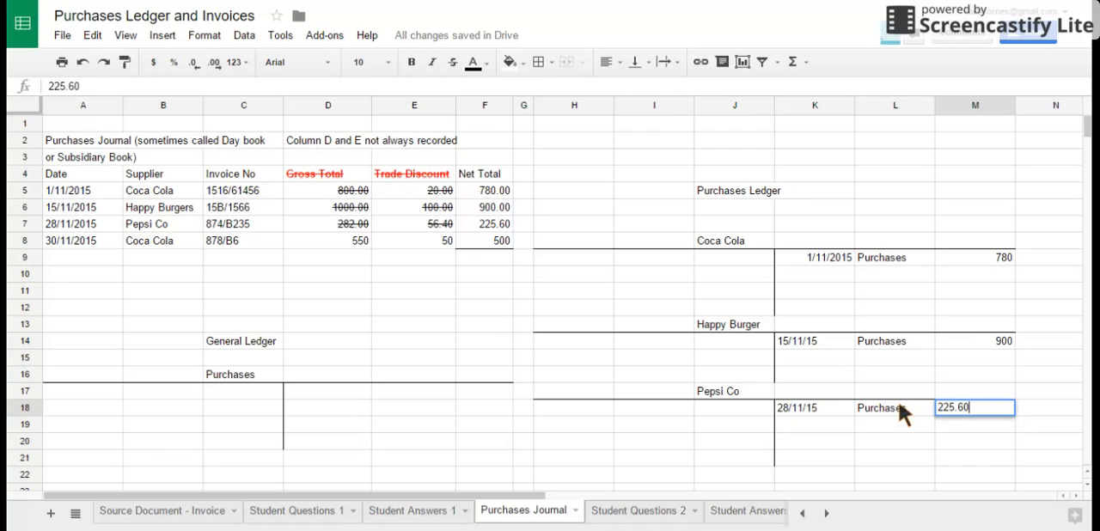
pyautogui.click(328, 240)
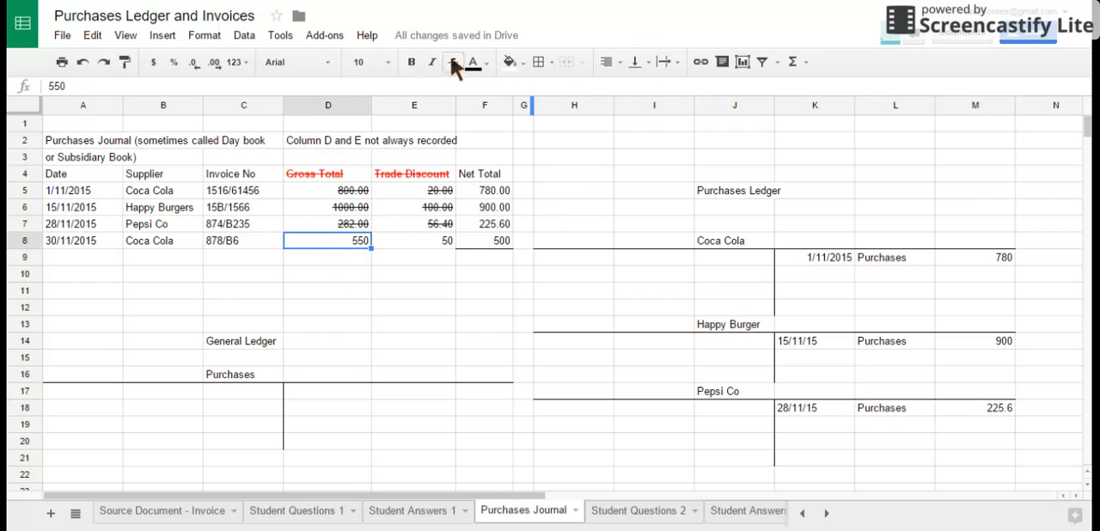
# Step: Strike through D8:E8 and add Coca Cola's second credit: 30/11/15, Purchases, 500
pyautogui.click(452, 62)
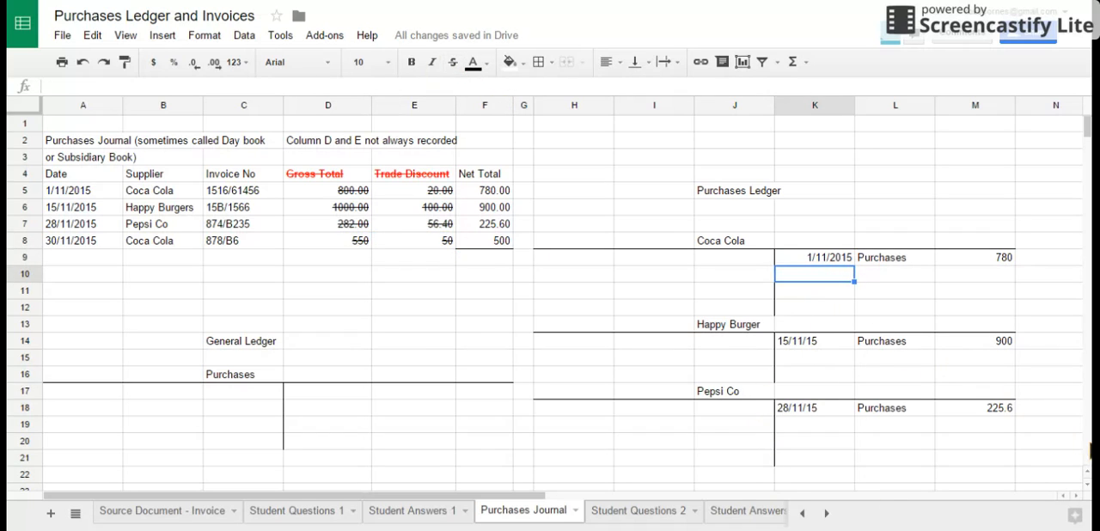
pyautogui.write('30/11/15')
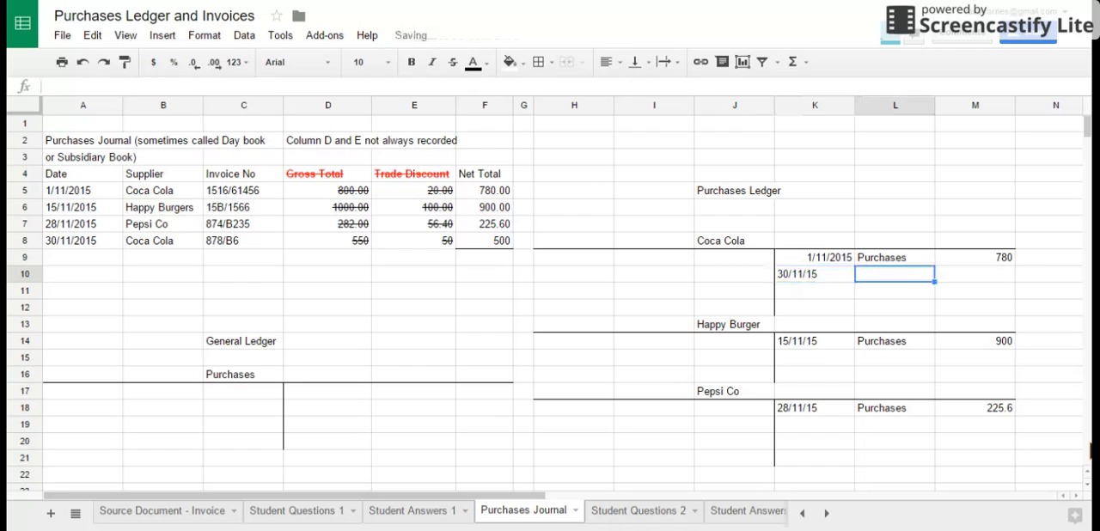
pyautogui.write('Purchases')
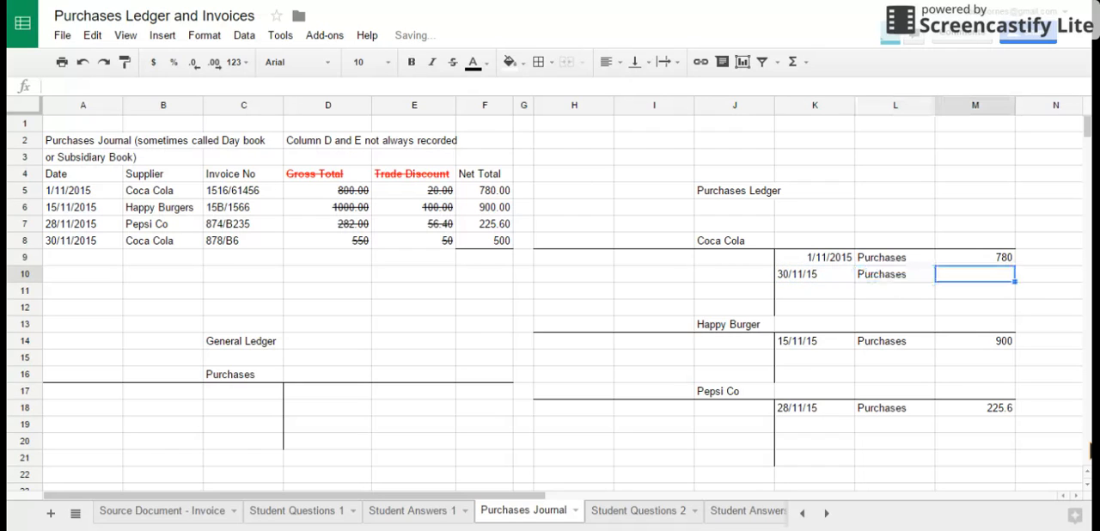
pyautogui.write('500')
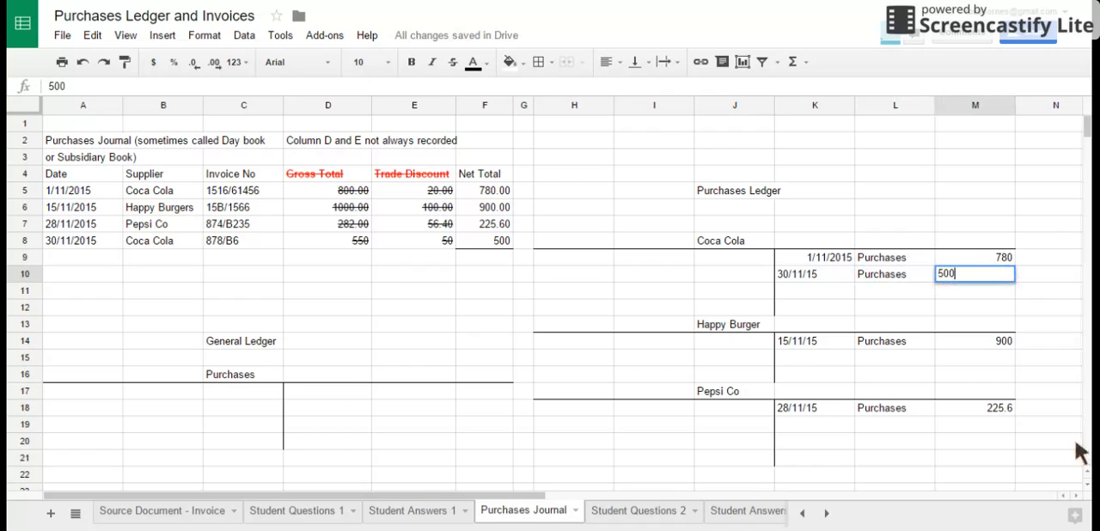
pyautogui.click(413, 290)
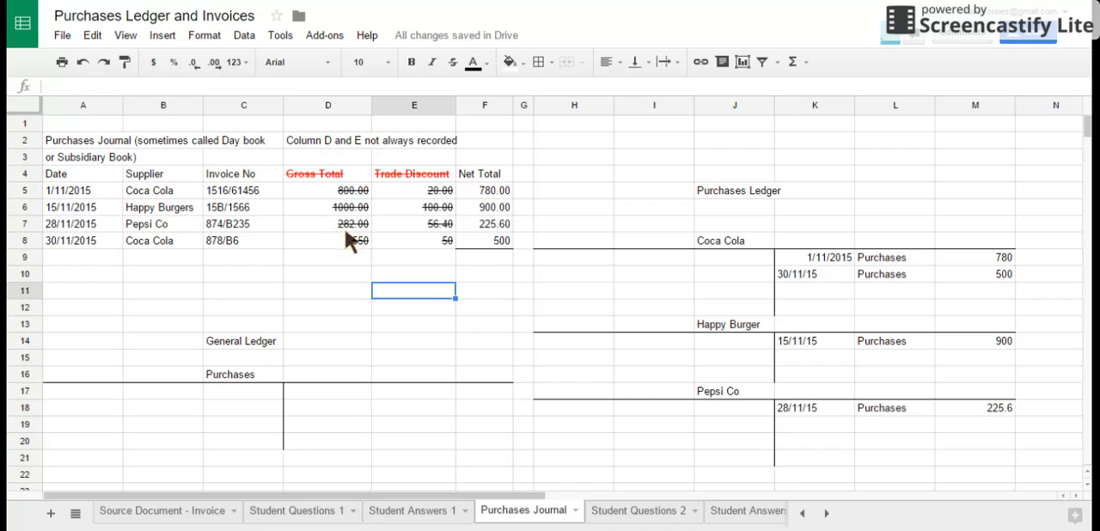
# Step: Insert =SUM(F5:F8) in F9 to total the net column to 2405.60
pyautogui.click(484, 257)
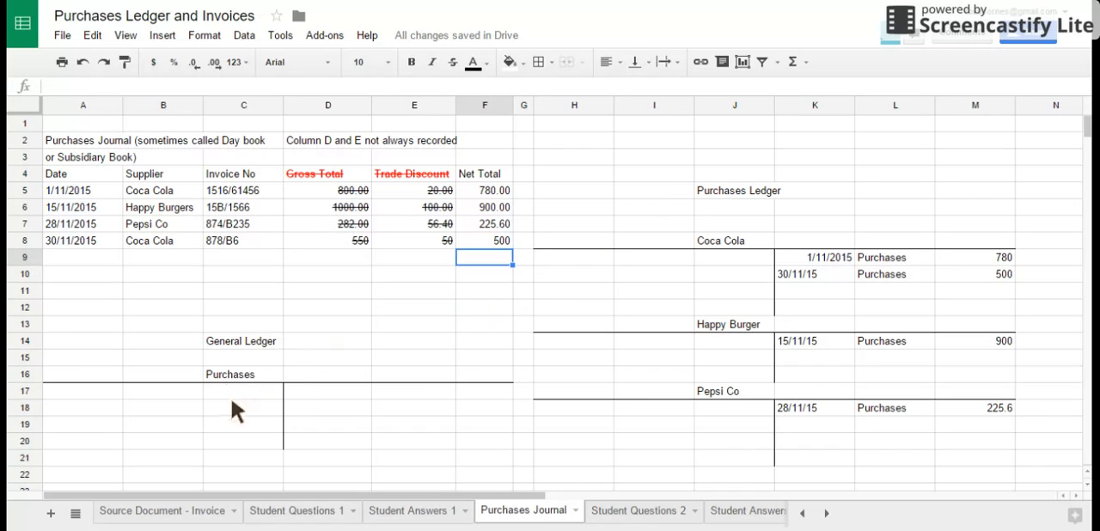
pyautogui.moveTo(283, 410)
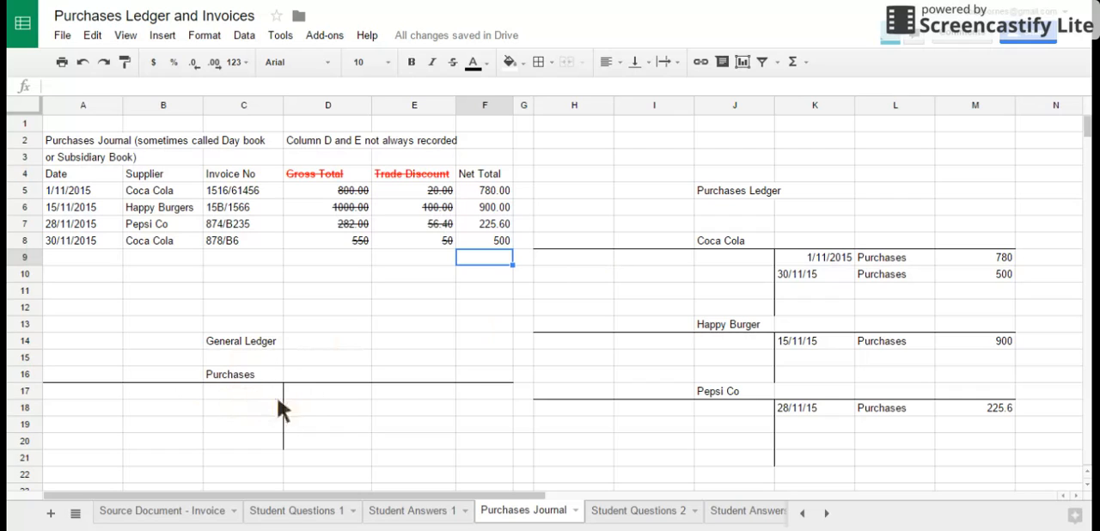
pyautogui.moveTo(286, 361)
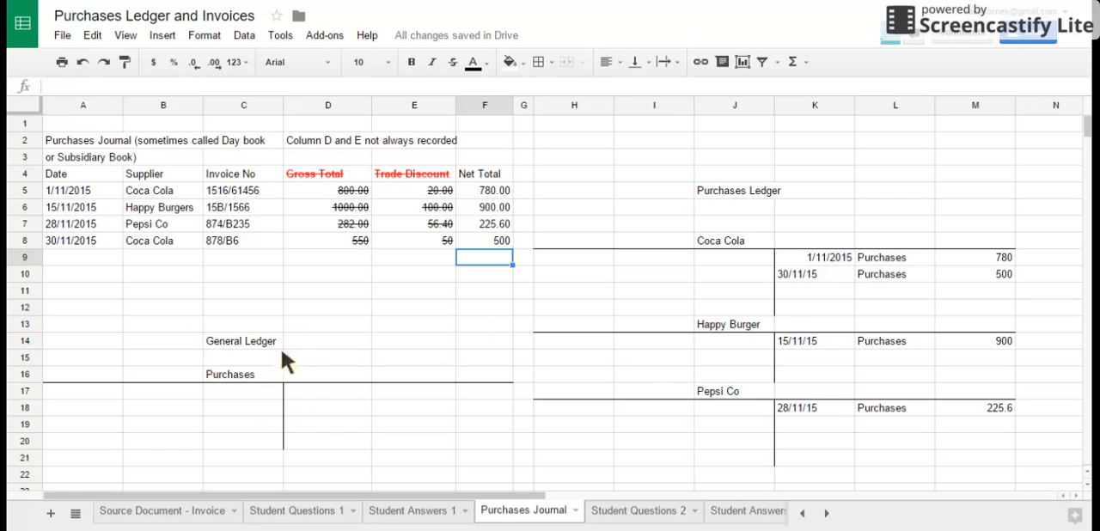
pyautogui.moveTo(244, 385)
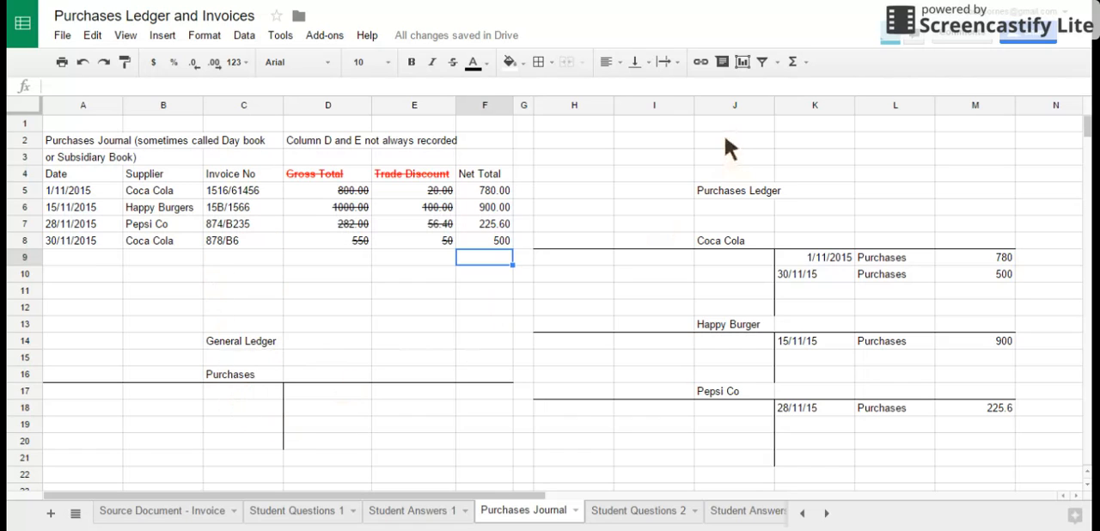
pyautogui.click(792, 61)
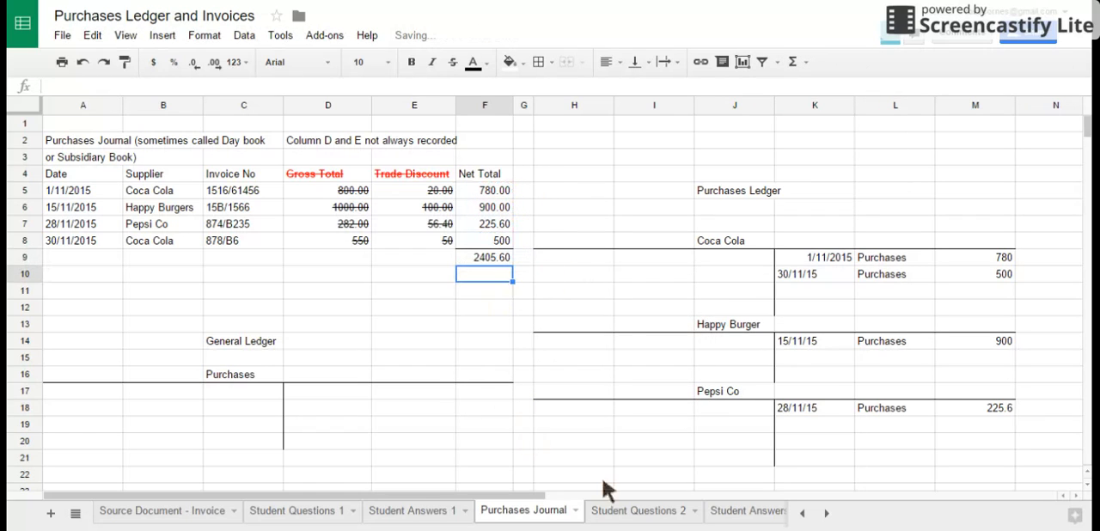
pyautogui.moveTo(420, 467)
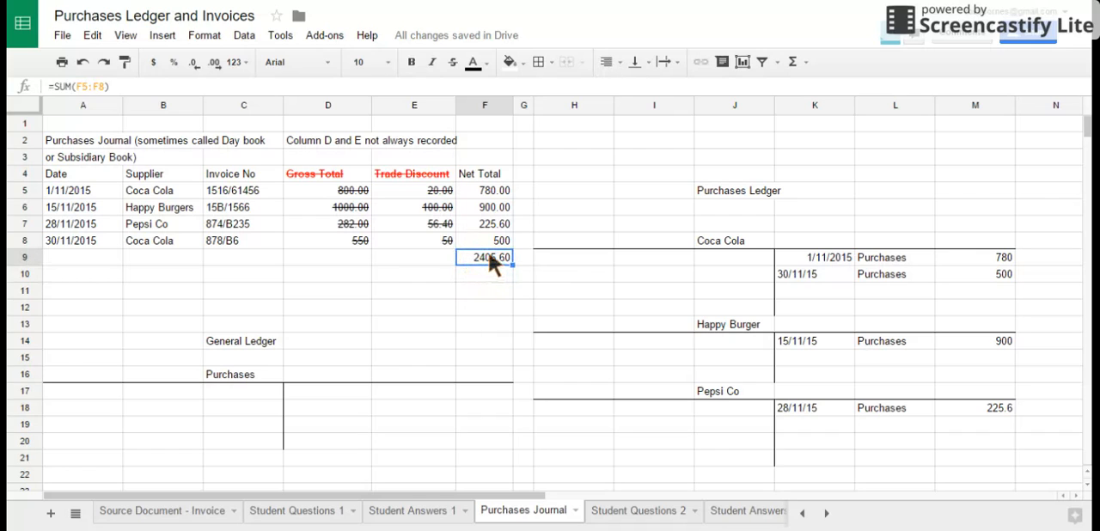
pyautogui.moveTo(503, 254)
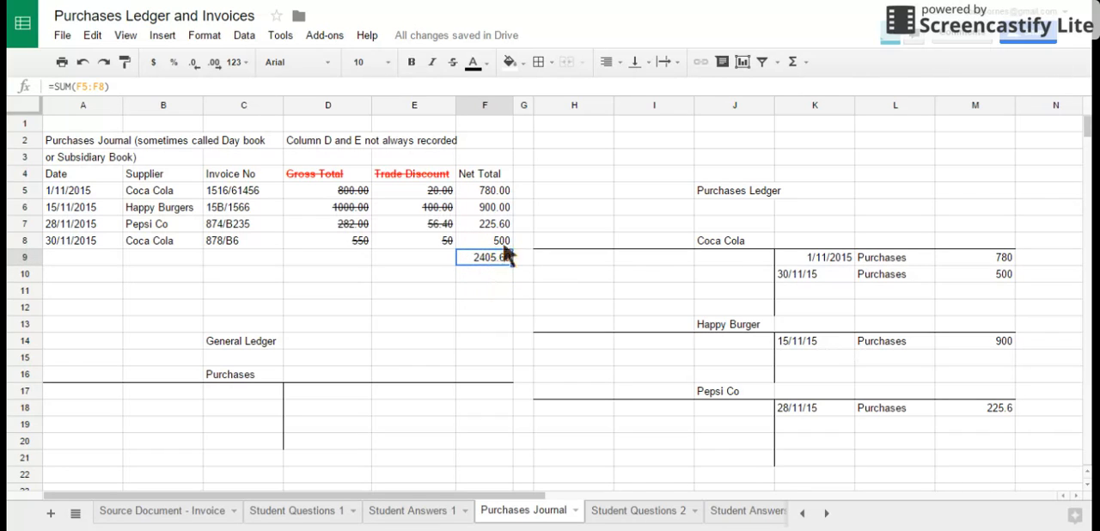
pyautogui.moveTo(508, 270)
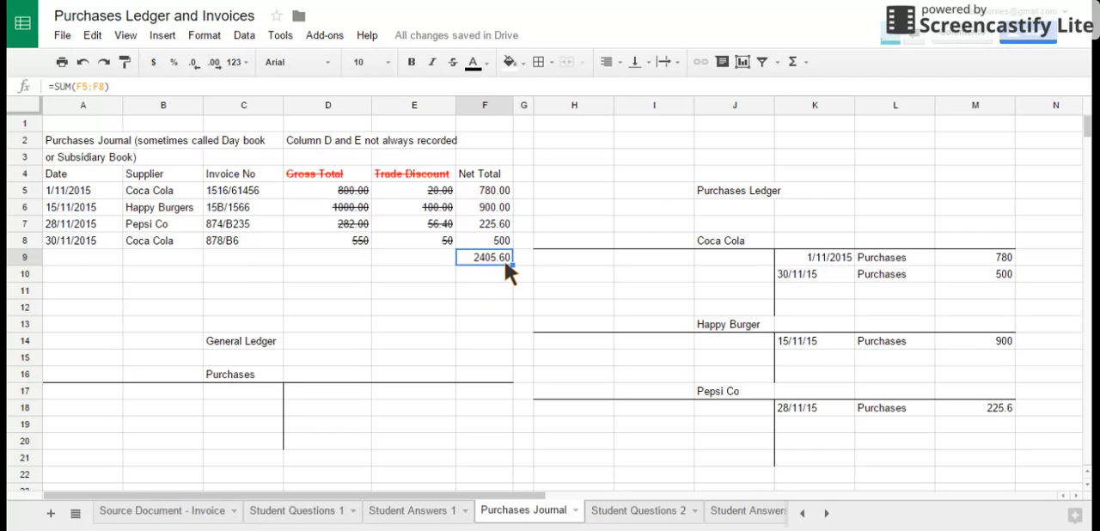
pyautogui.moveTo(489, 252)
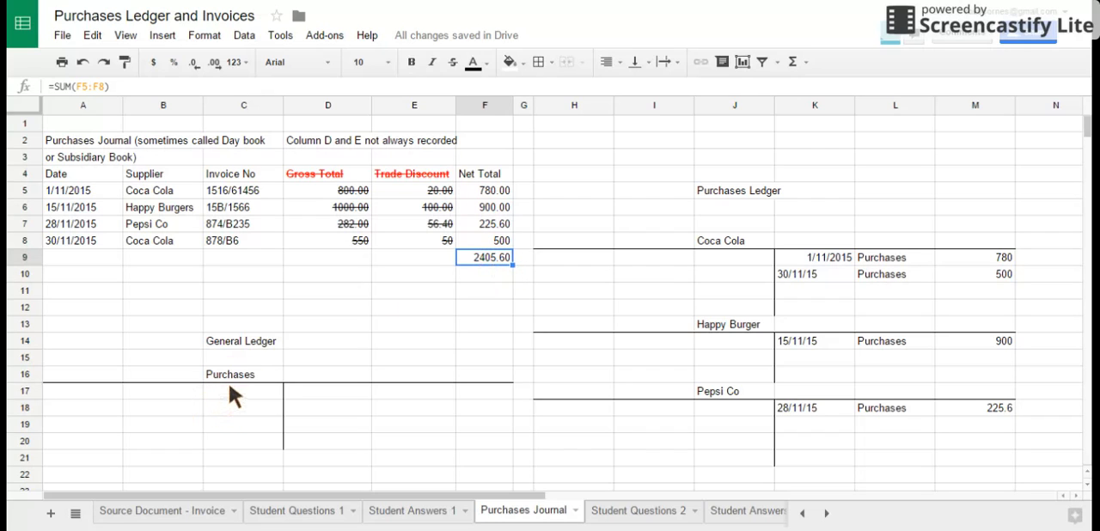
# Step: Enter 30/11/15, Purchases Journal, 2405.60 as the debit in row 17 of the Purchases account
pyautogui.click(83, 391)
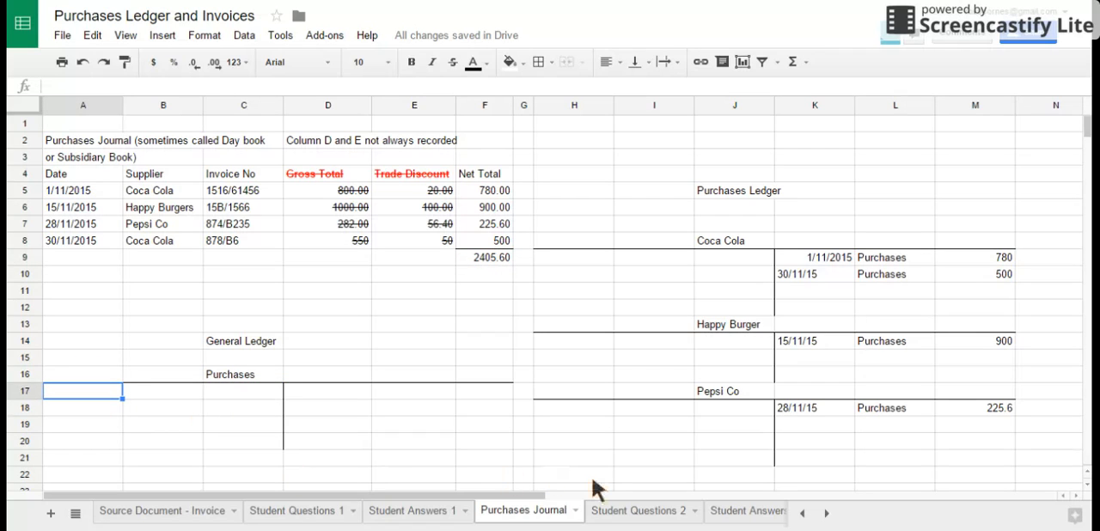
pyautogui.write('30/11/15')
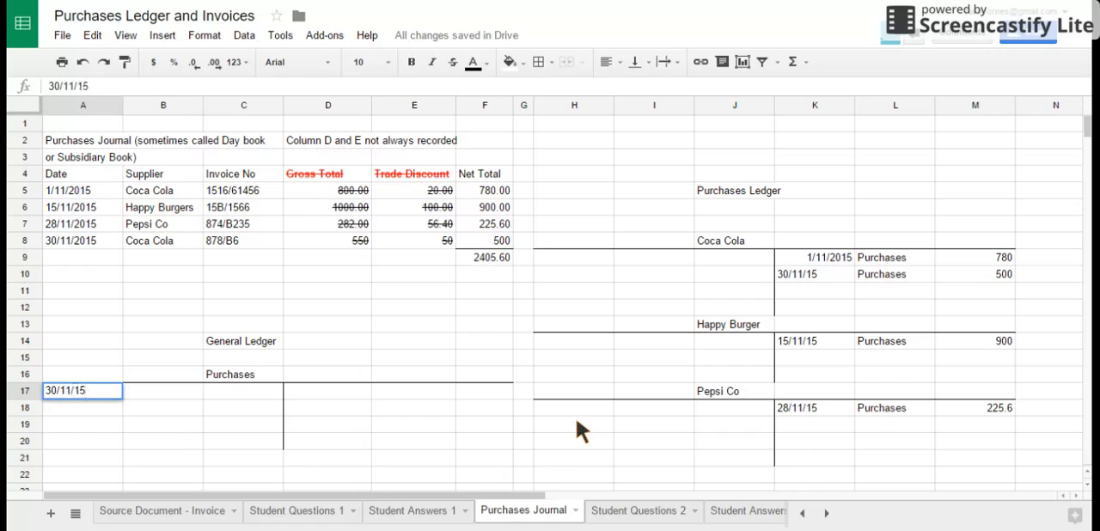
pyautogui.write('O')
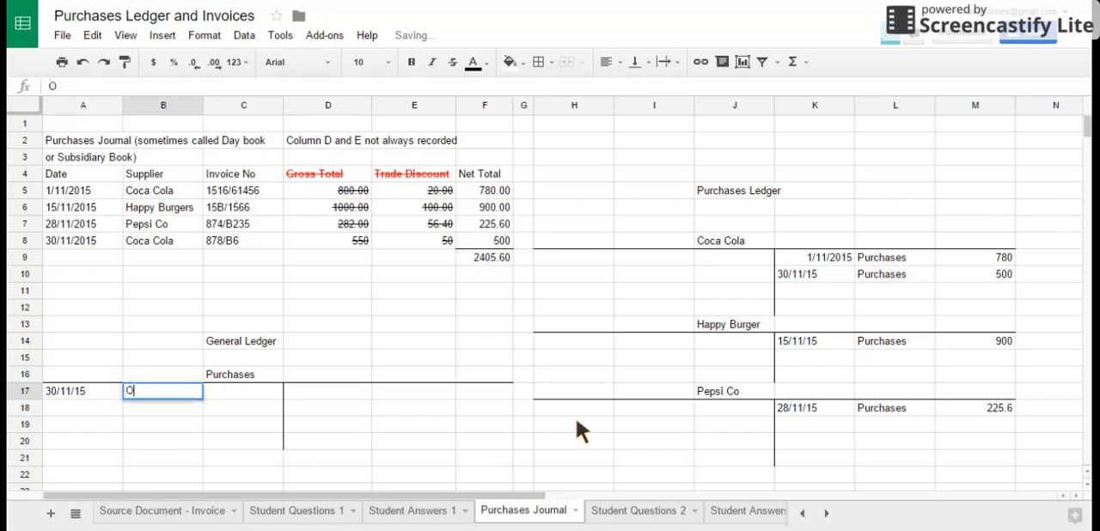
pyautogui.write('urcha')
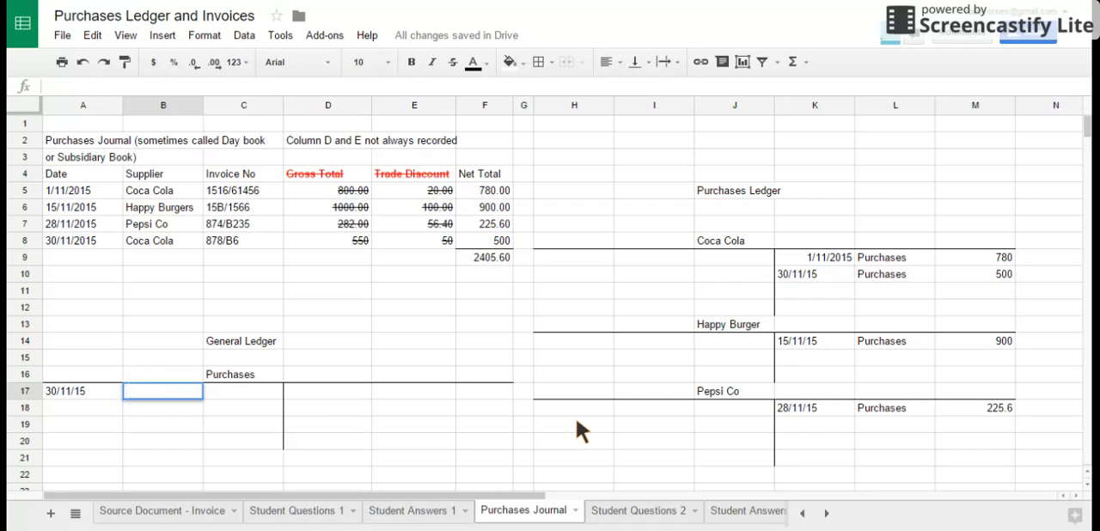
pyautogui.write('Purchases')
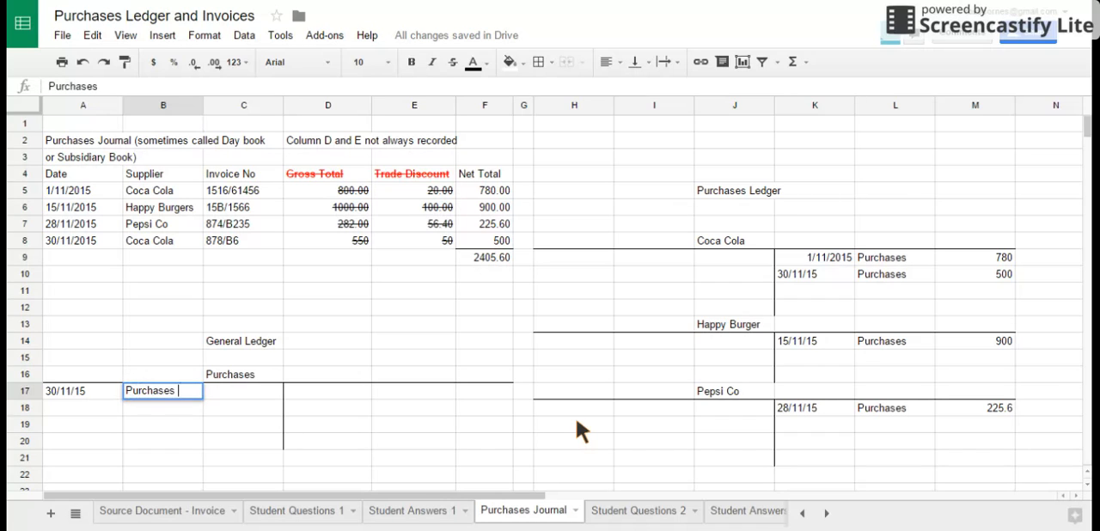
pyautogui.write('Journ')
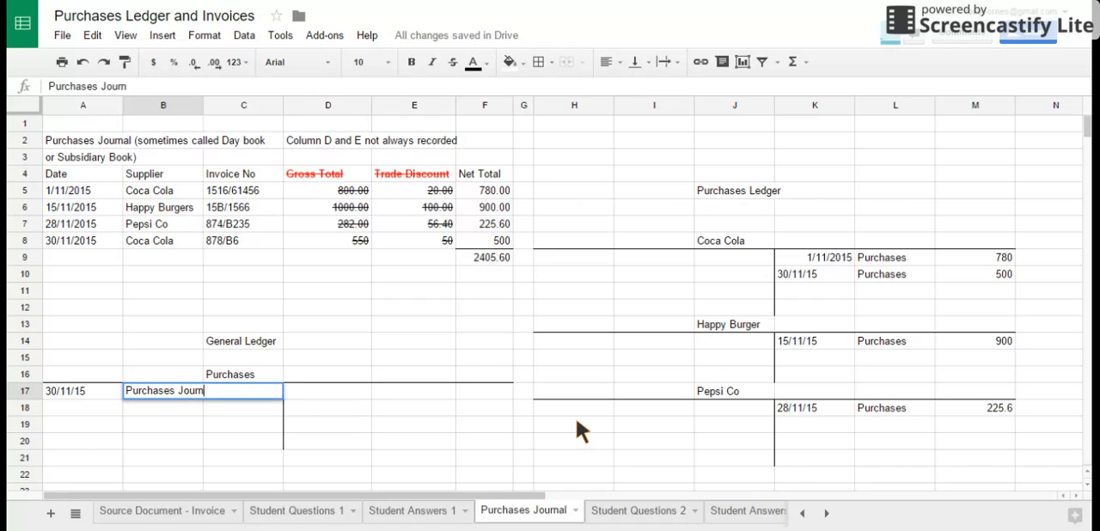
pyautogui.press('enter')
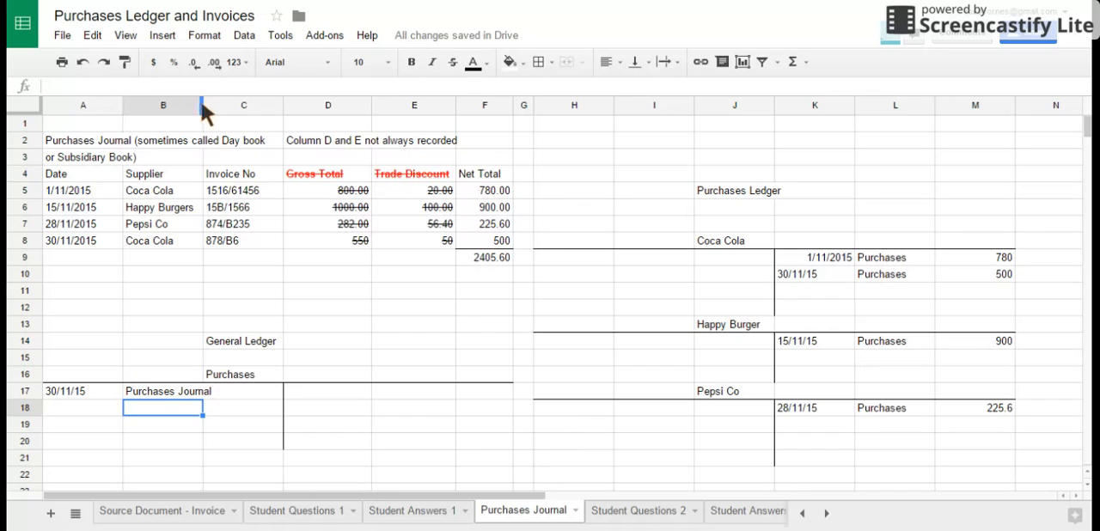
pyautogui.click(255, 390)
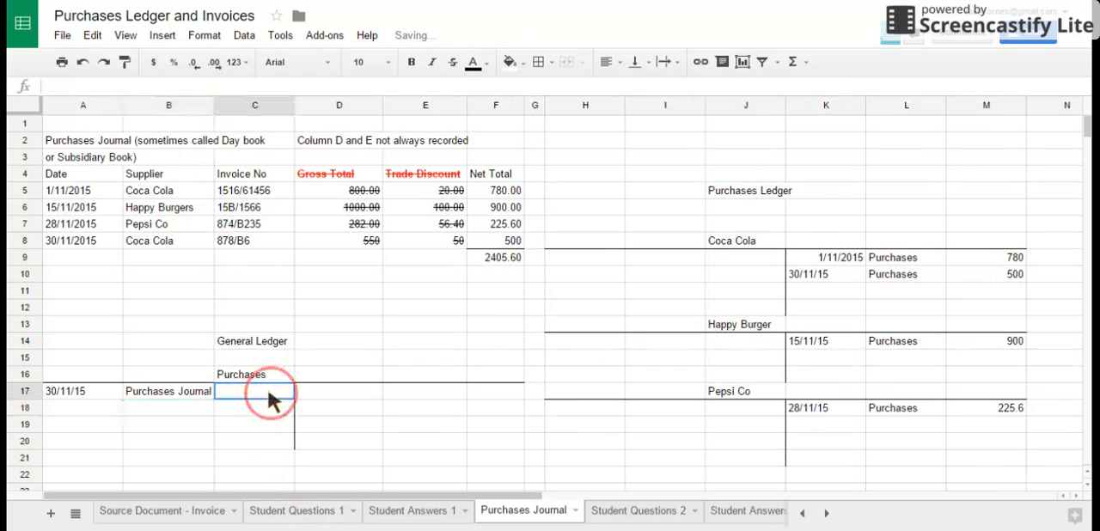
pyautogui.write('2405.6')
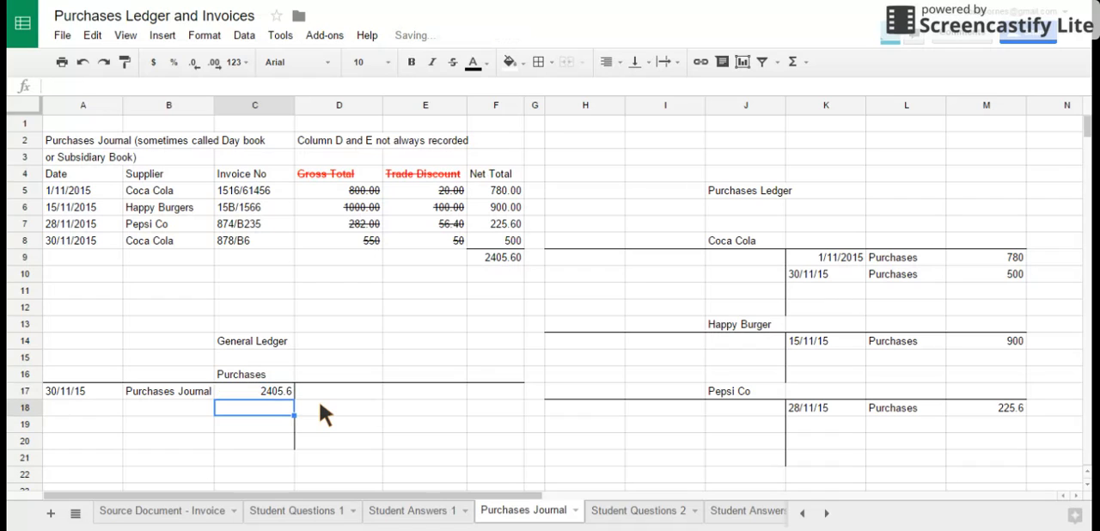
pyautogui.click(255, 391)
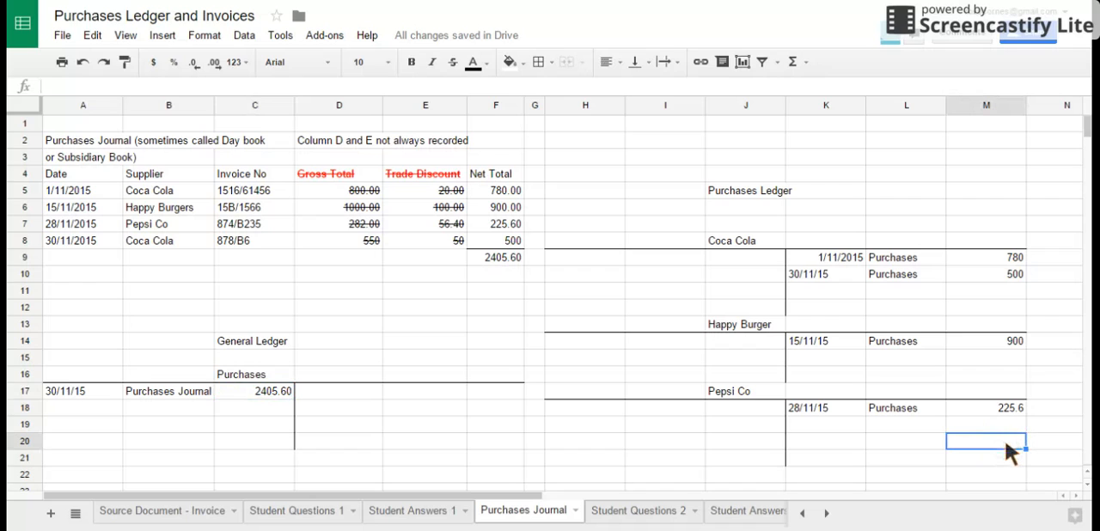
pyautogui.moveTo(640, 62)
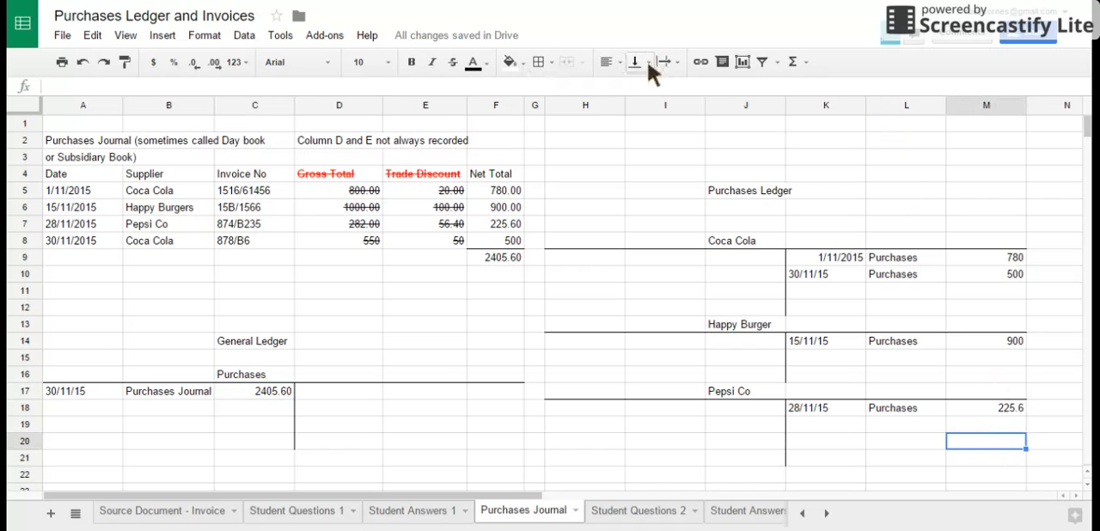
# Step: Check M9:M18 sums to 2405.6, type =SUM( in M20, then go to Student Questions 2
pyautogui.click(792, 61)
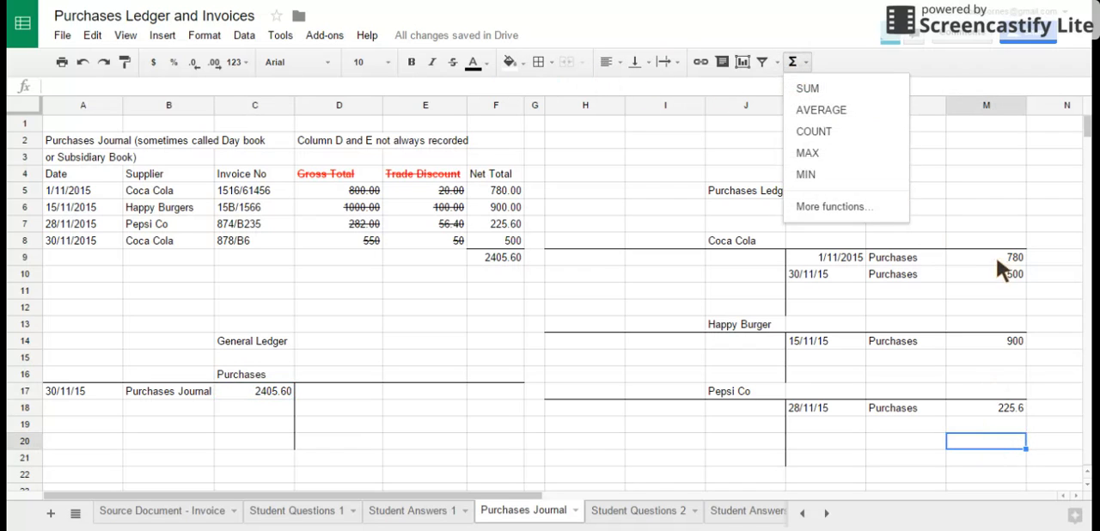
pyautogui.moveTo(985, 257); pyautogui.dragTo(1005, 408)
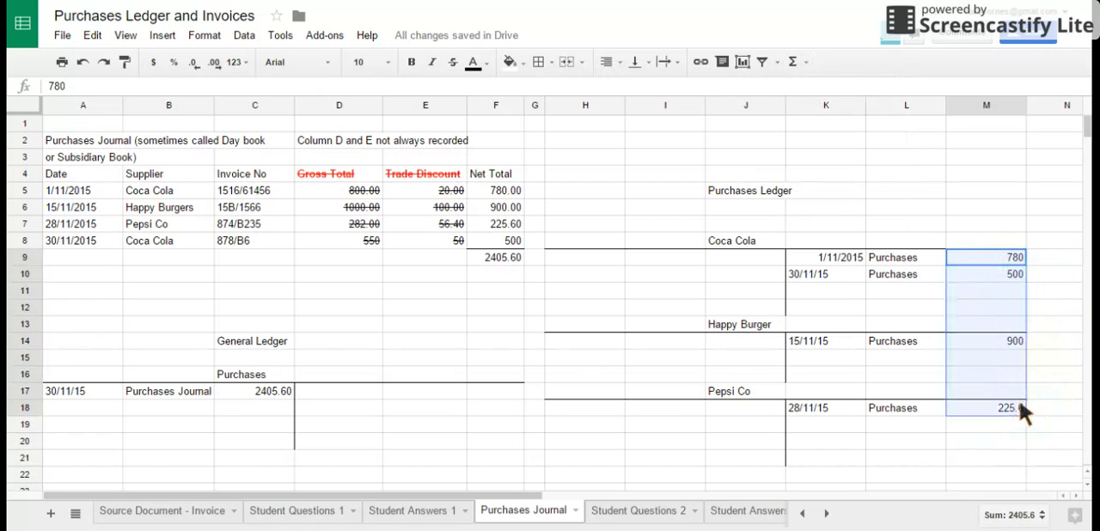
pyautogui.click(985, 424)
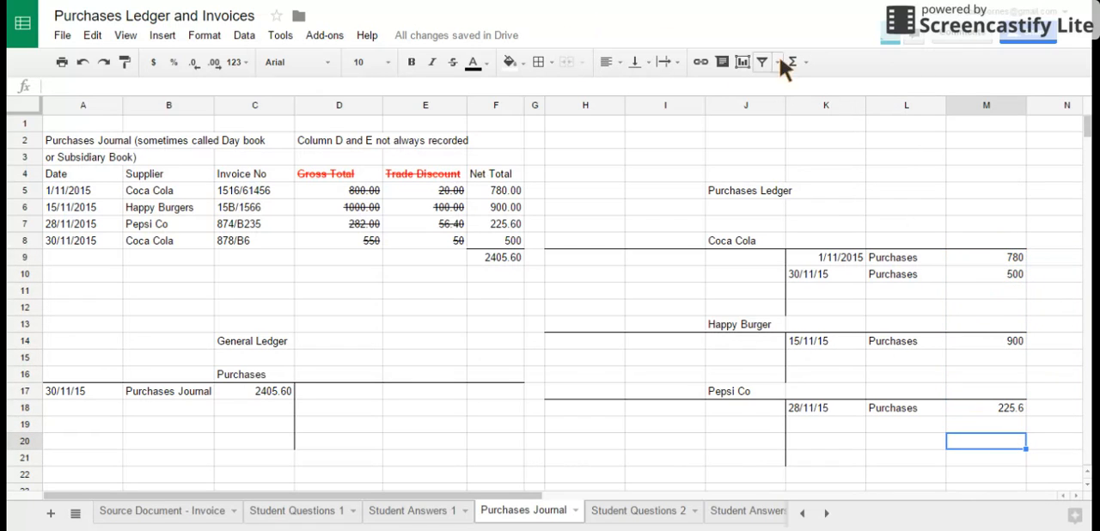
pyautogui.write('=SUM(')
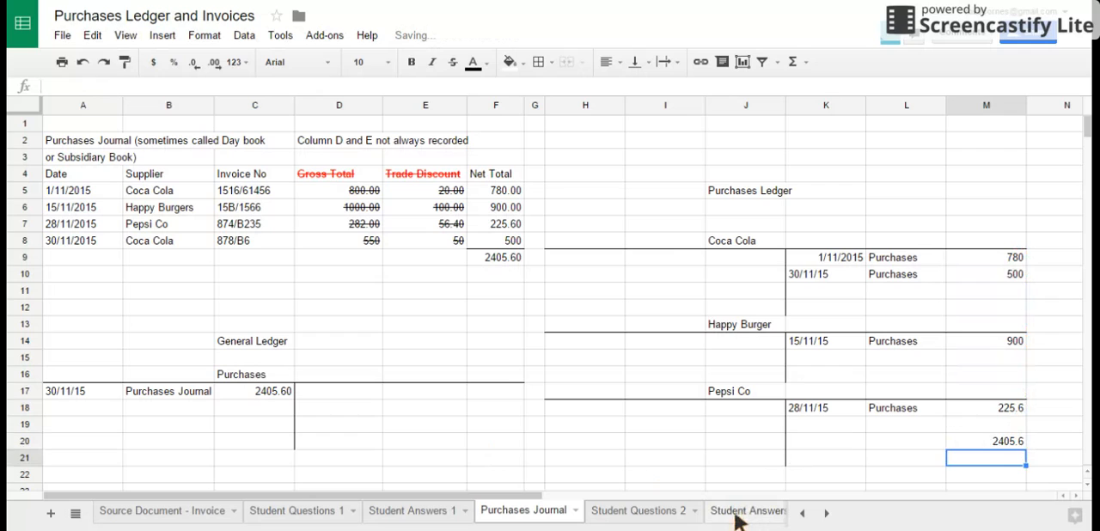
pyautogui.click(638, 511)
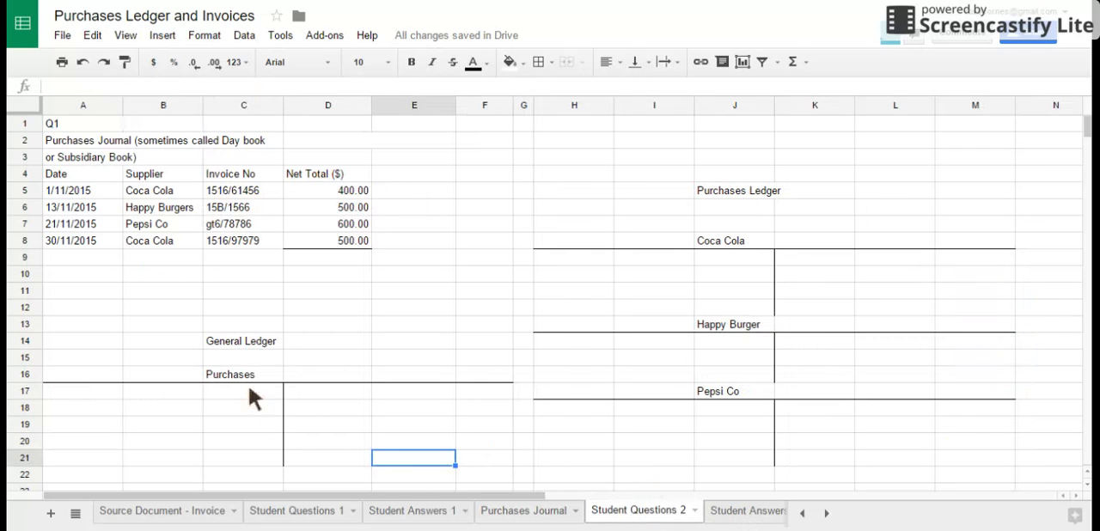
pyautogui.moveTo(713, 172)
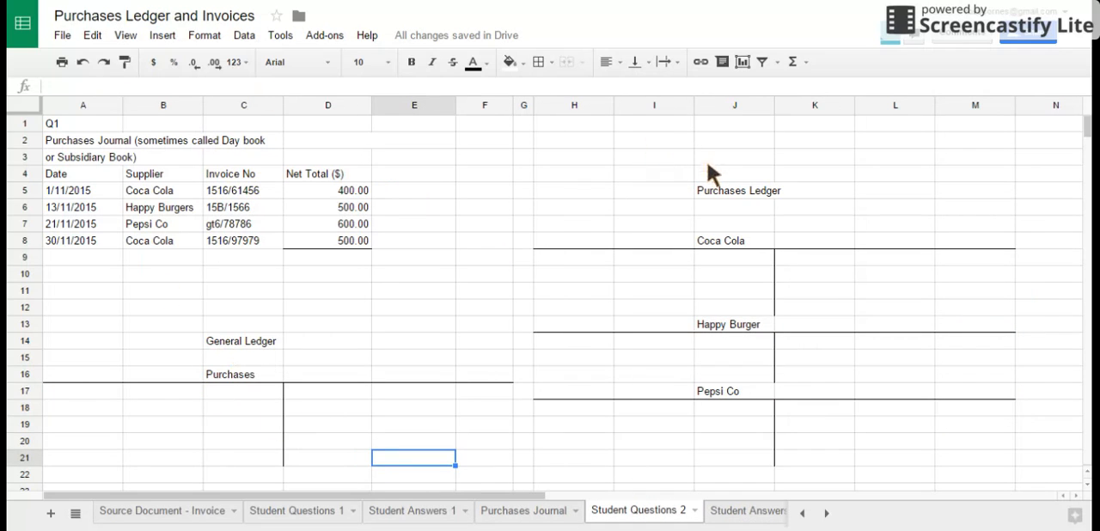